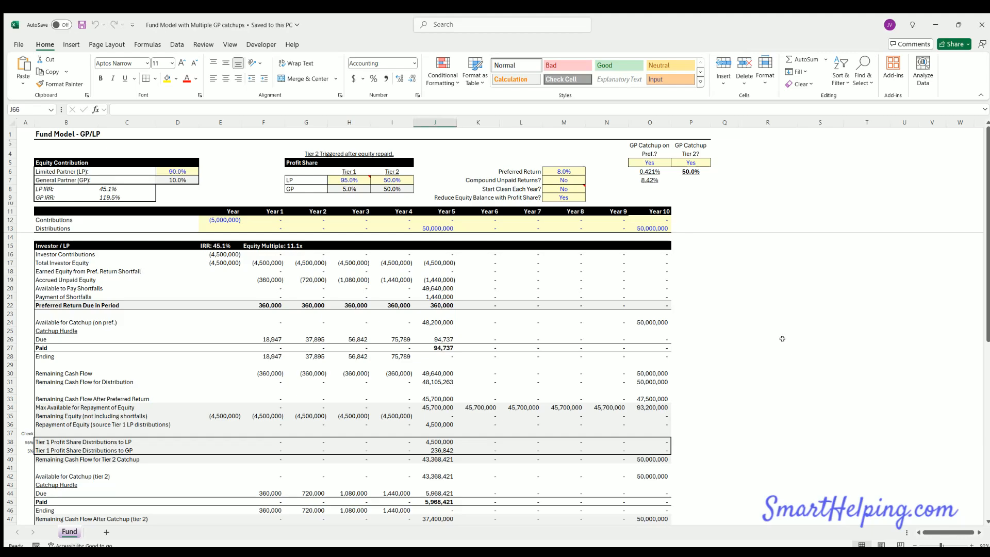
pyautogui.moveTo(781, 339)
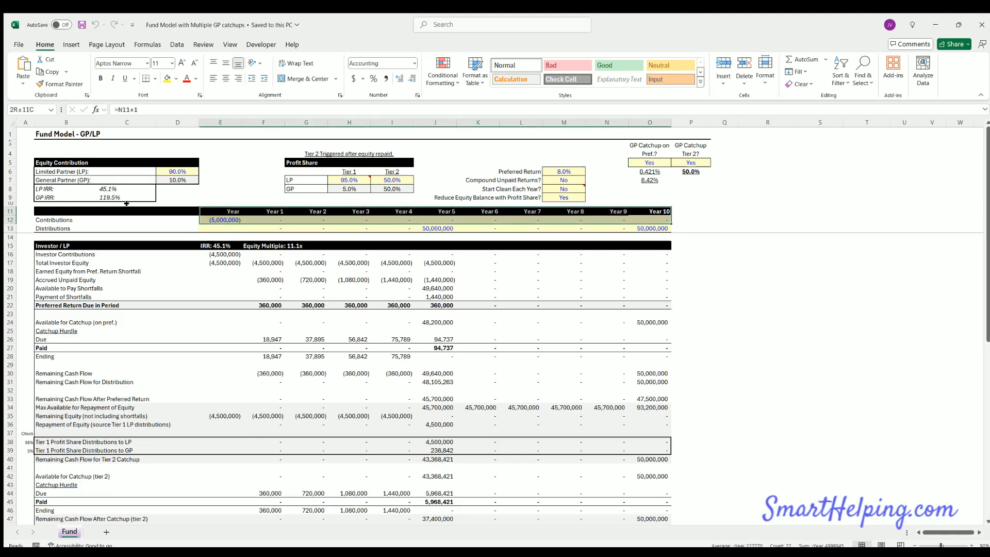
# Step: Review the Year 10 header formula and the GP catch-up on preferred return and Tier 2 toggles
pyautogui.click(649, 218)
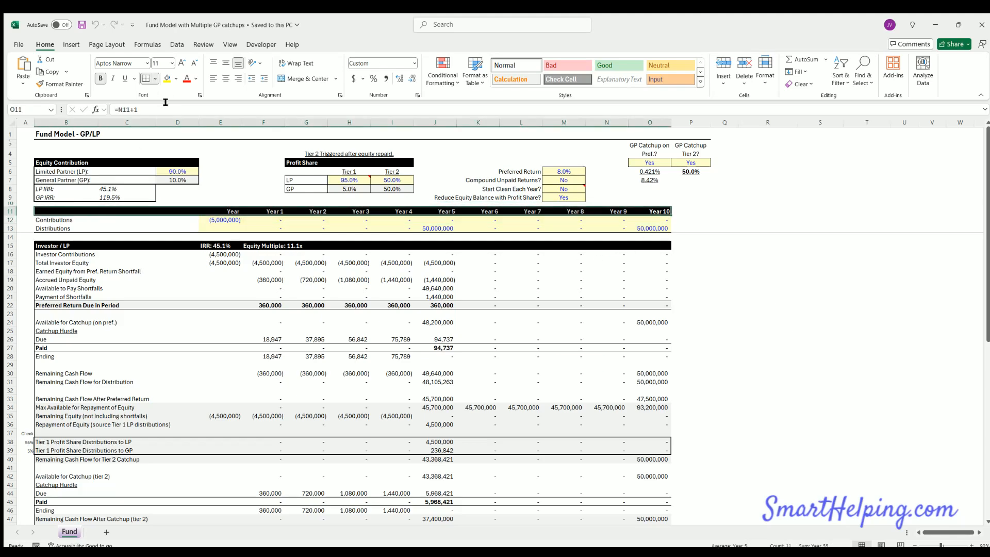
pyautogui.click(868, 296)
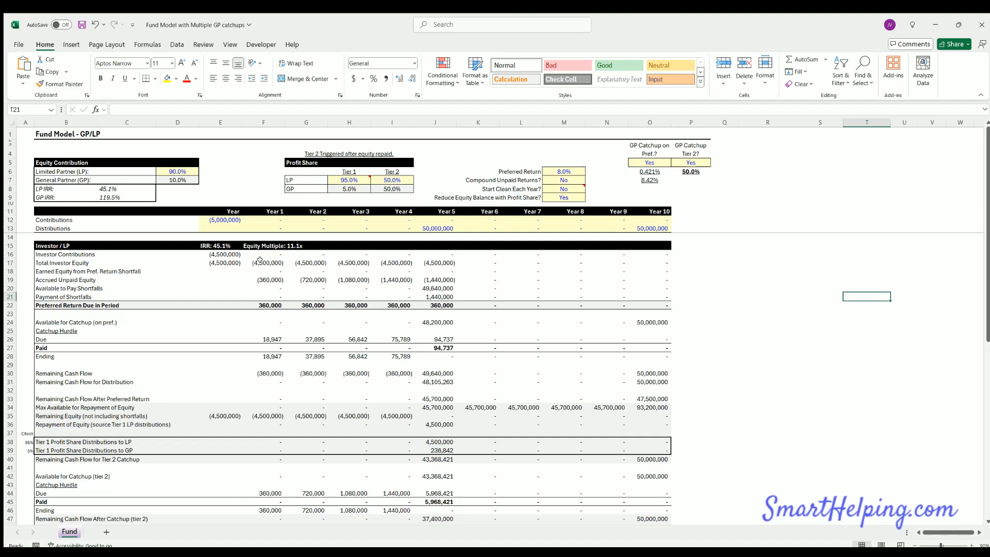
pyautogui.moveTo(445, 319)
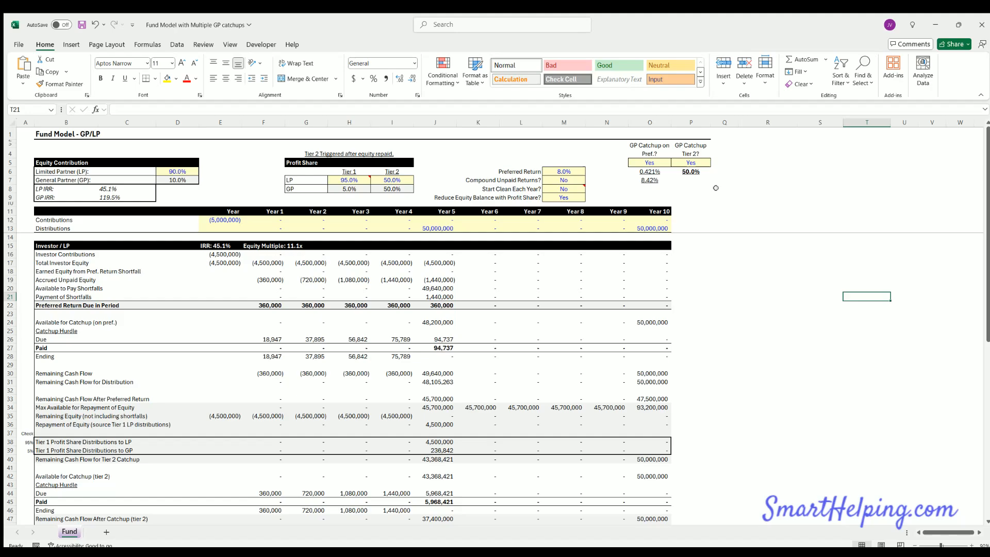
pyautogui.moveTo(691, 183)
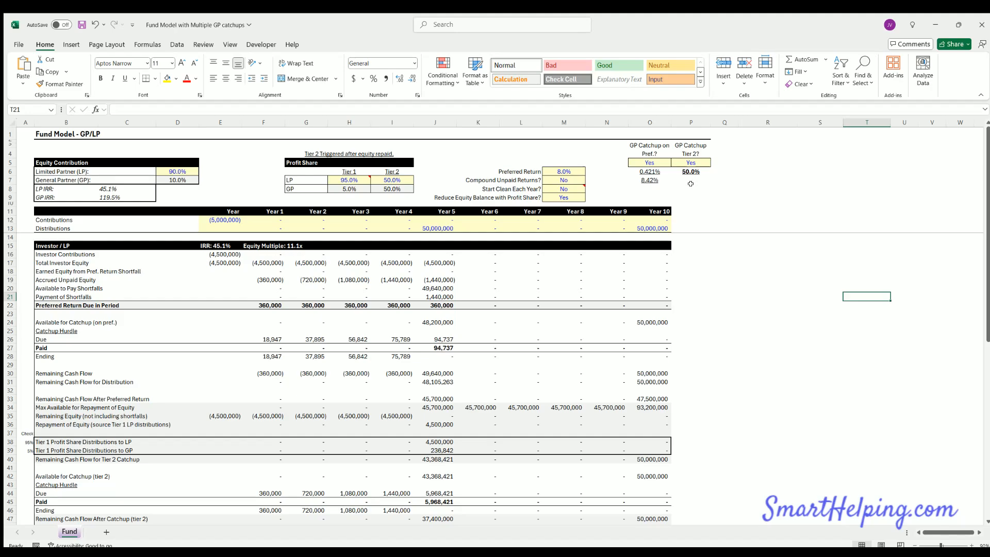
pyautogui.click(691, 162)
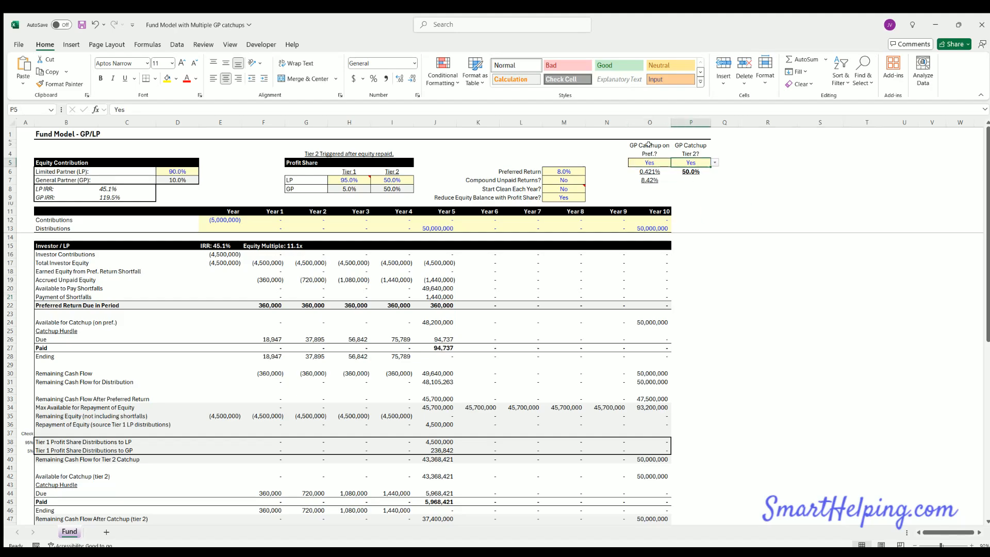
pyautogui.click(649, 162)
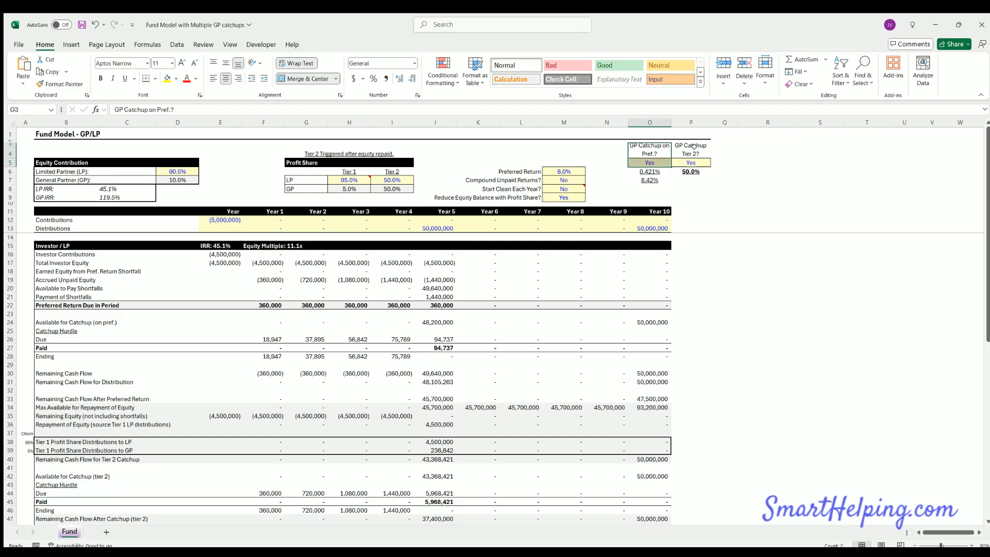
pyautogui.click(691, 162)
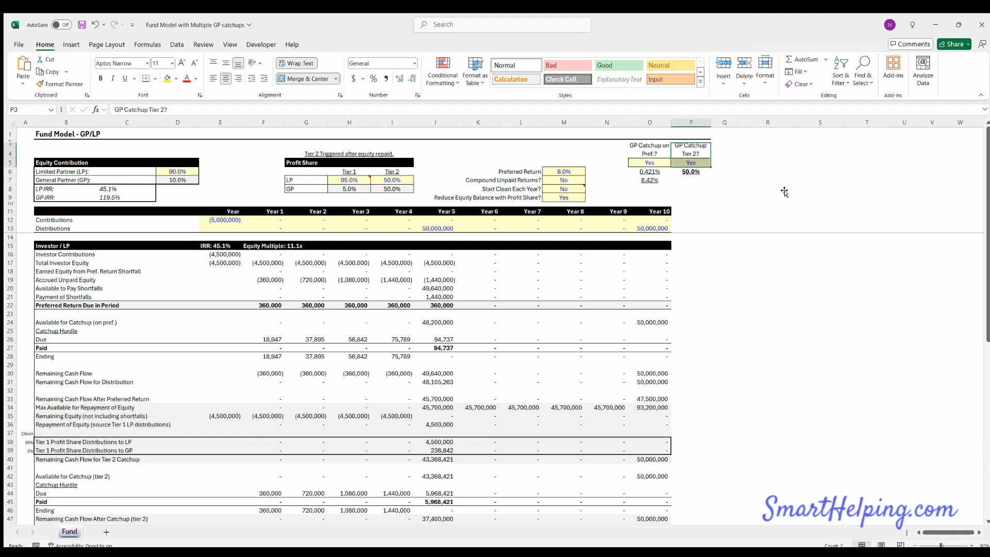
pyautogui.click(767, 197)
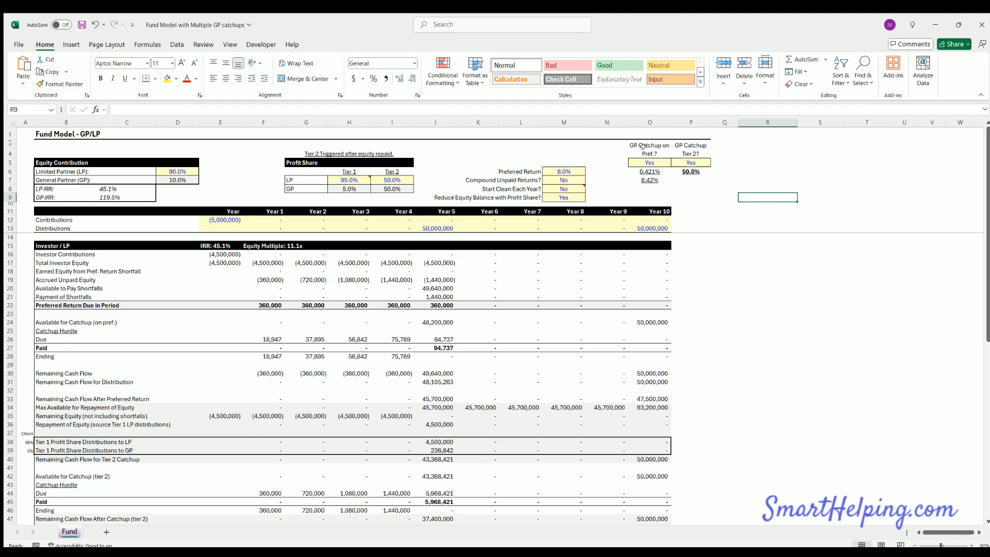
pyautogui.click(648, 162)
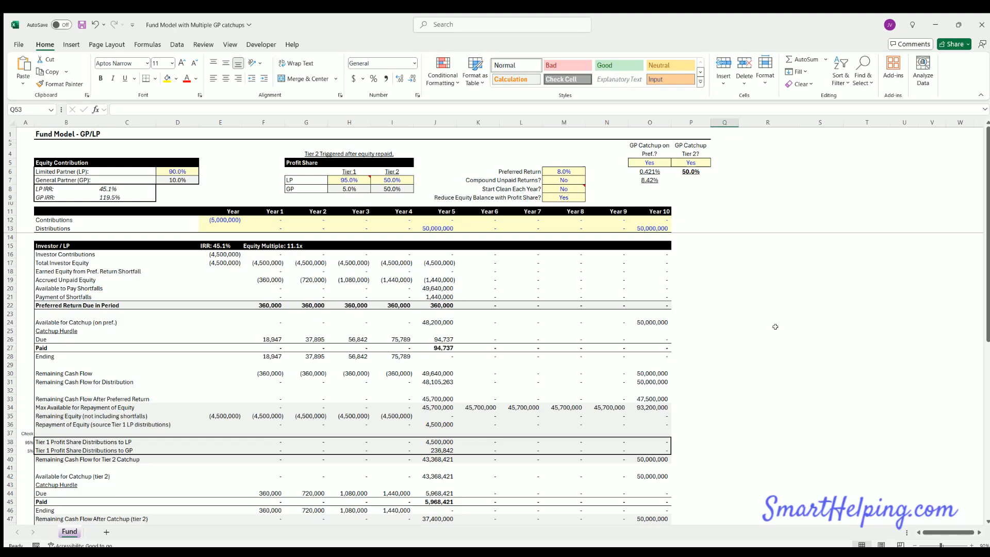
pyautogui.moveTo(452, 342)
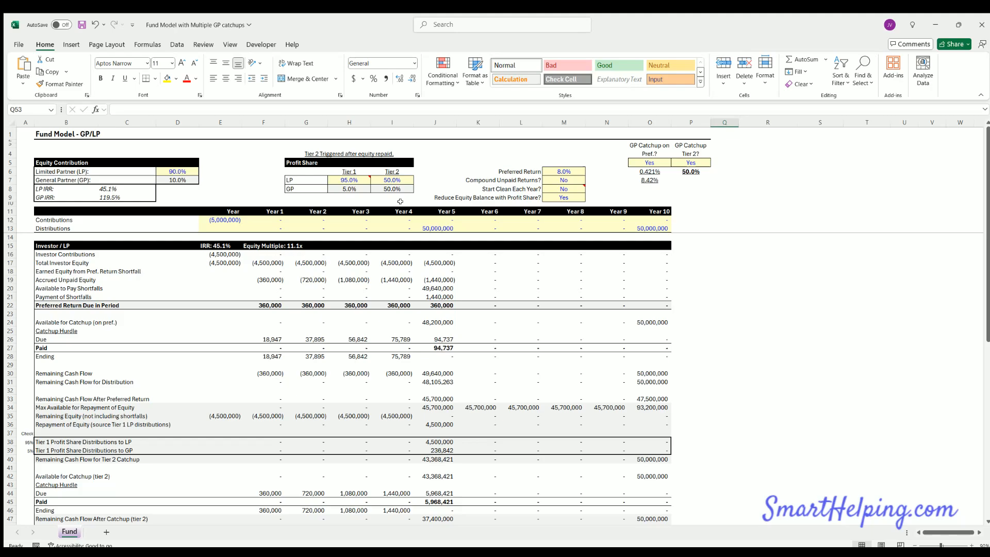
# Step: Inspect the preferred return due formula and the yearly distributions row across all years
pyautogui.click(224, 220)
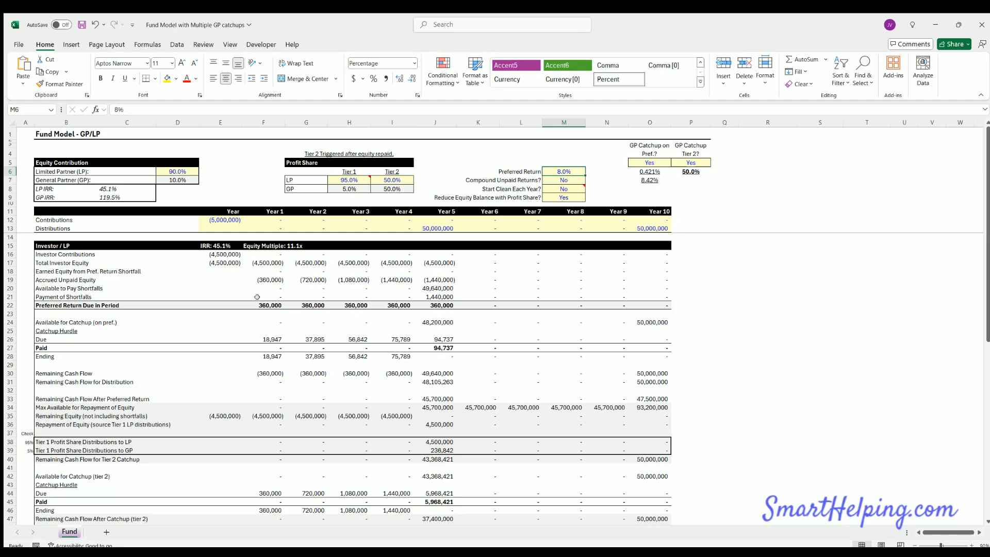
pyautogui.moveTo(551, 156)
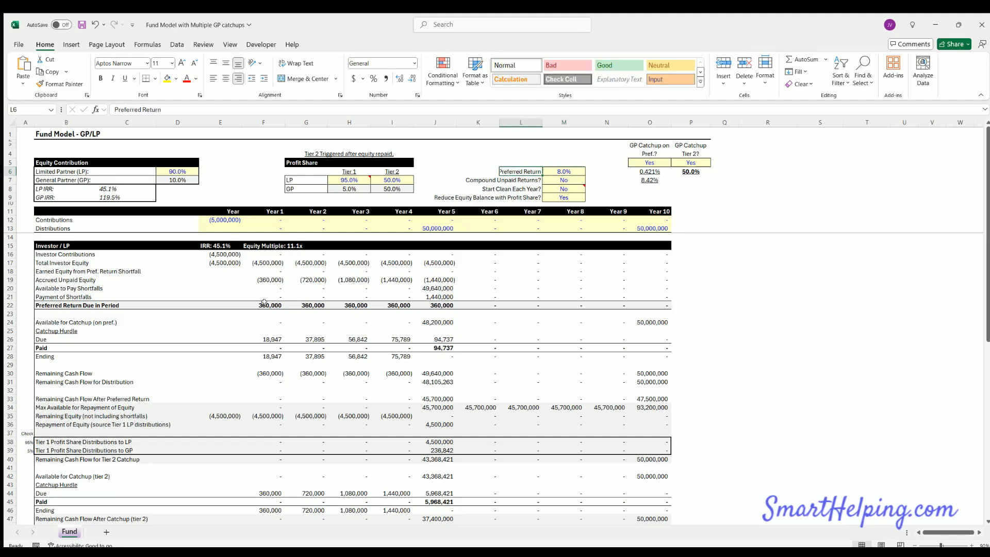
pyautogui.click(306, 306)
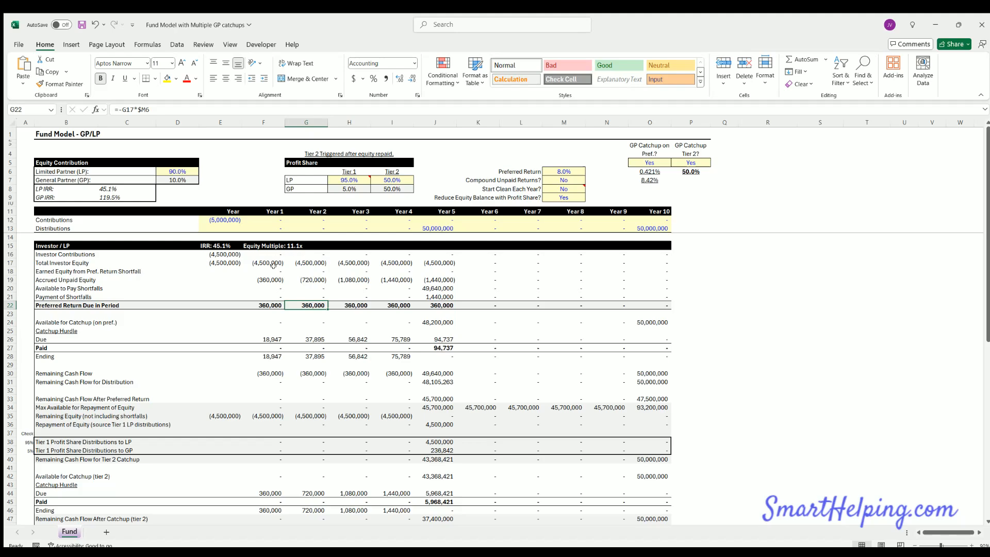
pyautogui.click(263, 228)
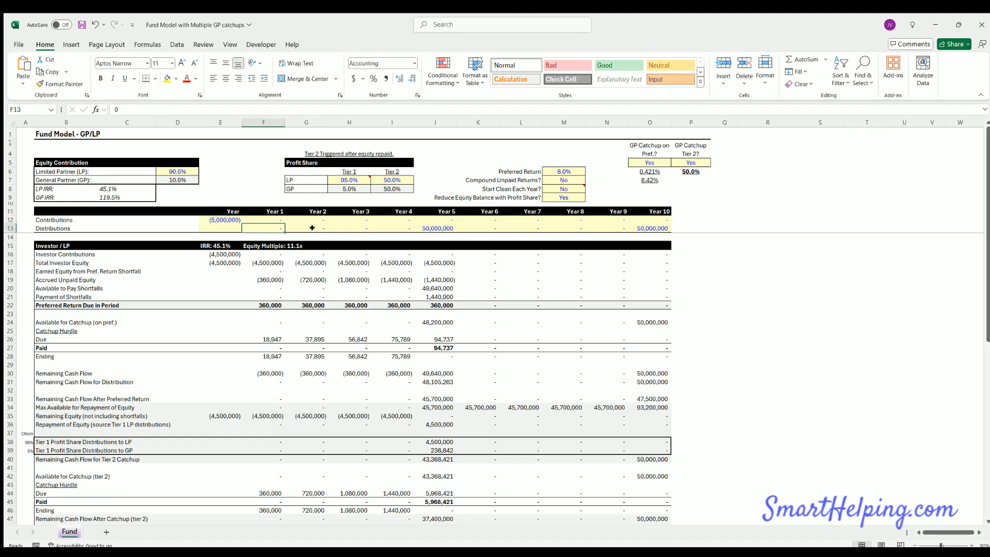
pyautogui.moveTo(263, 228); pyautogui.dragTo(650, 228)
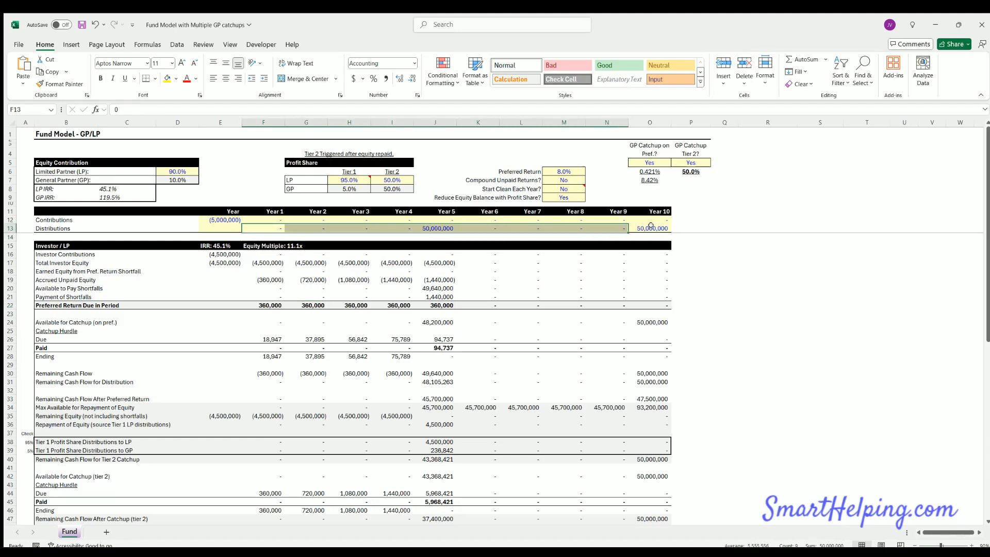
pyautogui.click(650, 228)
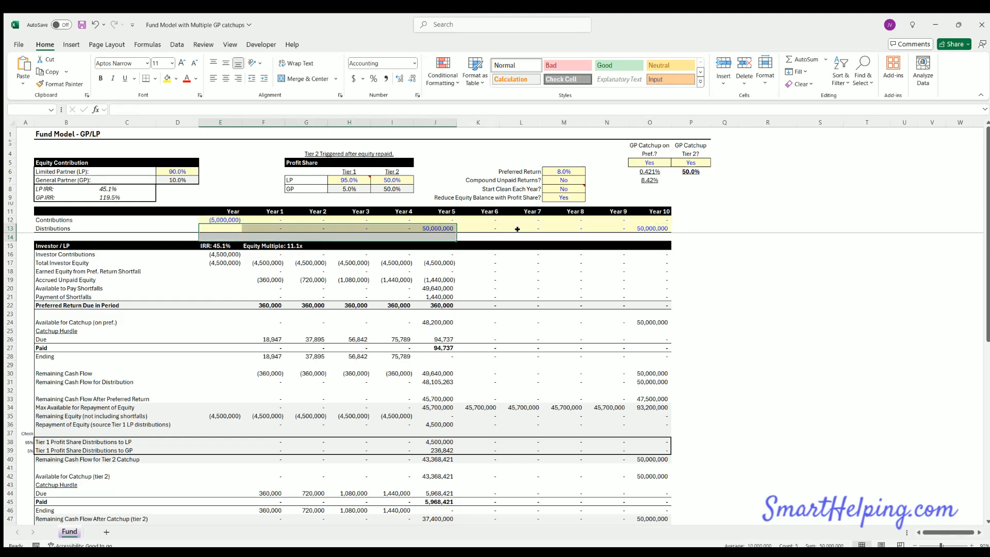
pyautogui.click(221, 228)
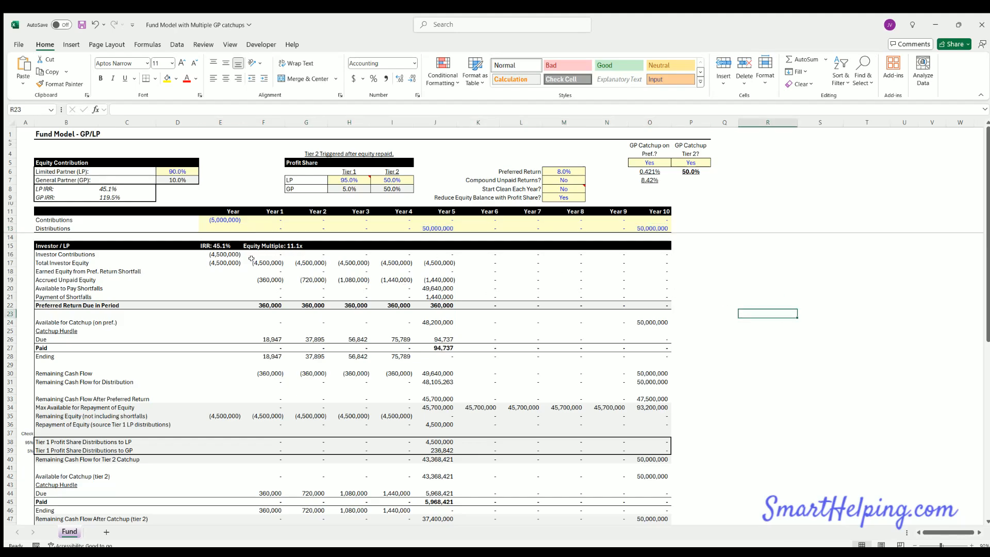
pyautogui.moveTo(294, 276)
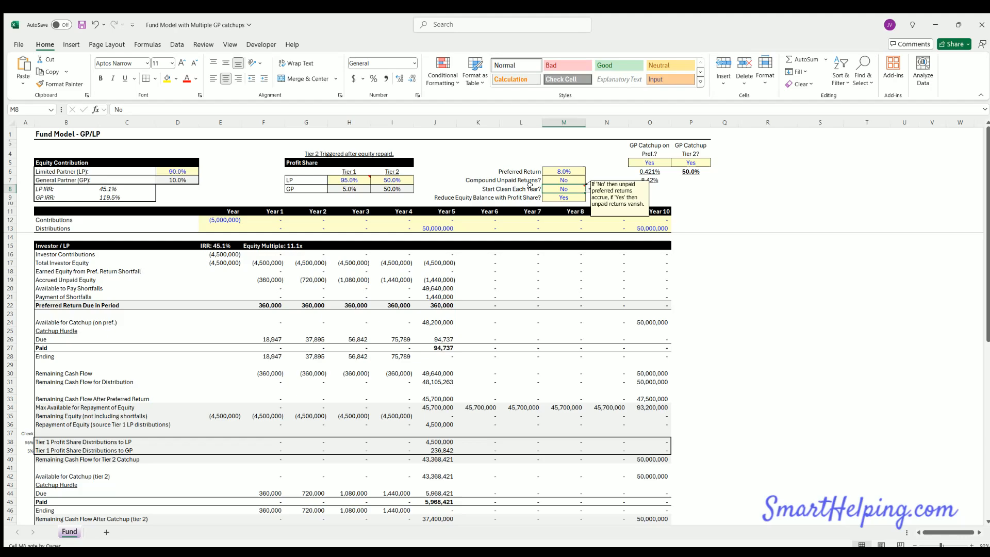
# Step: Try Start Clean Each Year at Yes, restore No, then set Compound Unpaid Returns to Yes
pyautogui.click(521, 187)
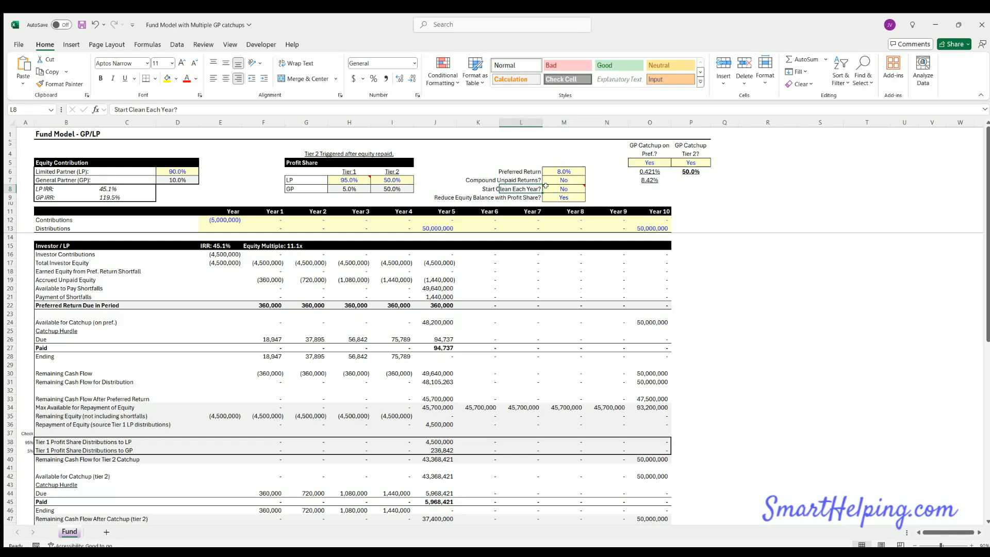
pyautogui.click(563, 189)
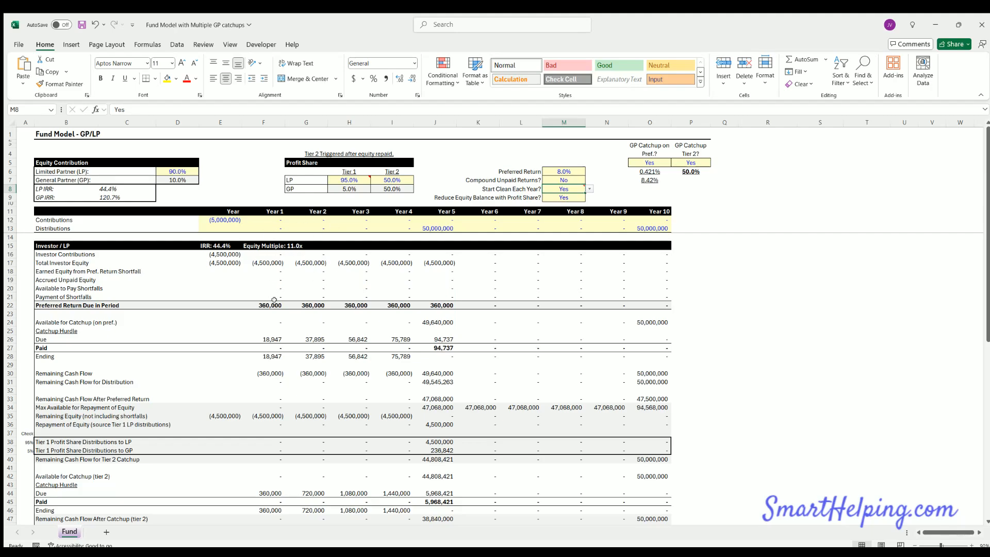
pyautogui.moveTo(429, 270)
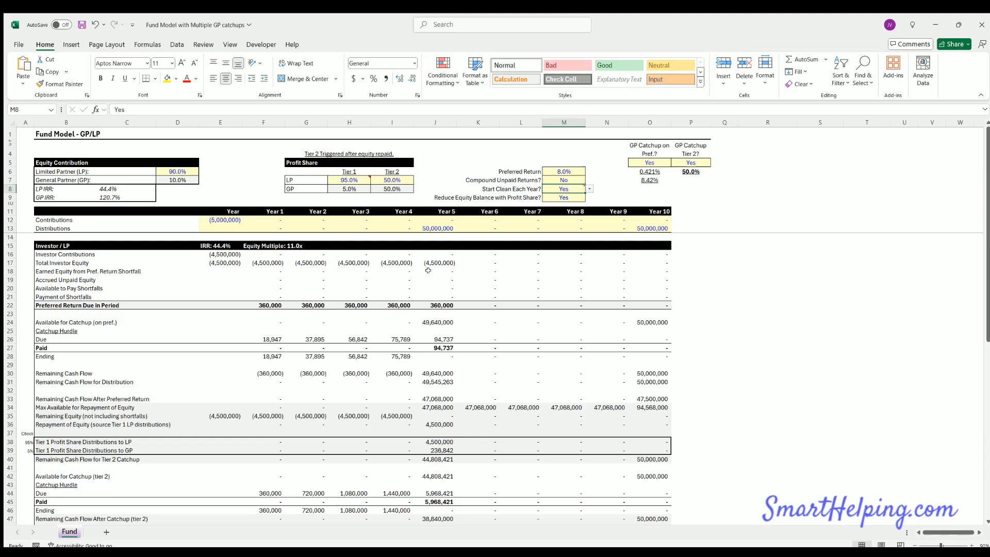
pyautogui.click(563, 179)
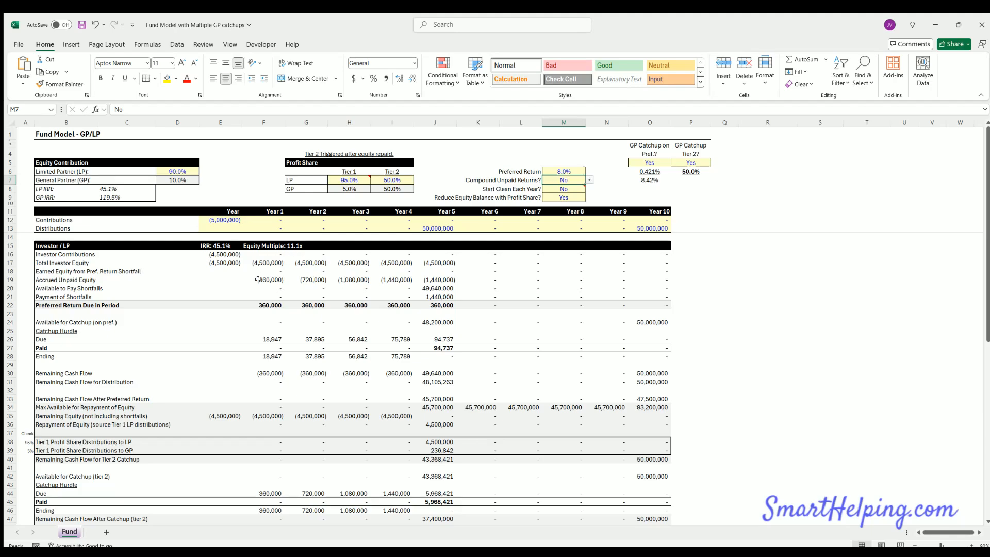
pyautogui.moveTo(292, 254)
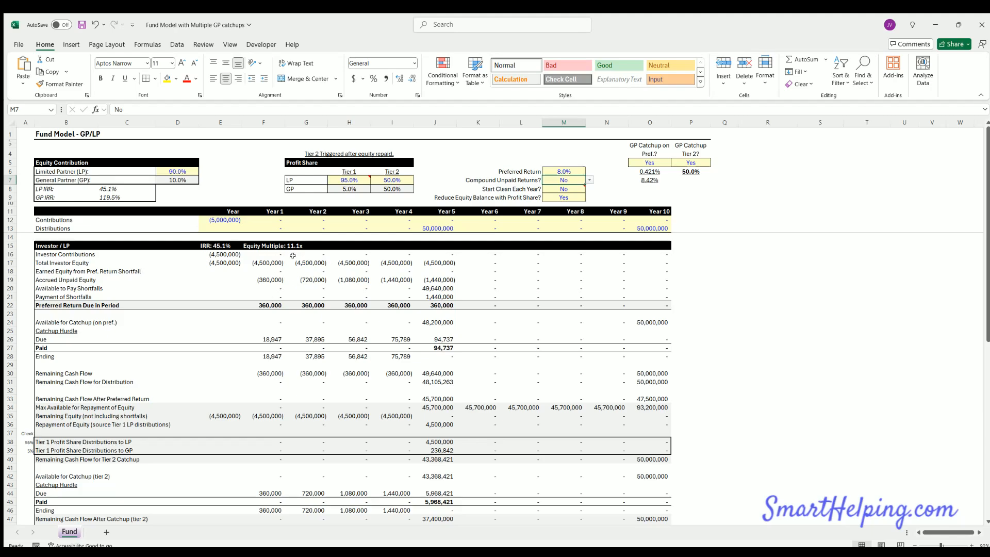
pyautogui.moveTo(581, 211)
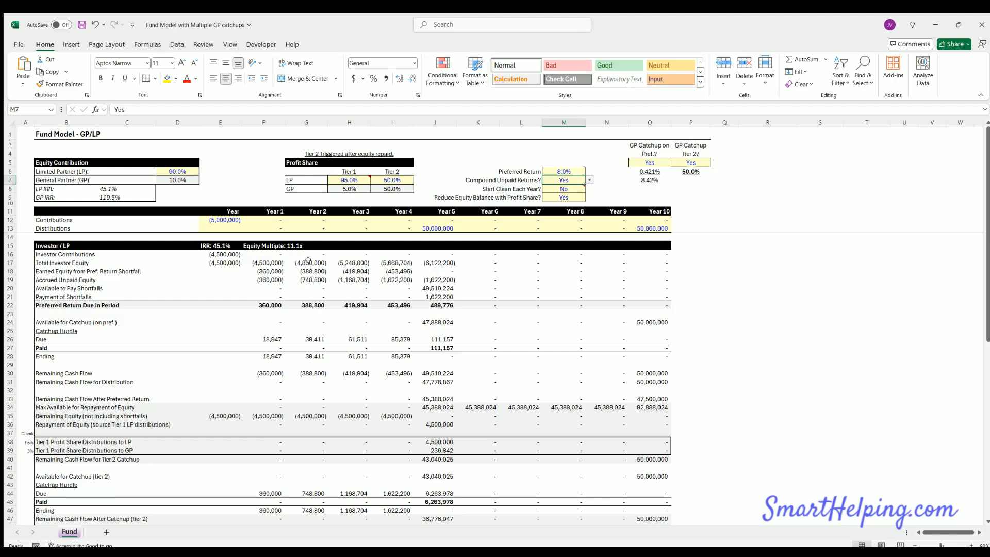
pyautogui.click(271, 306)
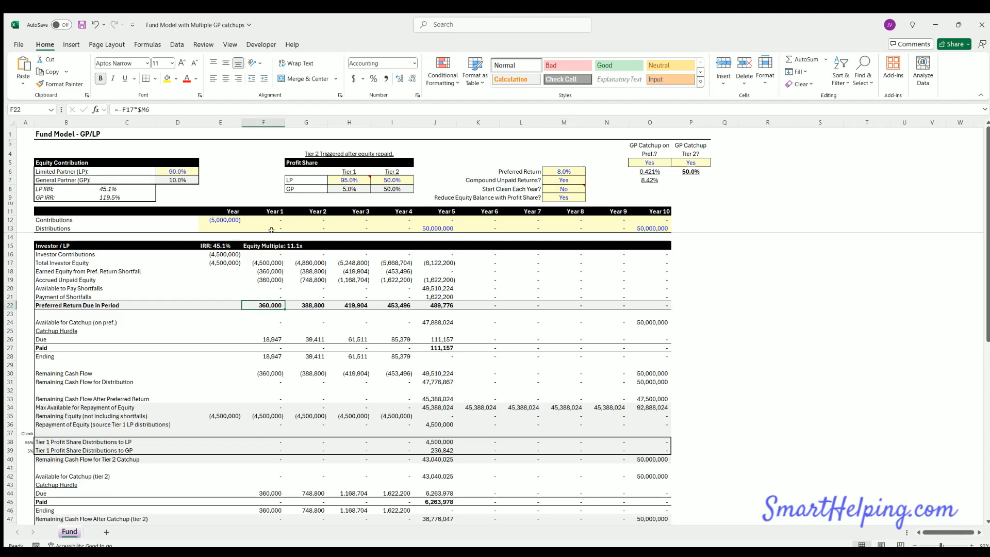
pyautogui.moveTo(307, 300)
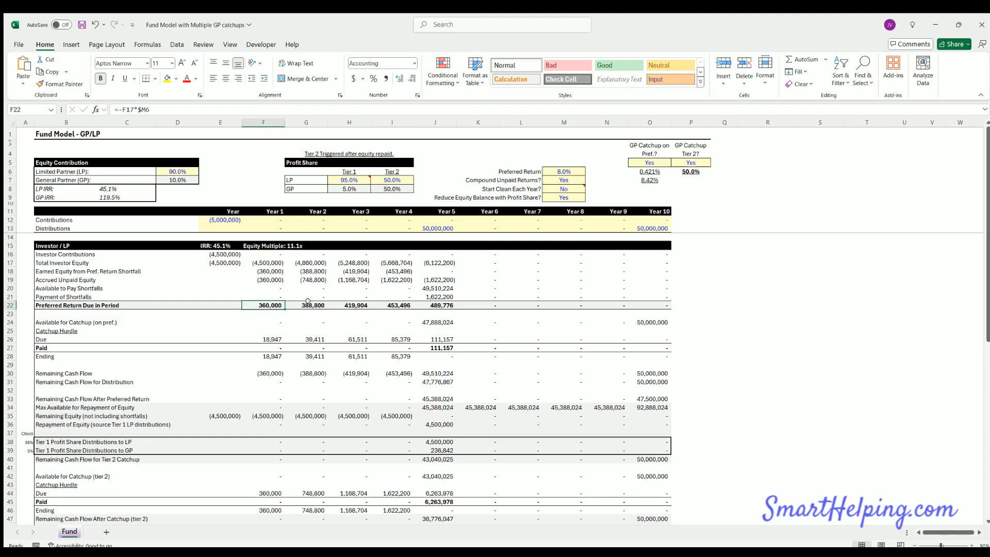
# Step: Total the scratch shortfall payment and preferred return in R23 with =SUM(R21:R22), giving 1,800,000
pyautogui.click(66, 306)
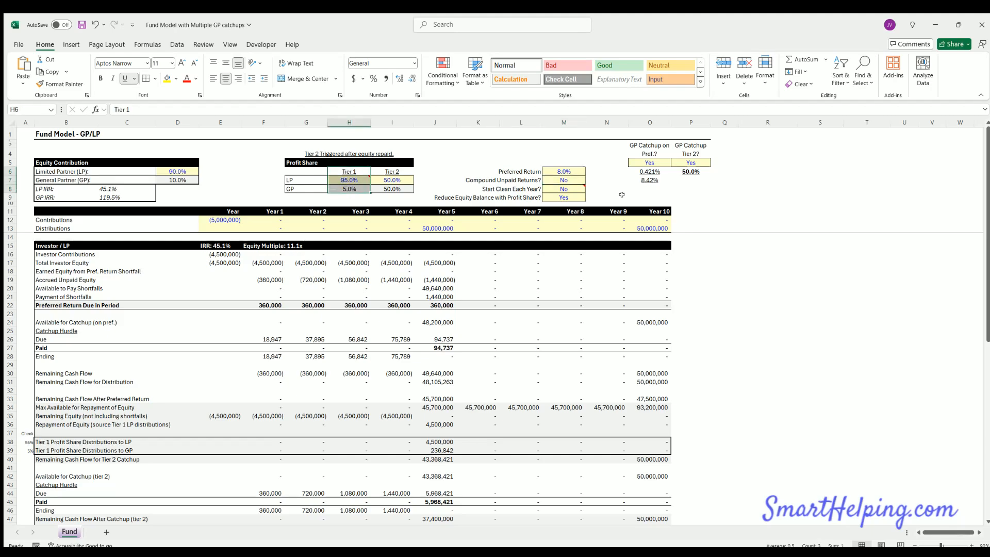
pyautogui.click(649, 162)
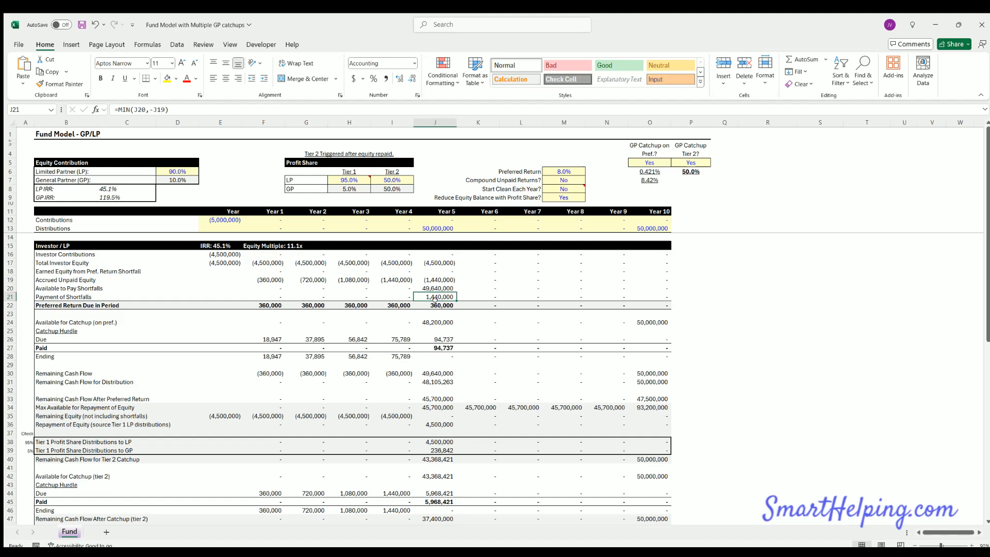
pyautogui.click(768, 313)
pyautogui.write('=SUM(J21:J22)')
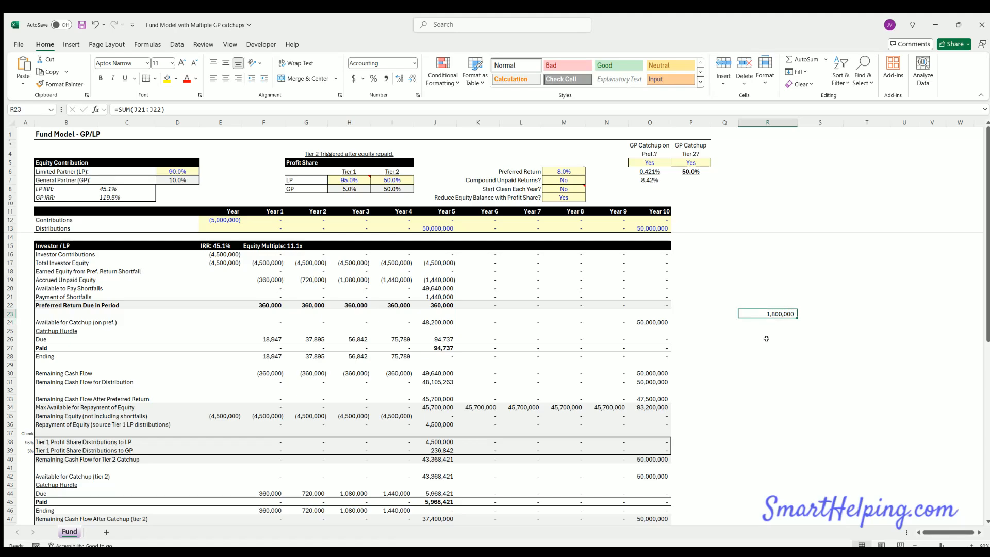
pyautogui.moveTo(442, 299)
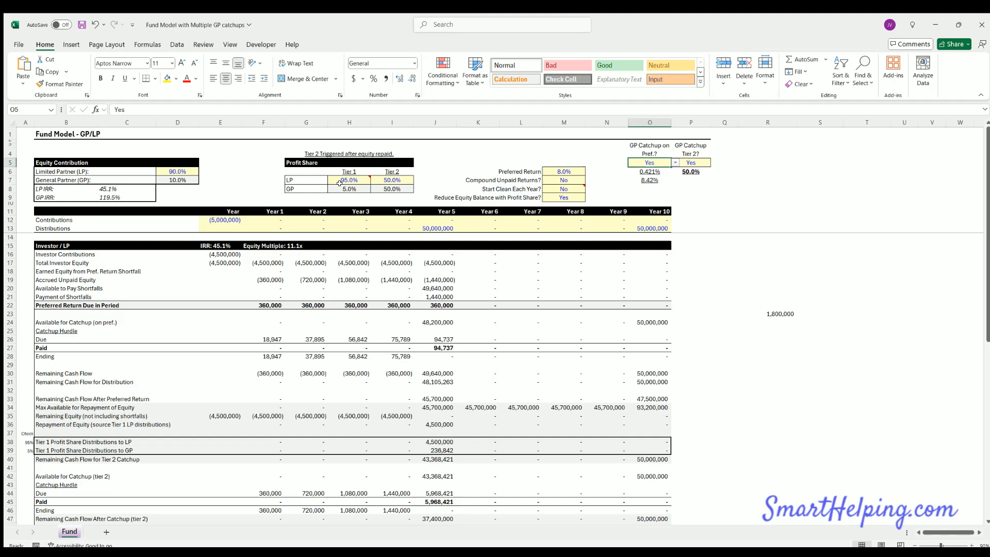
# Step: Gross up to 1,894,737 with =R23/H6 and =R24*H8, showing 94,737 catch-up and 0.95/0.05 shares
pyautogui.click(348, 189)
pyautogui.write('=')
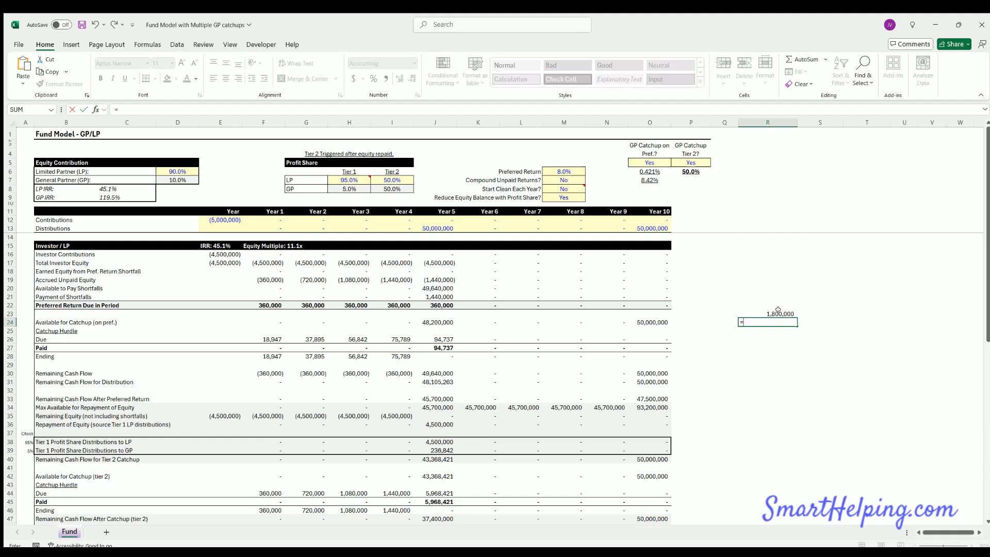
pyautogui.write('R23/')
pyautogui.click(767, 339)
pyautogui.write('=R24*H8')
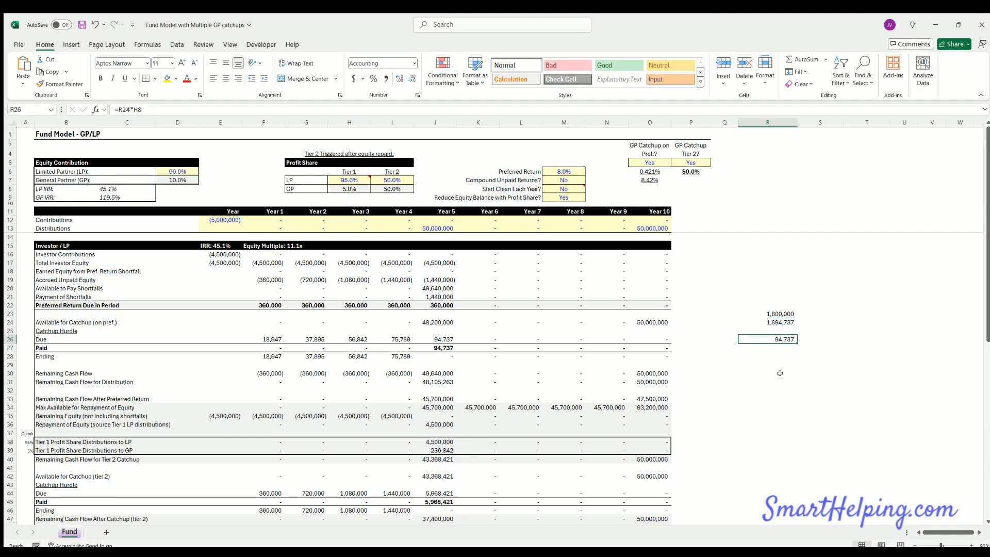
pyautogui.click(434, 347)
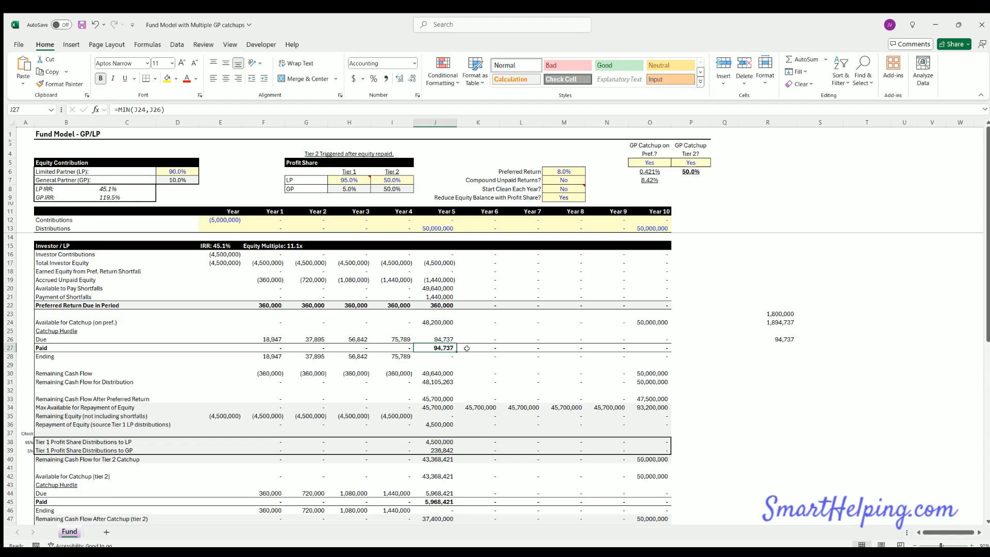
pyautogui.moveTo(450, 351)
pyautogui.write('=R22')
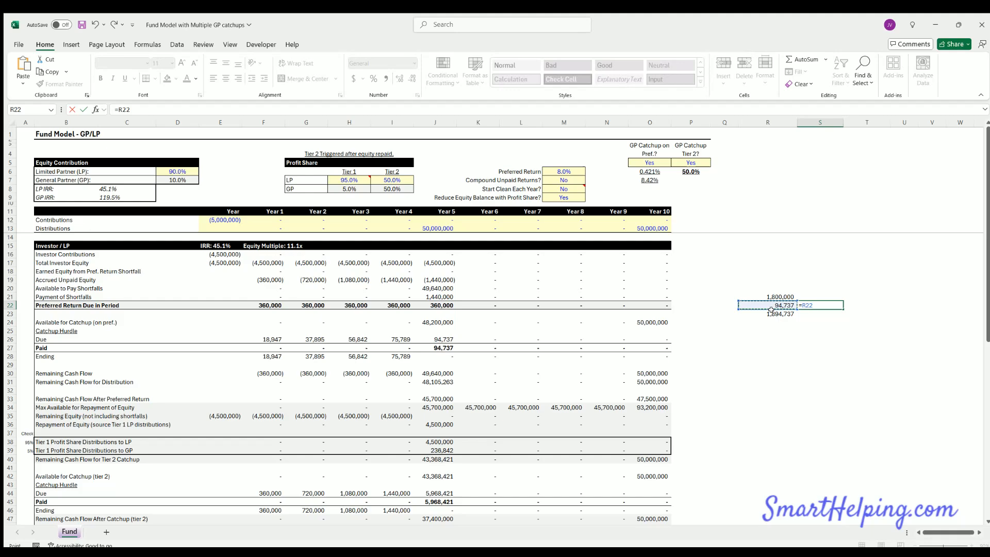
pyautogui.click(820, 296)
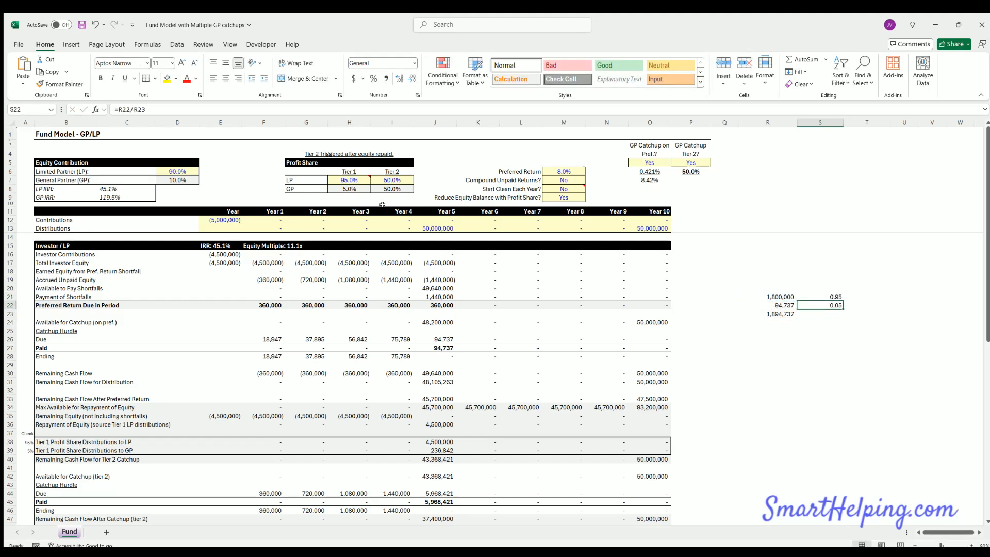
# Step: Review the GP Tier 1 share formula, the catch-up on pref toggle and the Tier 1 LP/GP shares
pyautogui.click(348, 180)
pyautogui.write('80')
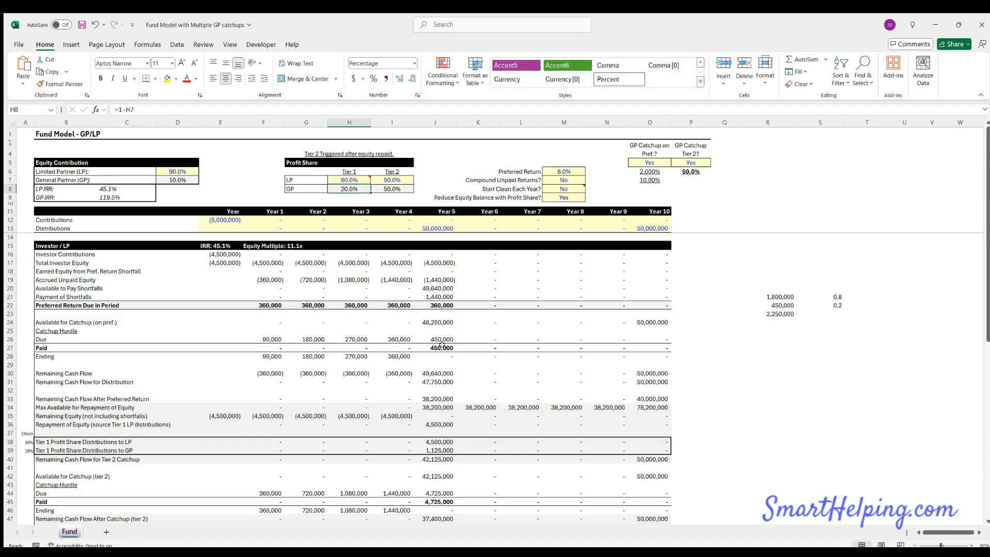
pyautogui.click(435, 348)
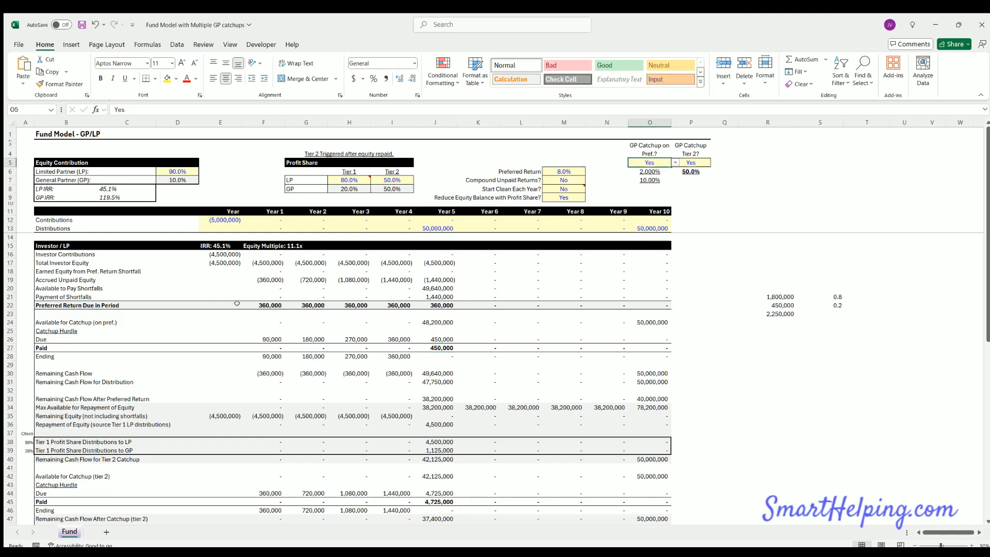
pyautogui.moveTo(348, 179)
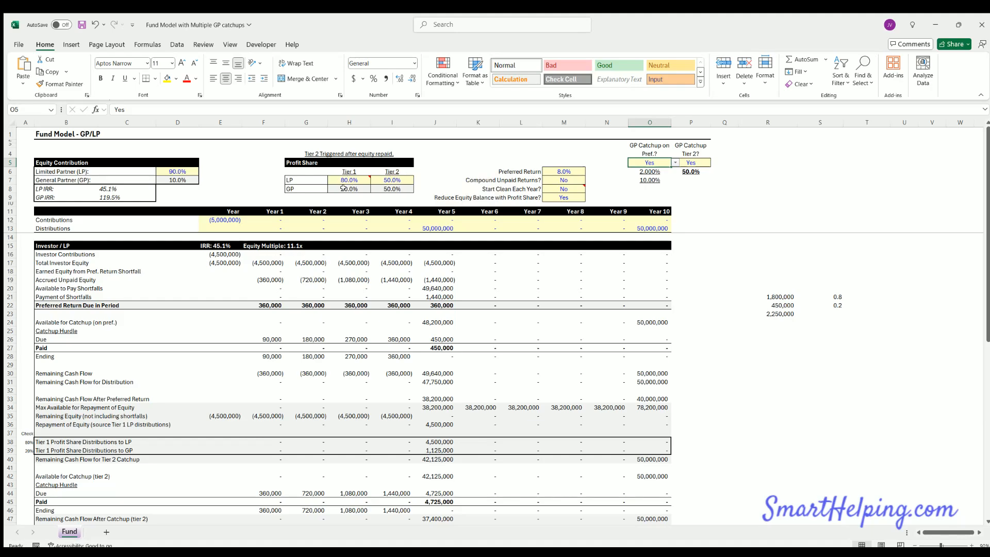
pyautogui.moveTo(270, 305); pyautogui.dragTo(442, 305)
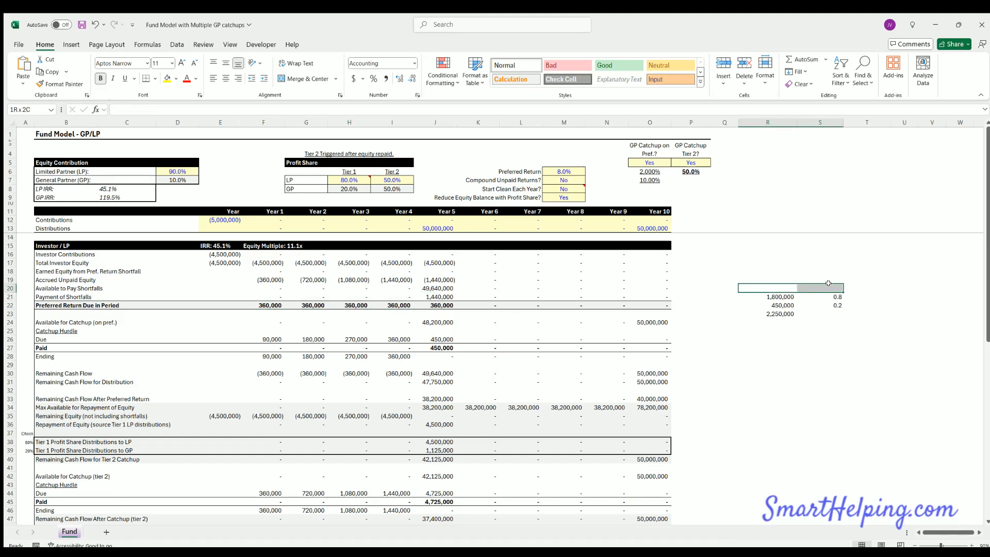
pyautogui.click(821, 356)
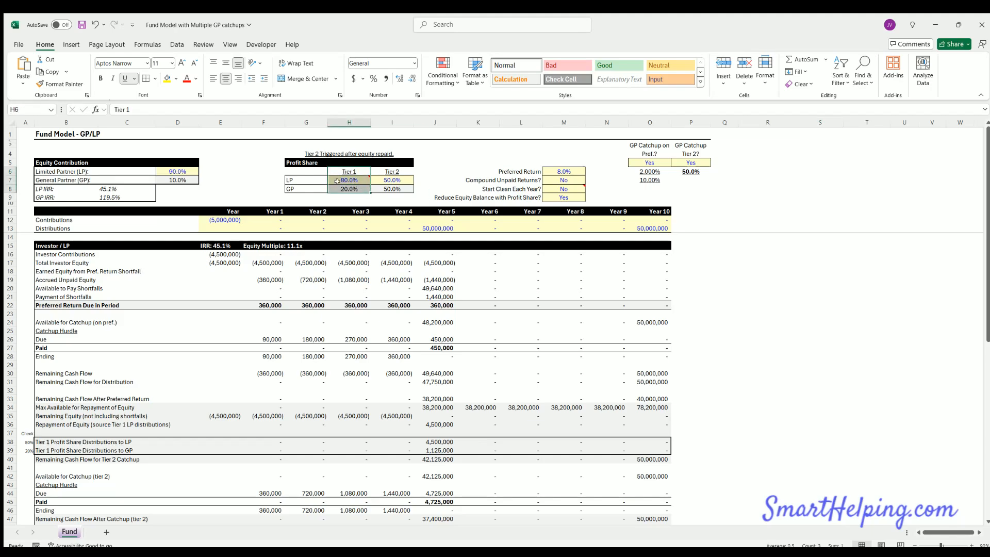
# Step: Set the Tier 1 LP share to 100% alongside the 100% LP equity contribution
pyautogui.click(349, 180)
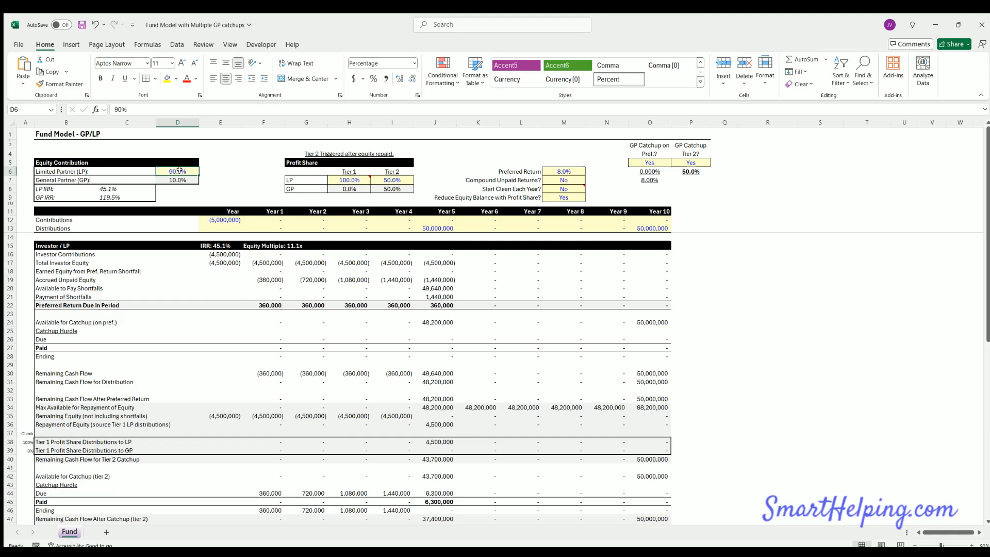
pyautogui.write('100%')
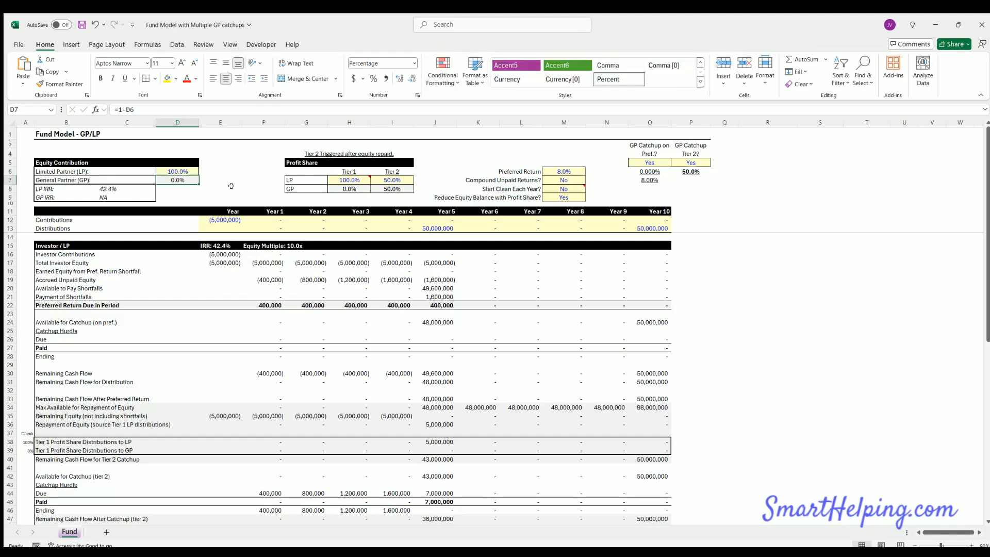
pyautogui.click(177, 171)
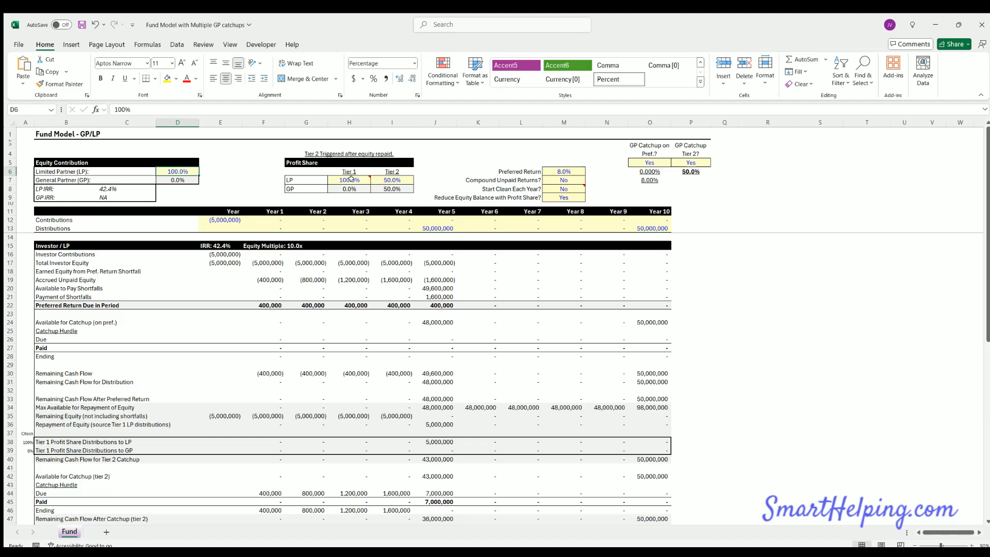
pyautogui.click(349, 179)
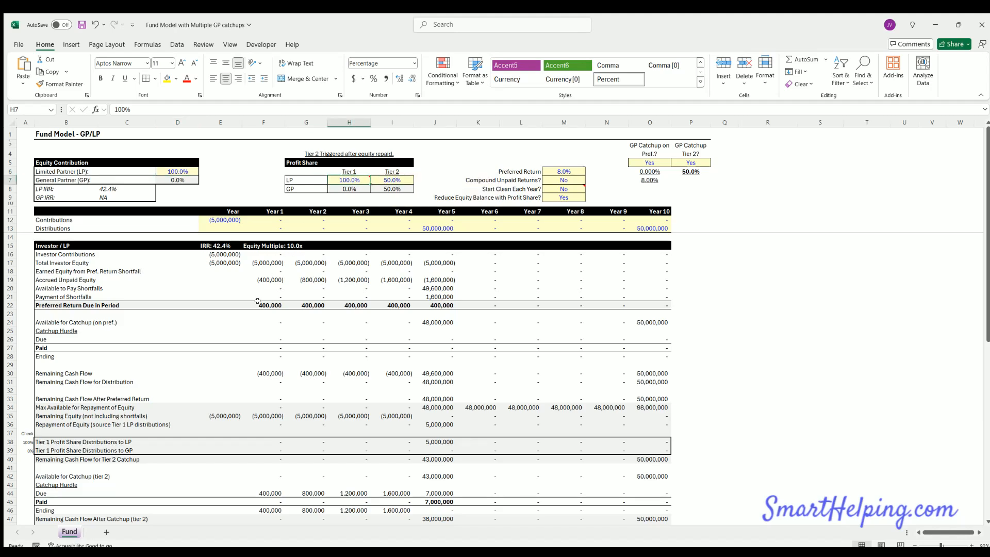
pyautogui.moveTo(348, 179)
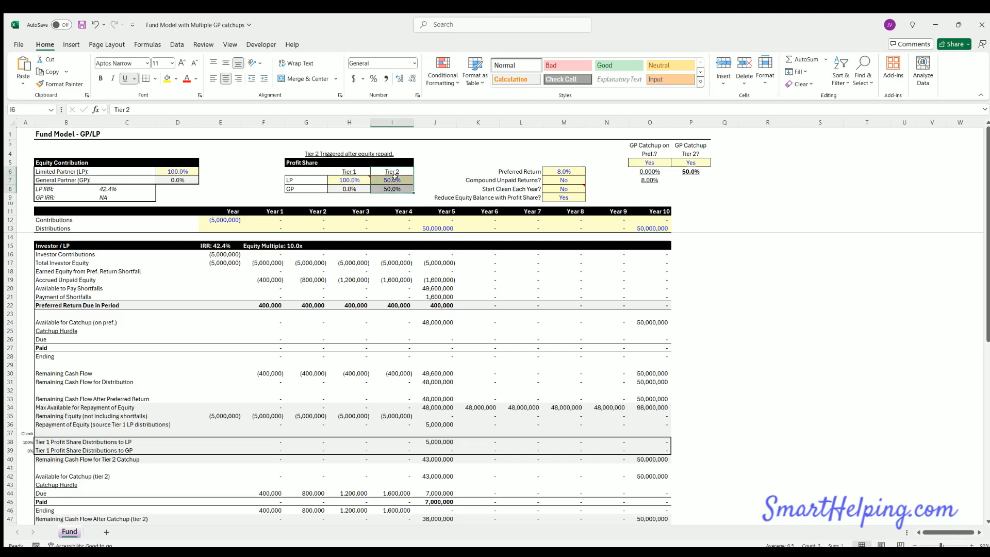
# Step: Review the 50/50 Tier 2 split and Year 5 Tier 2 distributions giving each side 18,000,000
pyautogui.click(392, 180)
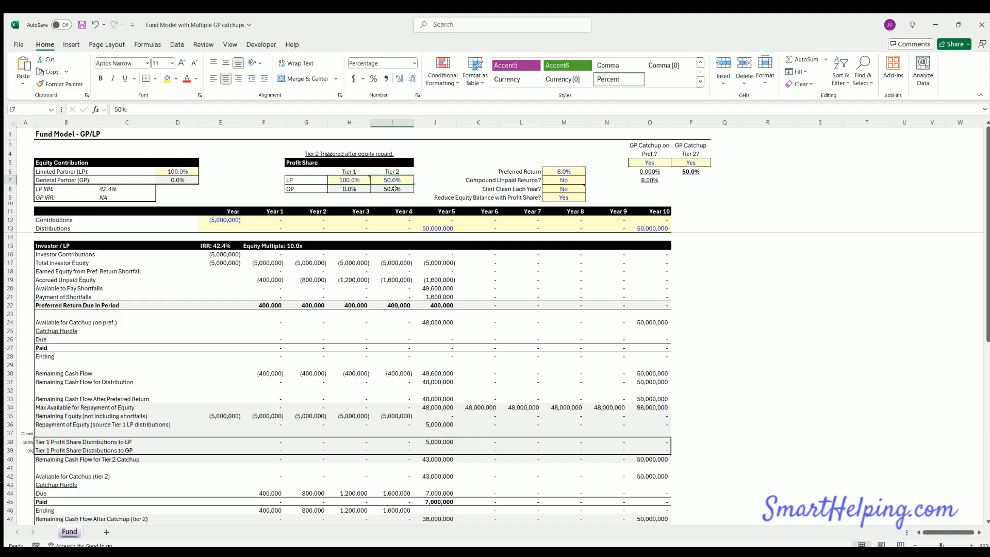
pyautogui.click(691, 150)
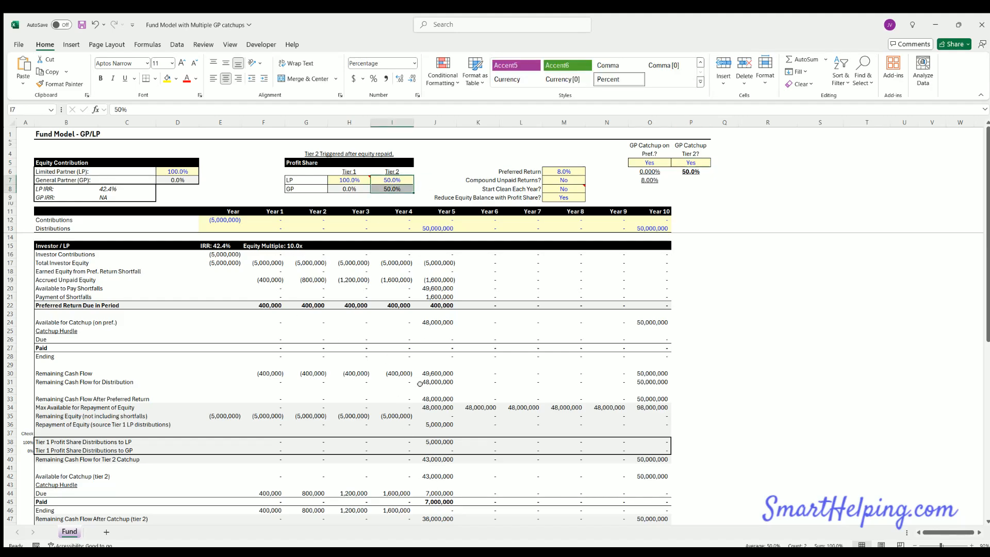
pyautogui.click(392, 180)
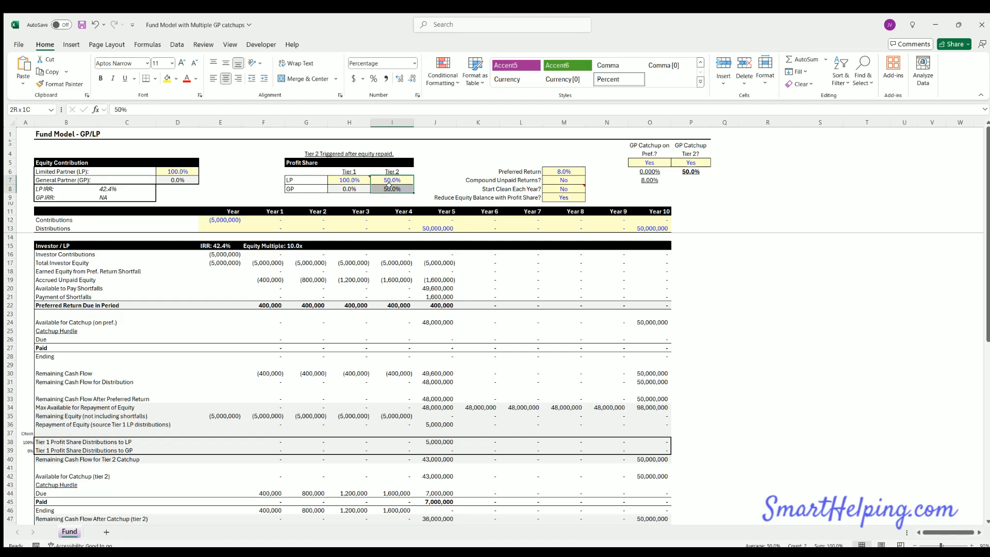
pyautogui.scroll(-3)
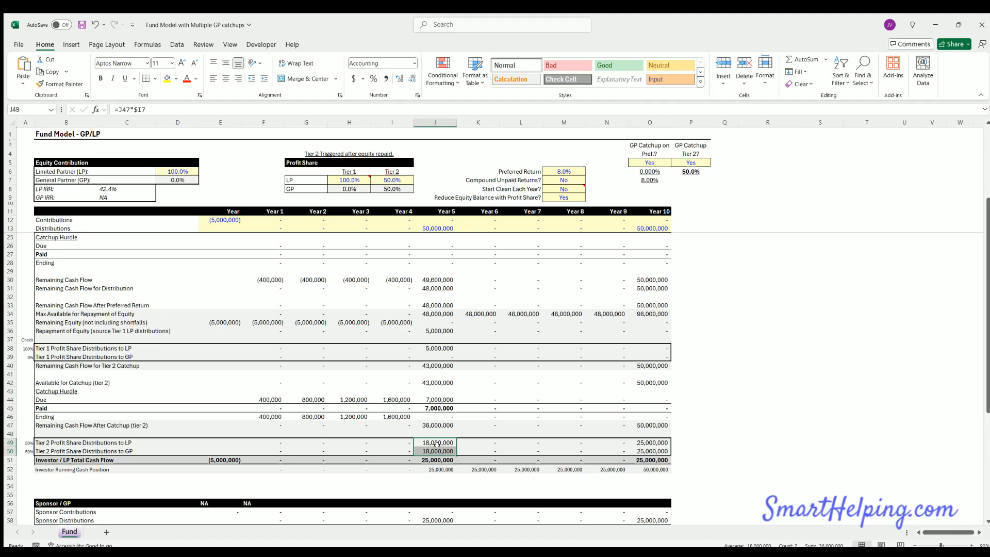
pyautogui.click(392, 180)
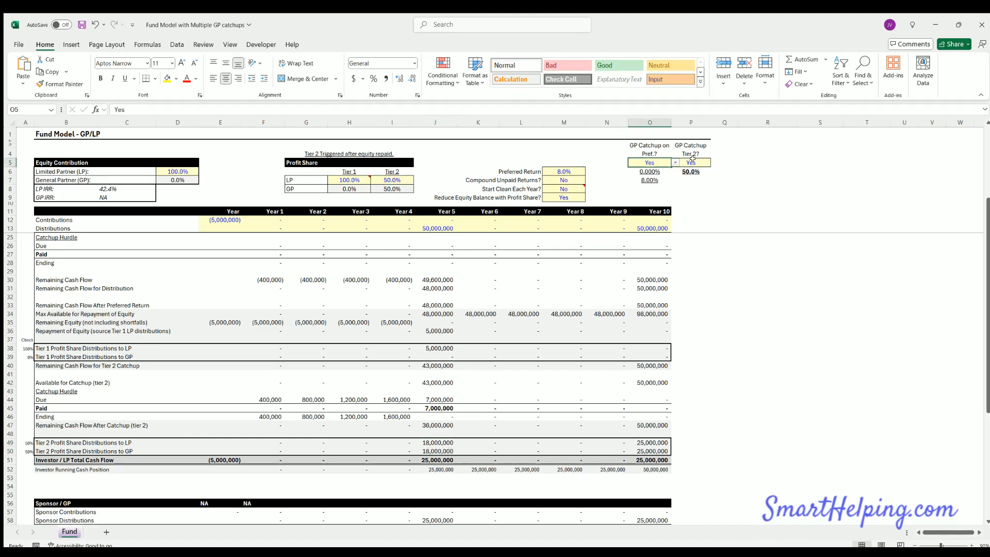
pyautogui.click(691, 162)
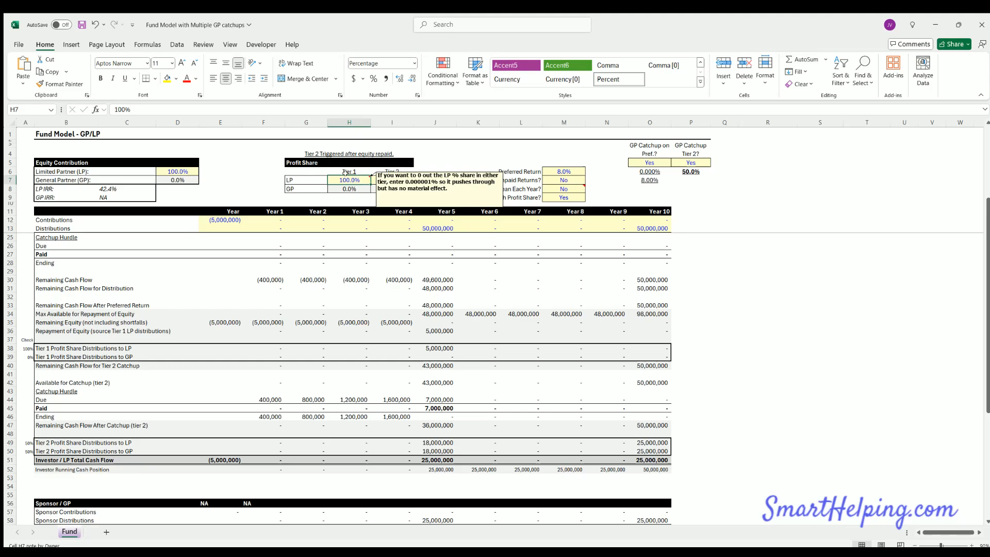
# Step: Add a =SUM(F58:O58) check in S47 confirming sponsor distributions total 50,000,000
pyautogui.click(392, 180)
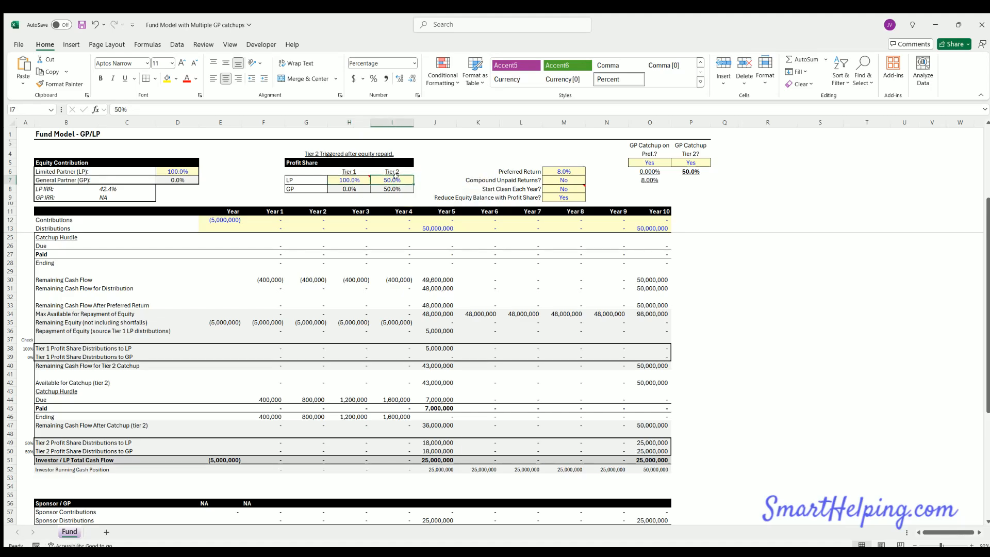
pyautogui.moveTo(392, 179)
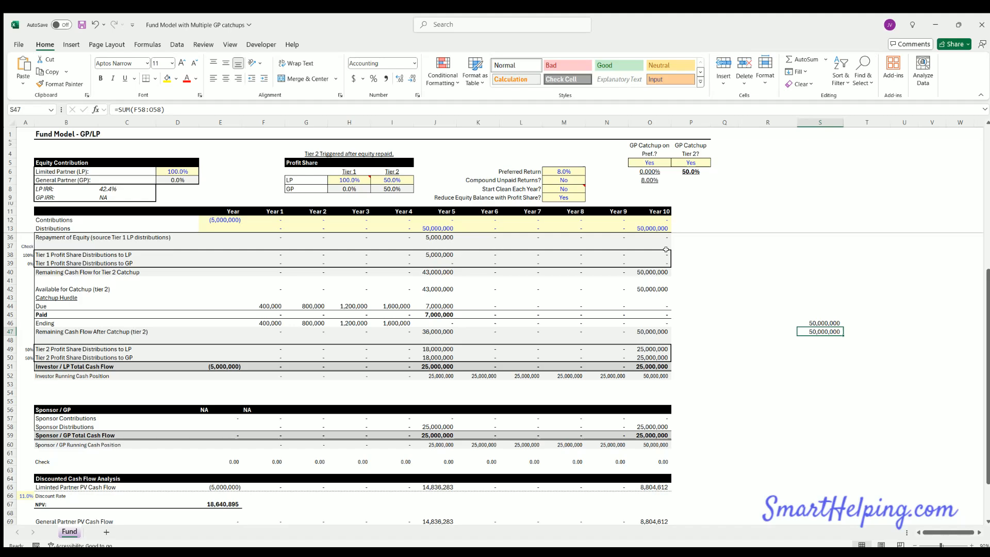
# Step: Try several Year 10 distribution amounts, ending with 5,000,000 in Year 5 and 4,000,000 in Year 10
pyautogui.click(648, 228)
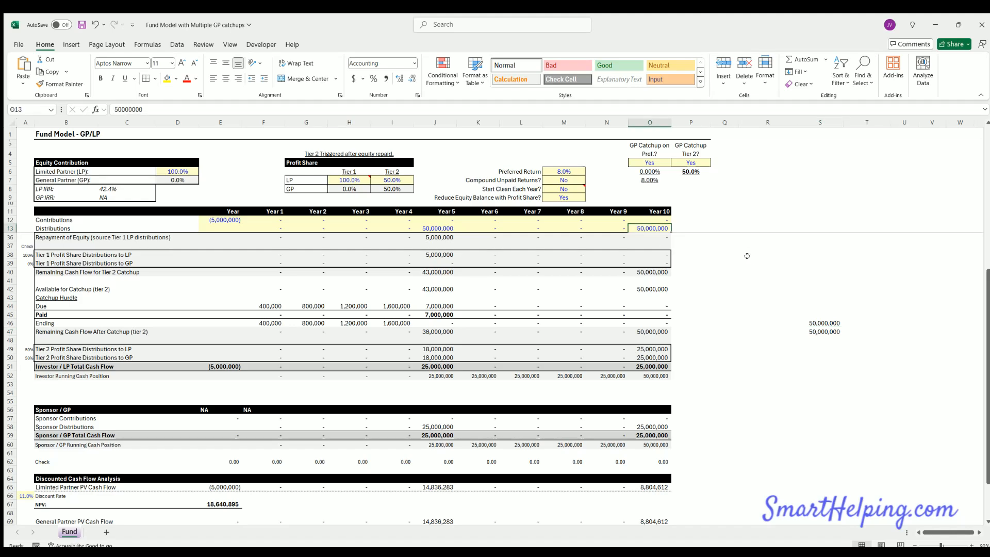
pyautogui.write('100000')
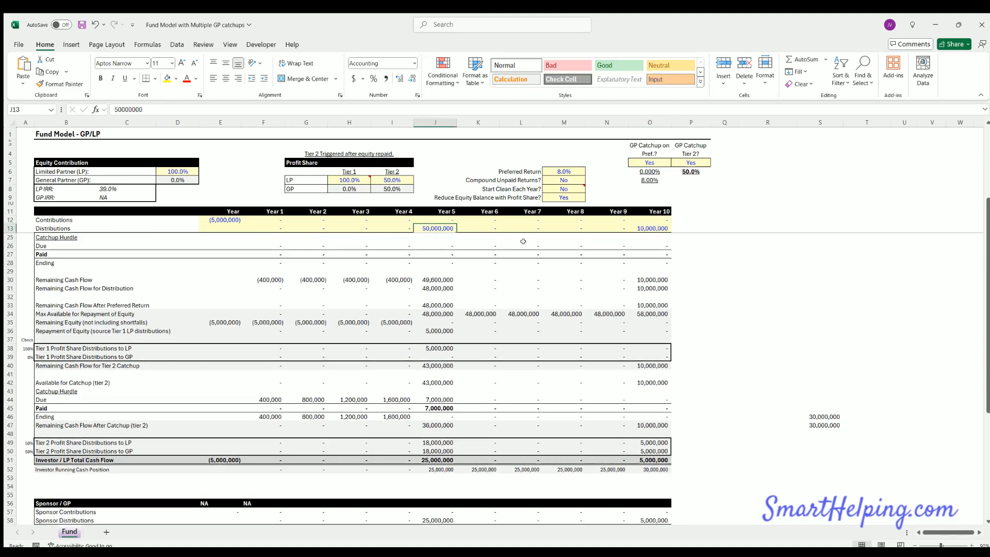
pyautogui.write('500')
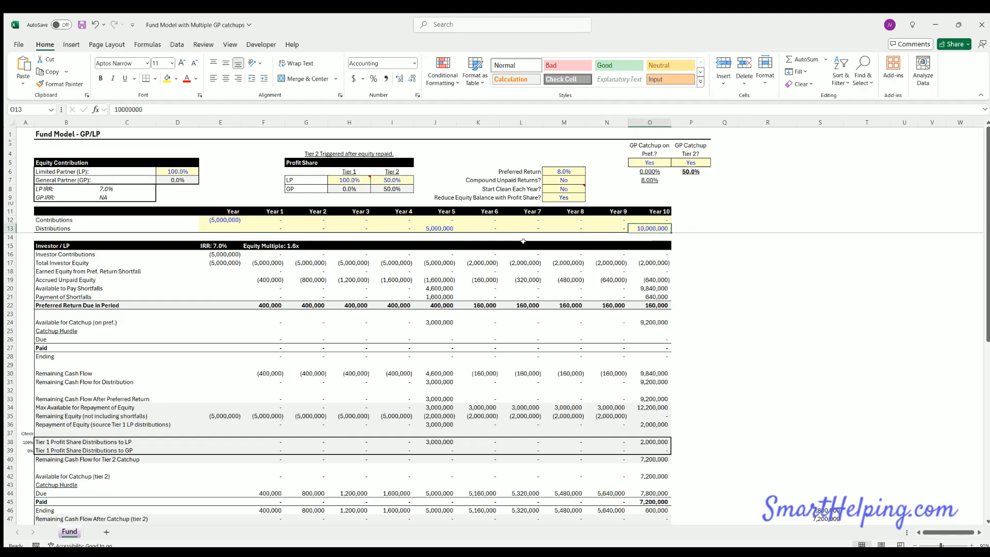
pyautogui.write('100000')
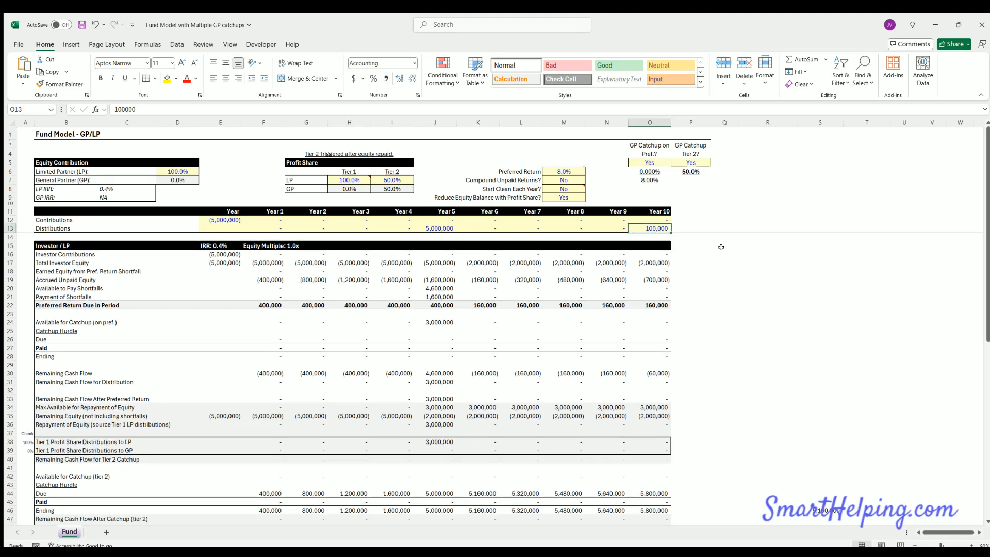
pyautogui.write('400000')
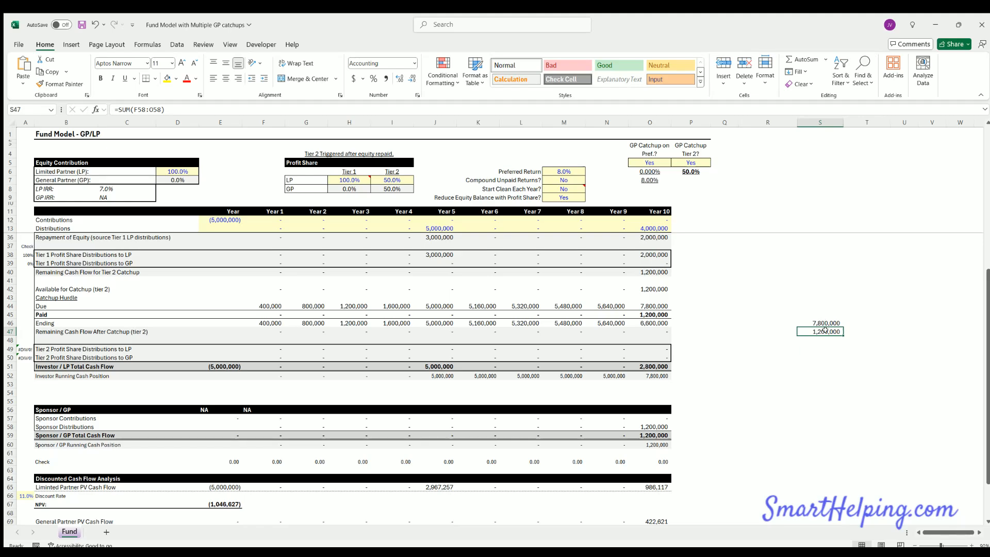
pyautogui.click(650, 426)
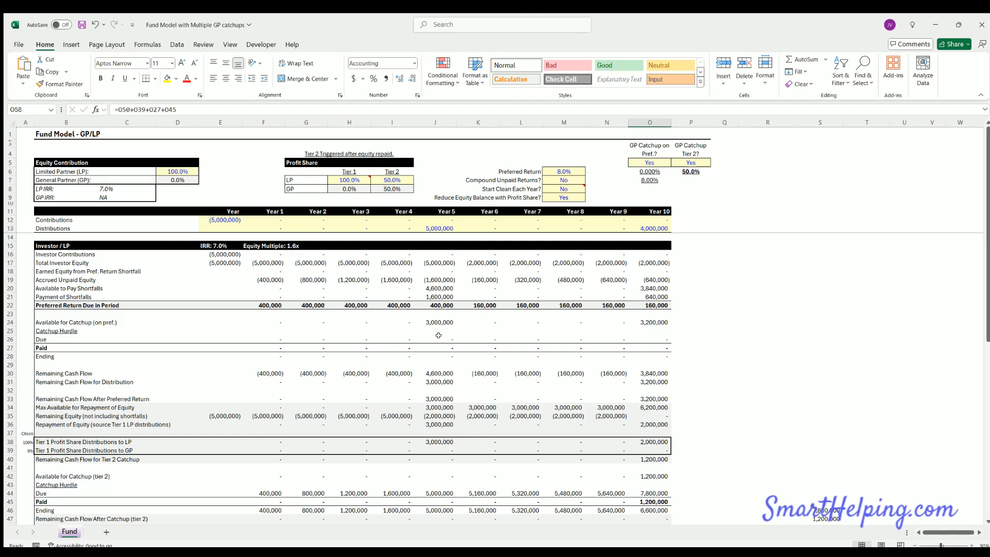
pyautogui.moveTo(433, 342)
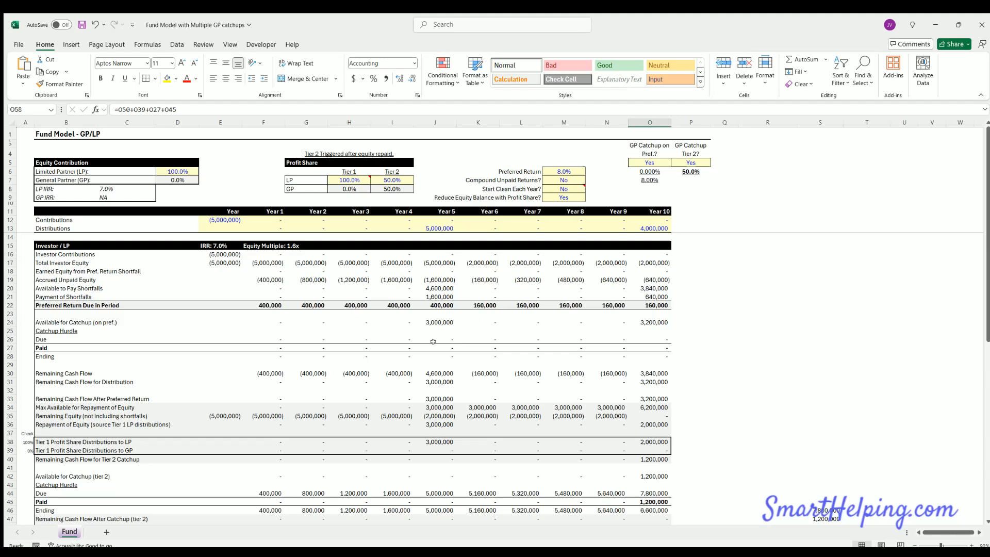
pyautogui.moveTo(330, 301)
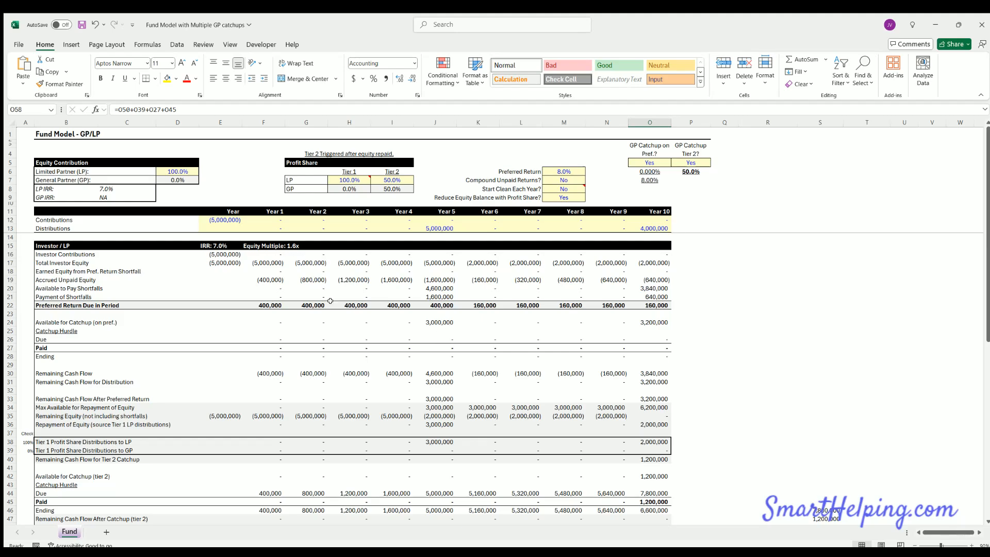
pyautogui.moveTo(263, 306); pyautogui.dragTo(649, 305)
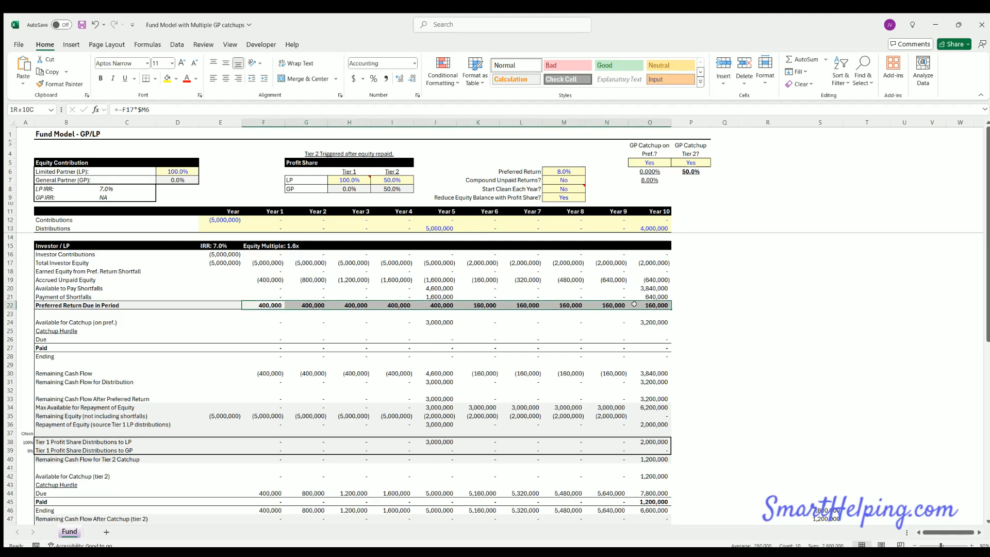
pyautogui.click(269, 305)
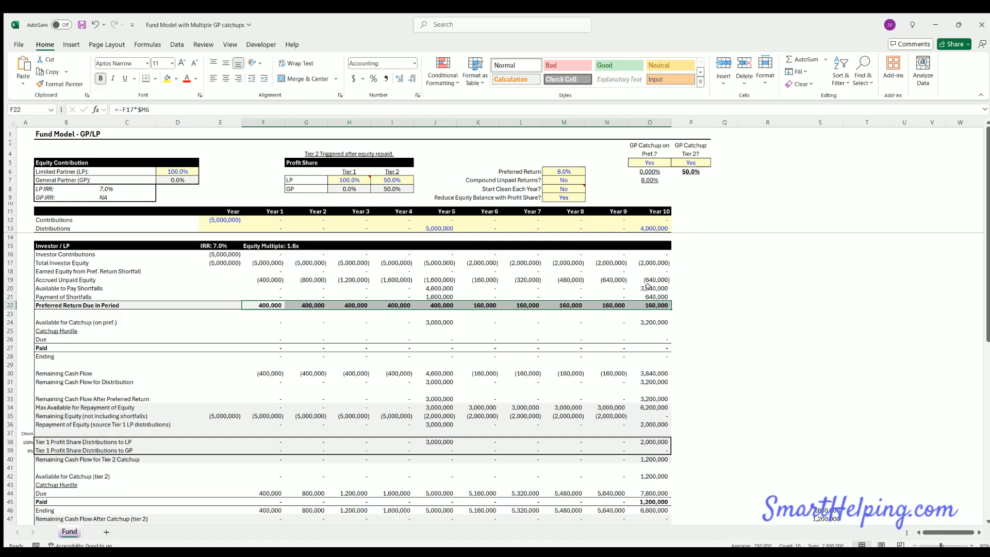
pyautogui.click(649, 322)
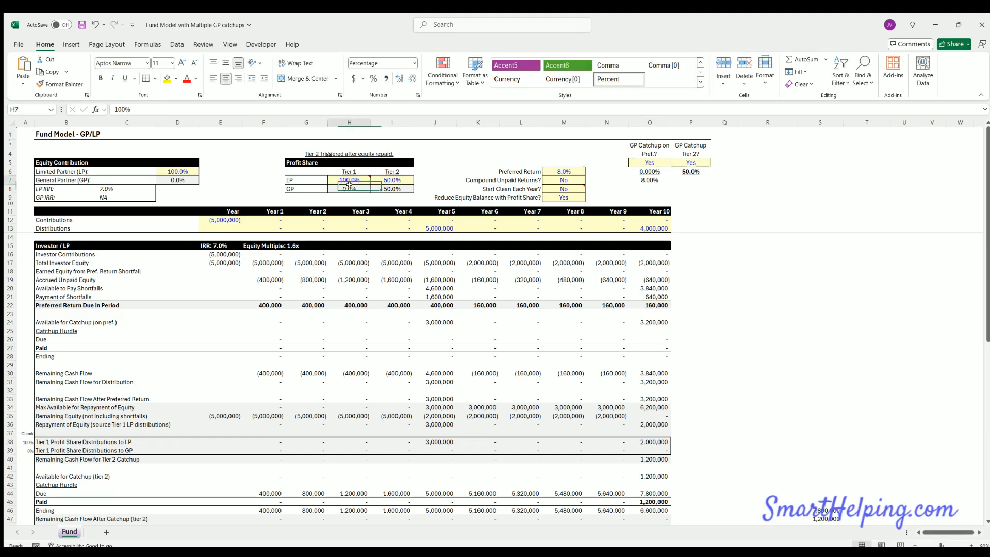
pyautogui.click(349, 188)
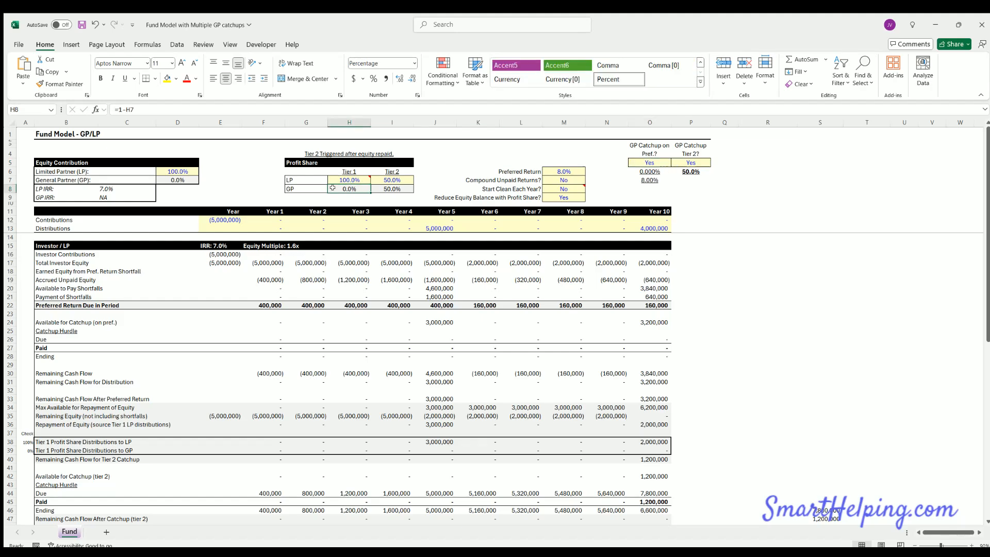
pyautogui.moveTo(174, 337)
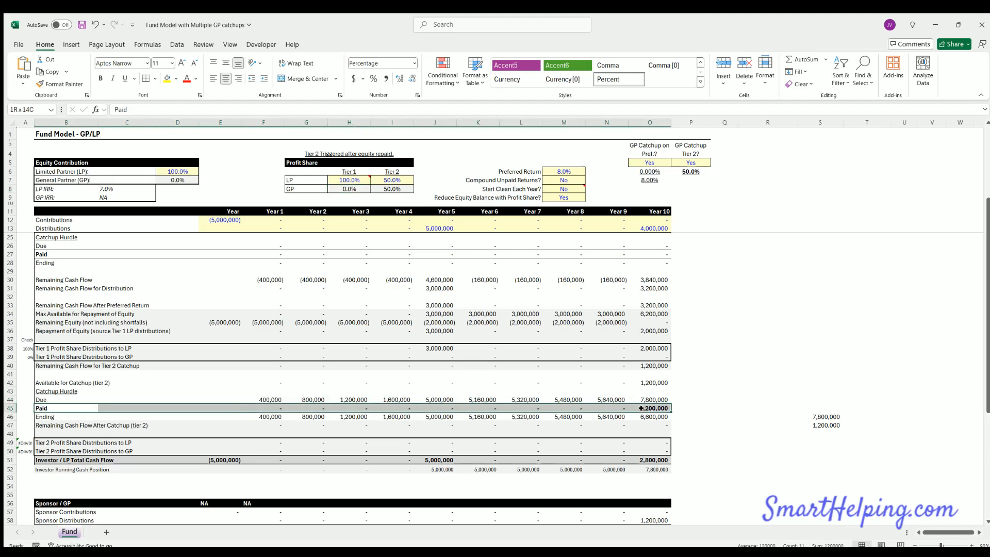
# Step: Check the Year 10 tier 2 catch-up due formula and set the Year 10 distribution to 5,000,000
pyautogui.click(650, 399)
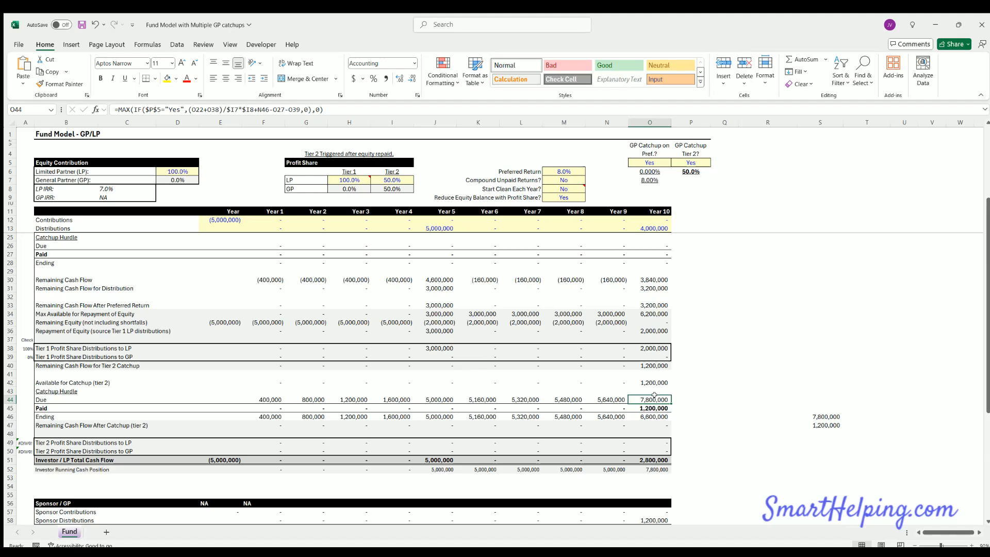
pyautogui.moveTo(652, 400)
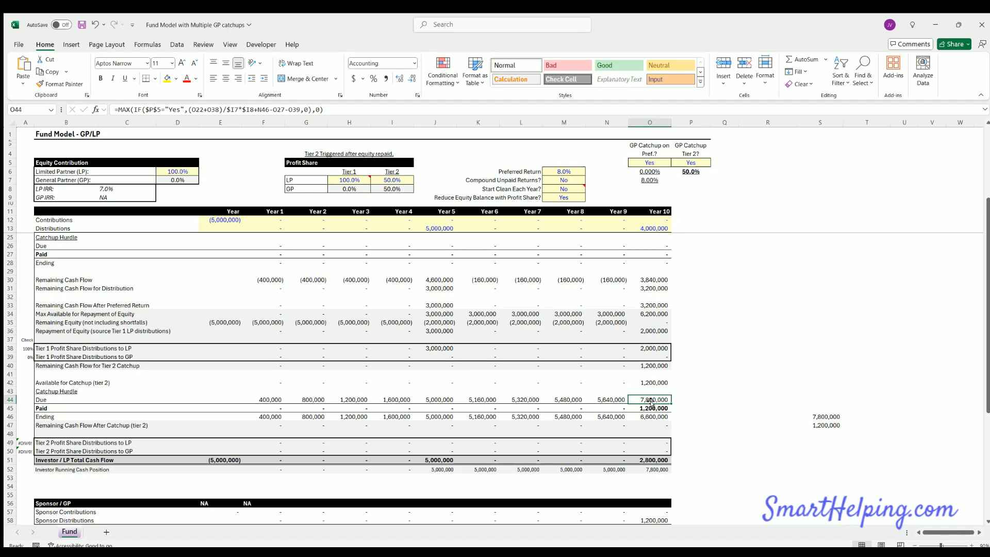
pyautogui.click(649, 408)
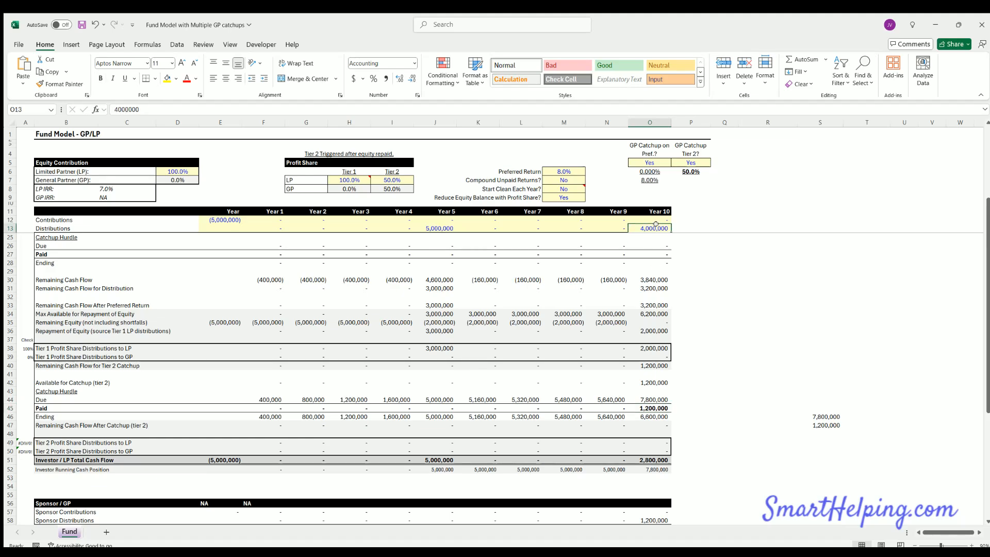
pyautogui.write('500000')
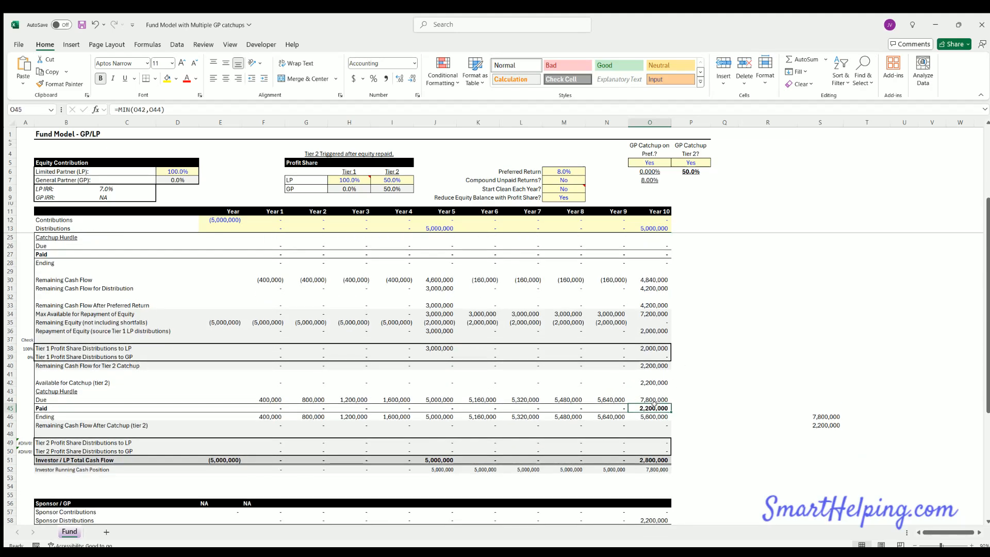
pyautogui.scroll(-3)
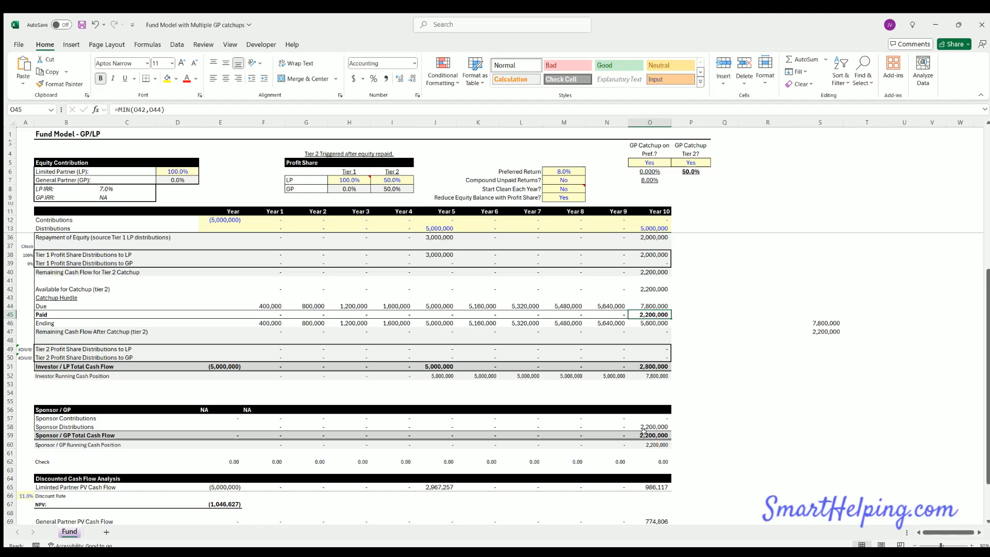
# Step: Raise the Year 10 distribution to 7,000,000, lifting catch-up paid to 4,200,000, and review LP total cash flows
pyautogui.click(649, 228)
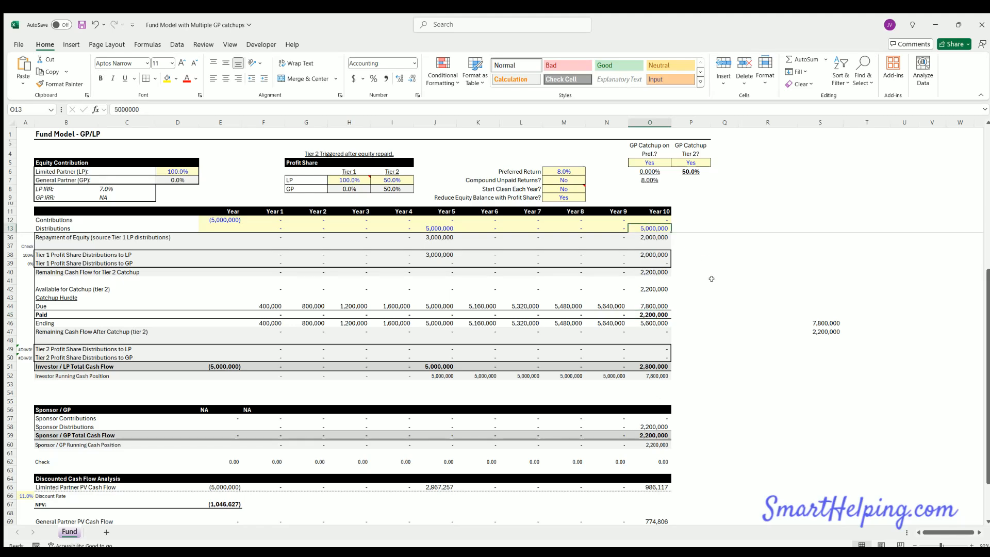
pyautogui.moveTo(716, 340)
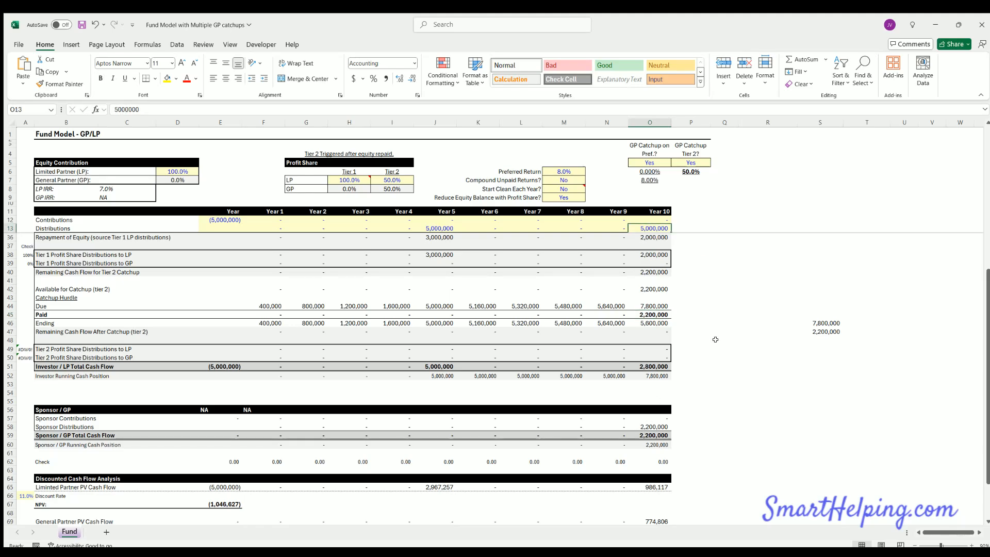
pyautogui.write('700000')
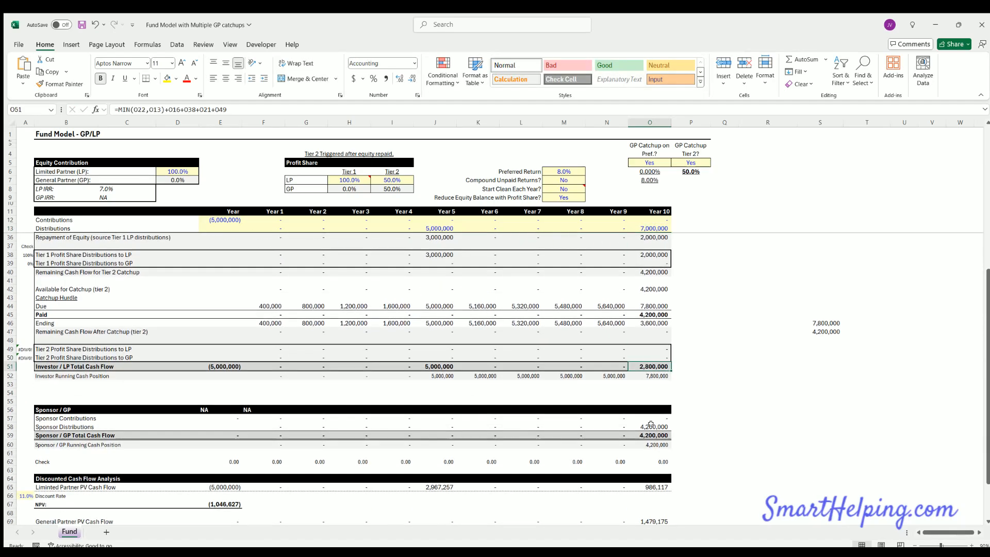
pyautogui.click(649, 426)
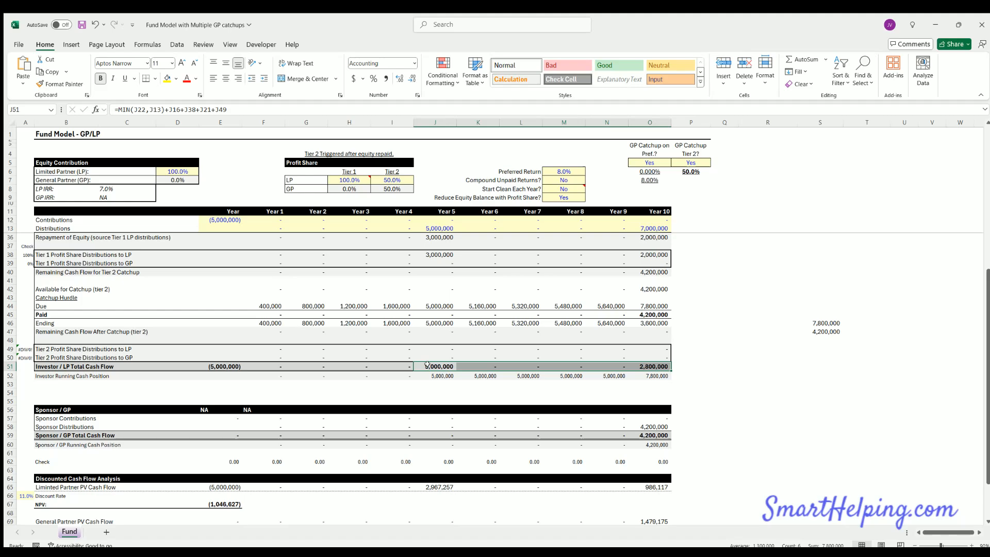
pyautogui.moveTo(438, 366); pyautogui.dragTo(654, 366)
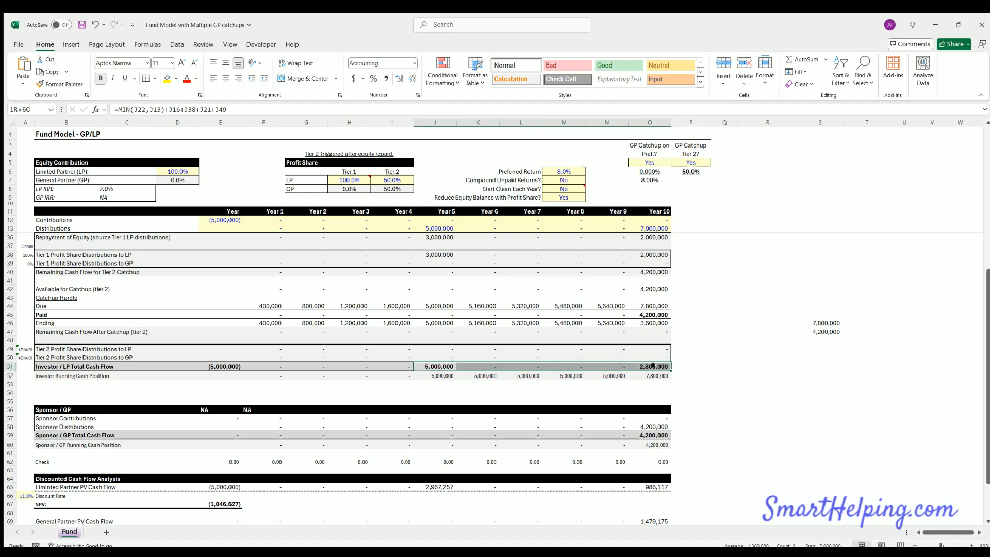
pyautogui.click(650, 228)
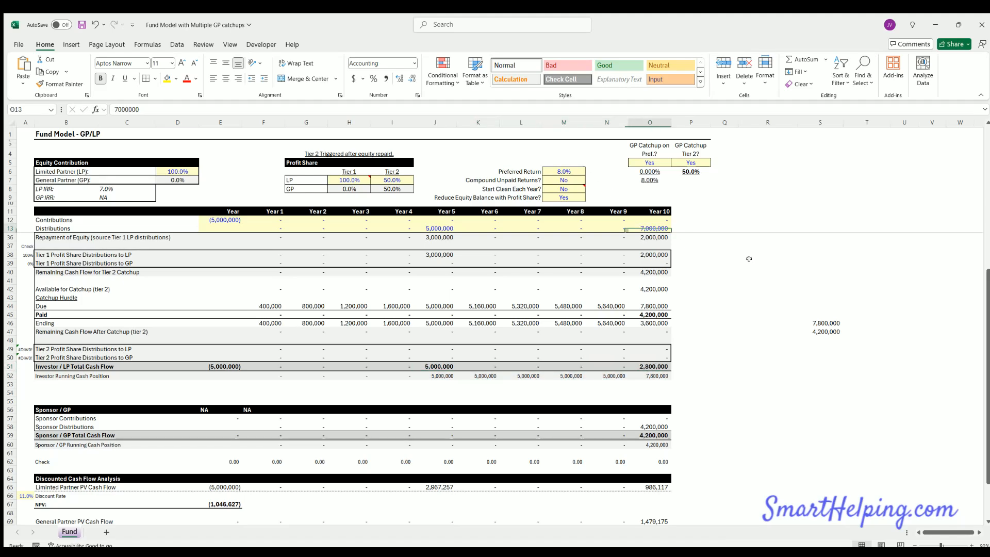
# Step: Set the Year 10 distribution to 12,000,000 and the Tier 1 split to 90% LP, 10% GP
pyautogui.write('120')
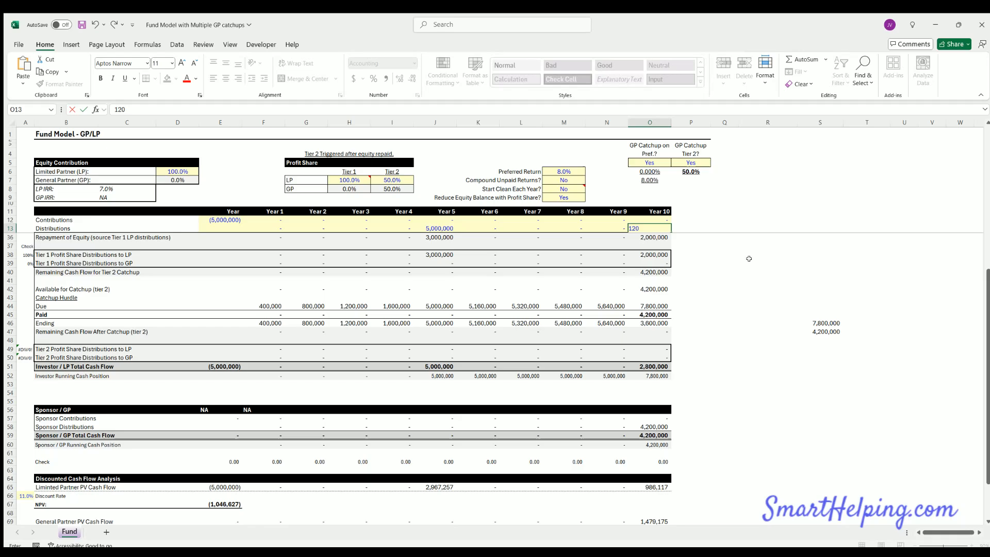
pyautogui.press('enter')
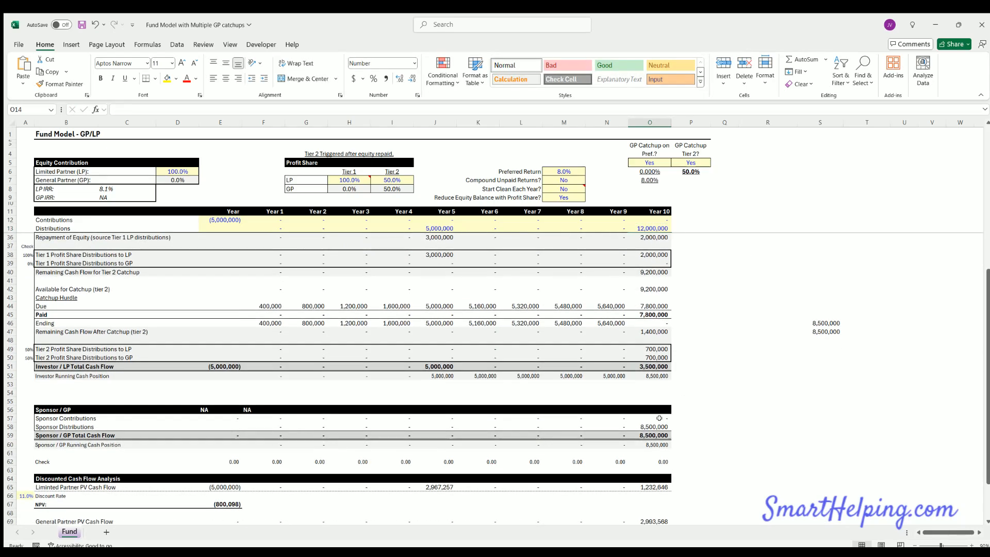
pyautogui.click(649, 314)
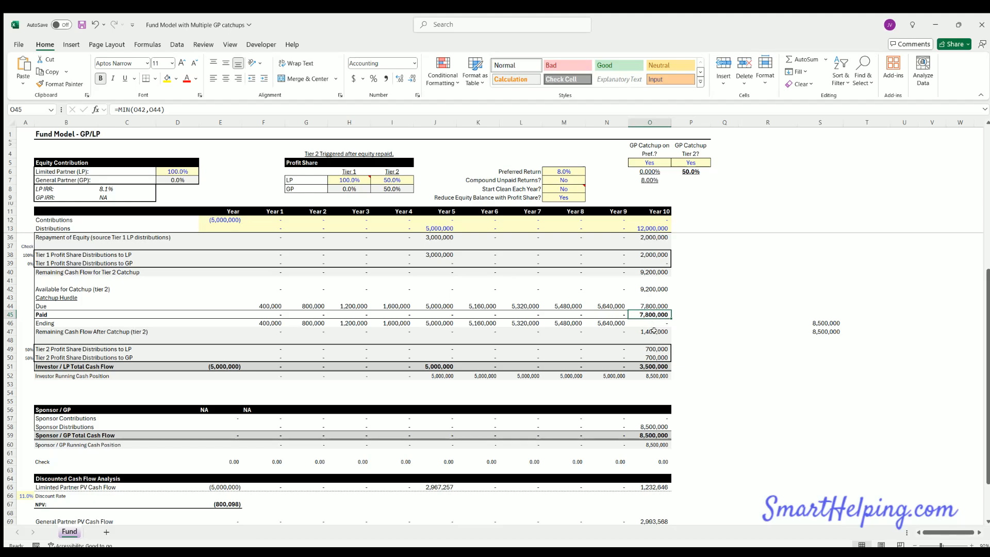
pyautogui.click(649, 366)
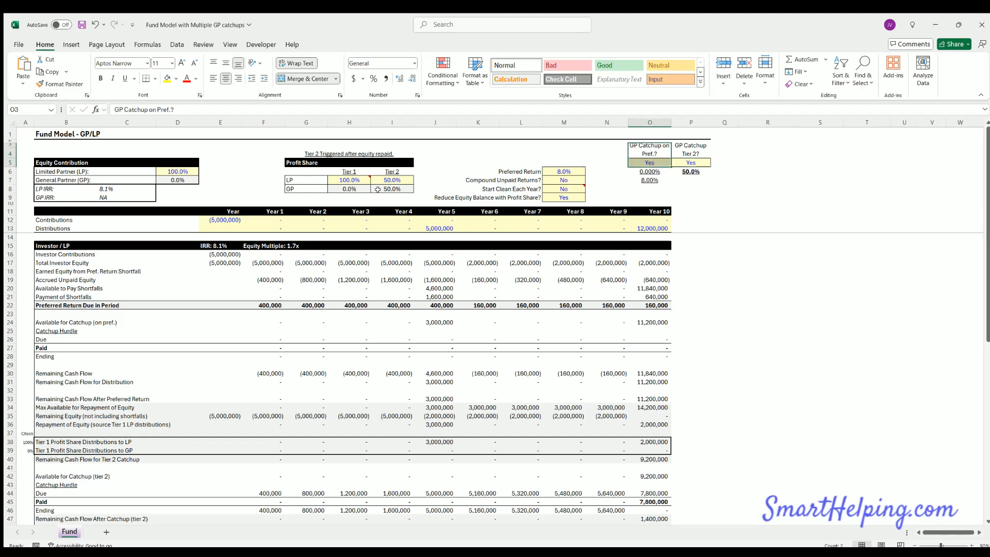
pyautogui.click(350, 180)
pyautogui.write('90')
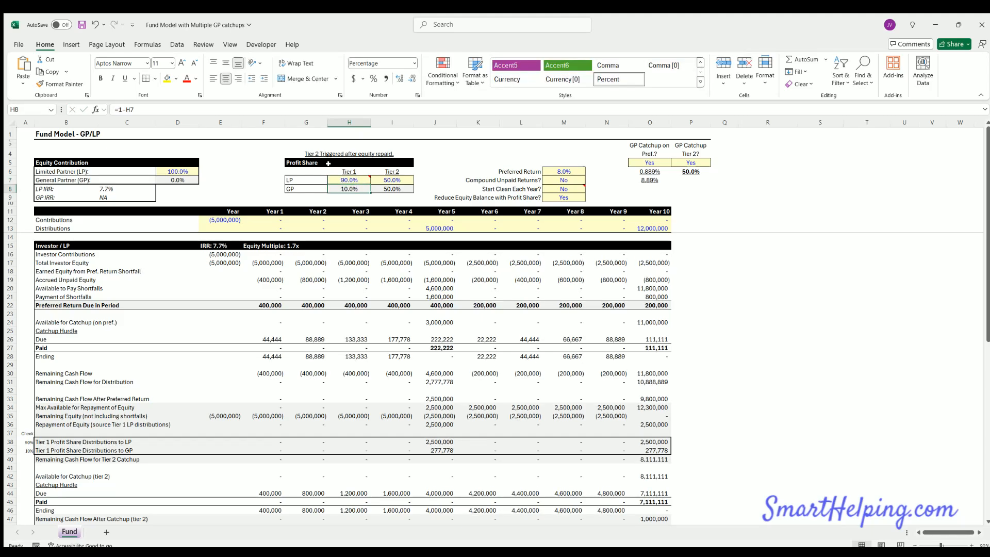
pyautogui.click(348, 180)
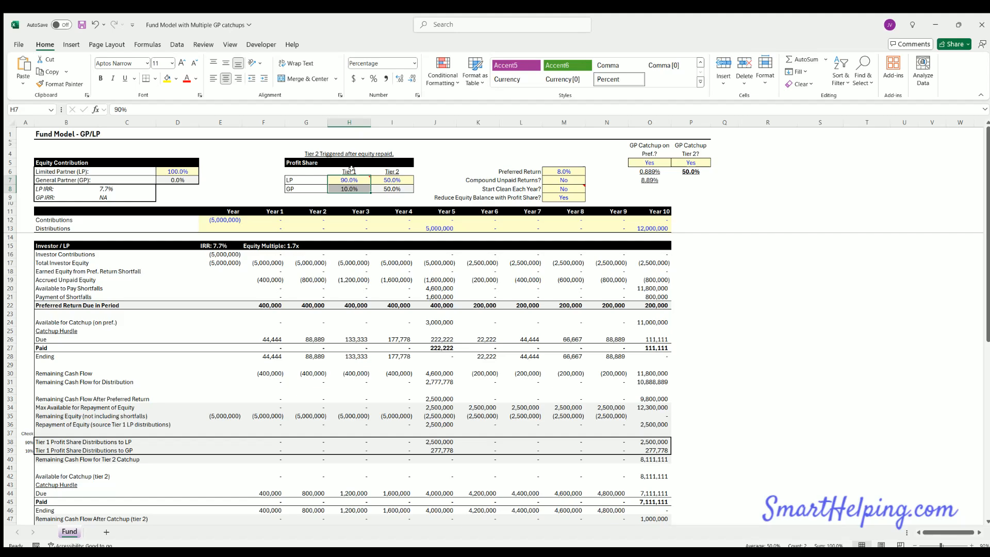
pyautogui.click(691, 162)
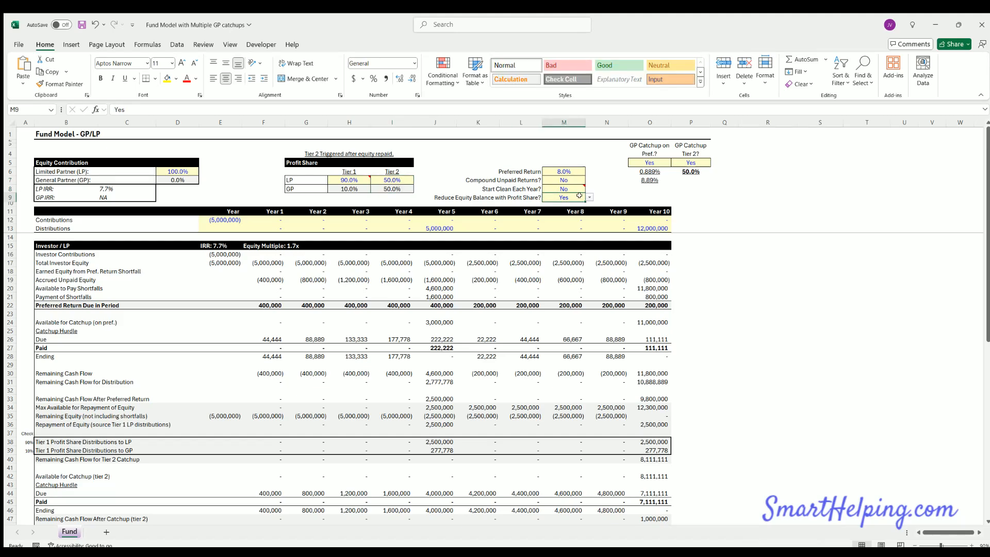
# Step: Set Reduce Equity Balance with Profit Share to No and add an =O51/R53 ratio check, lifting LP IRR to 14.7%
pyautogui.click(564, 197)
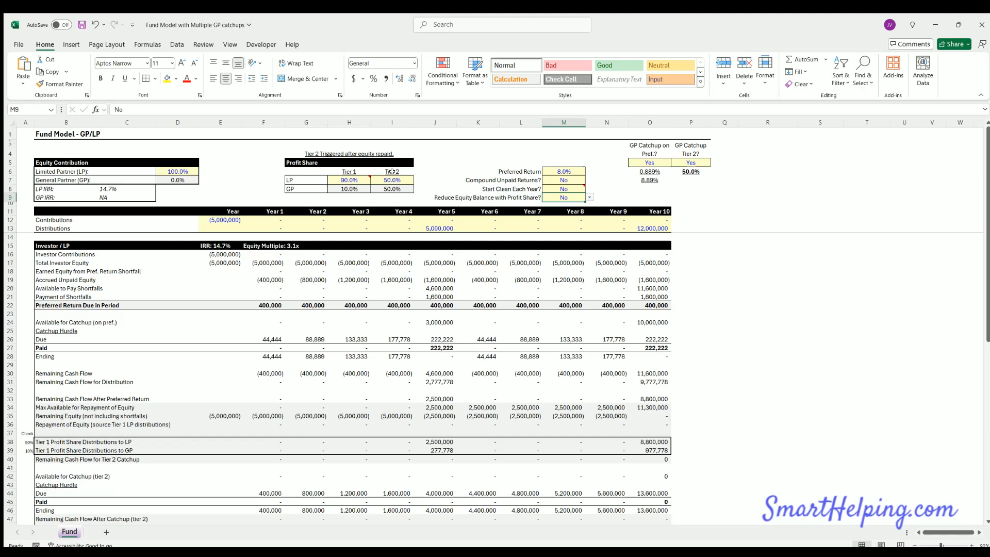
pyautogui.click(868, 356)
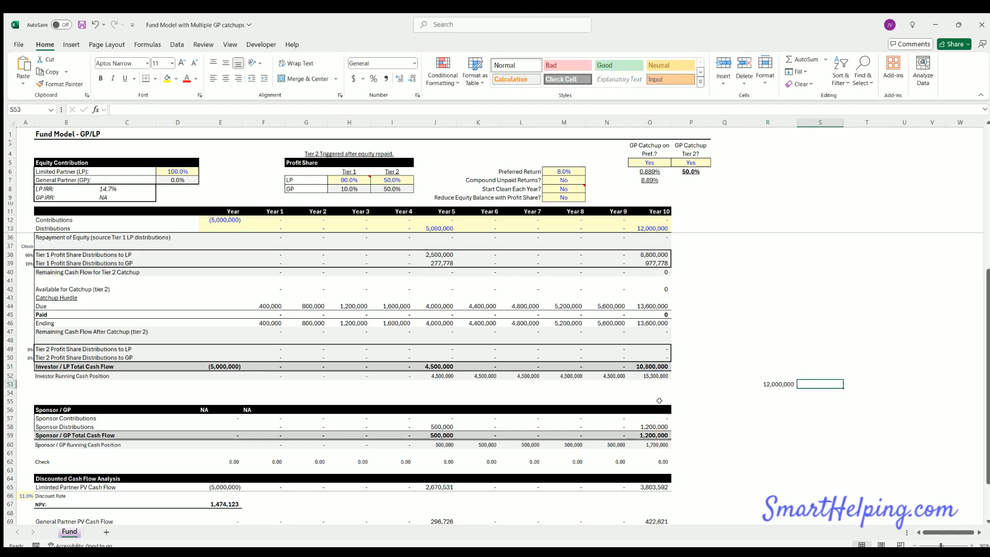
pyautogui.click(820, 392)
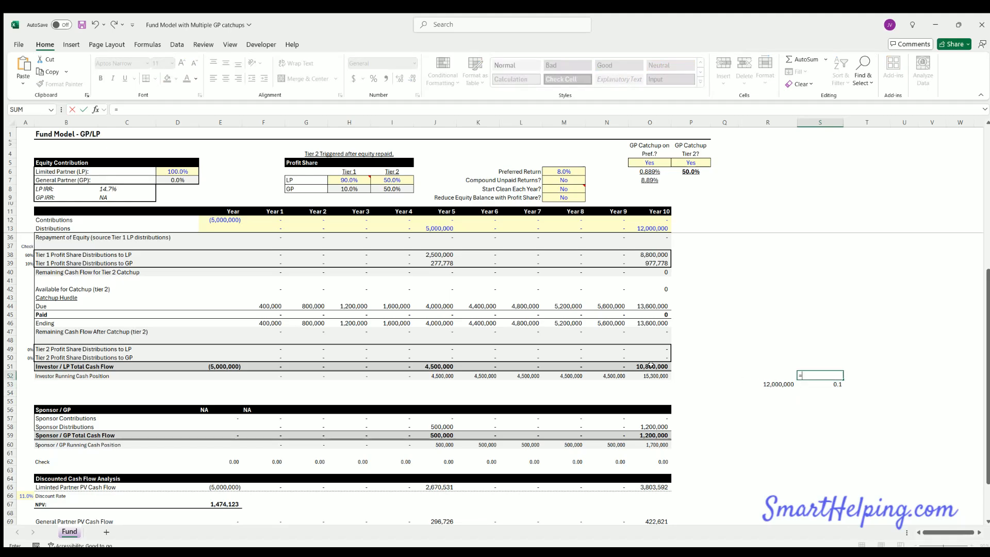
pyautogui.write('=O51/R53')
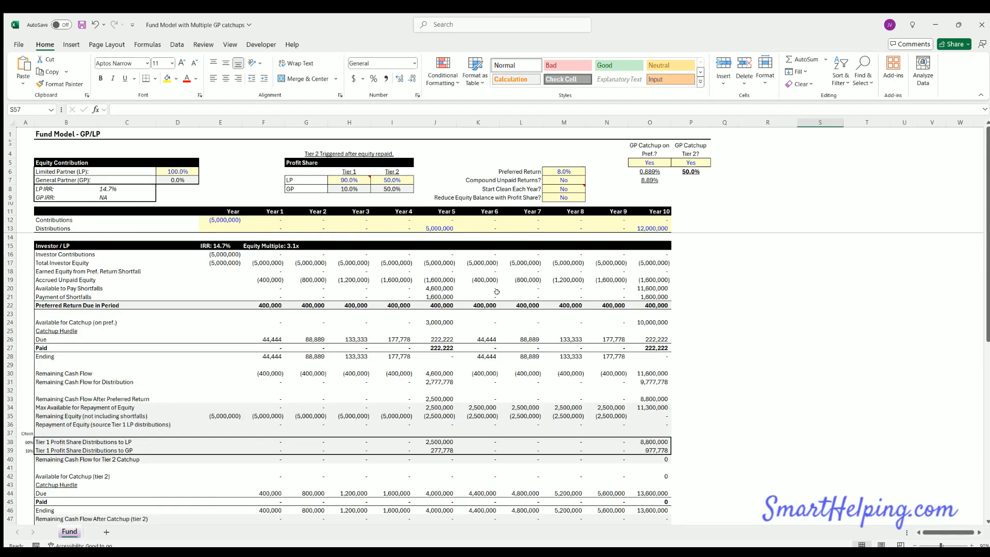
pyautogui.click(348, 171)
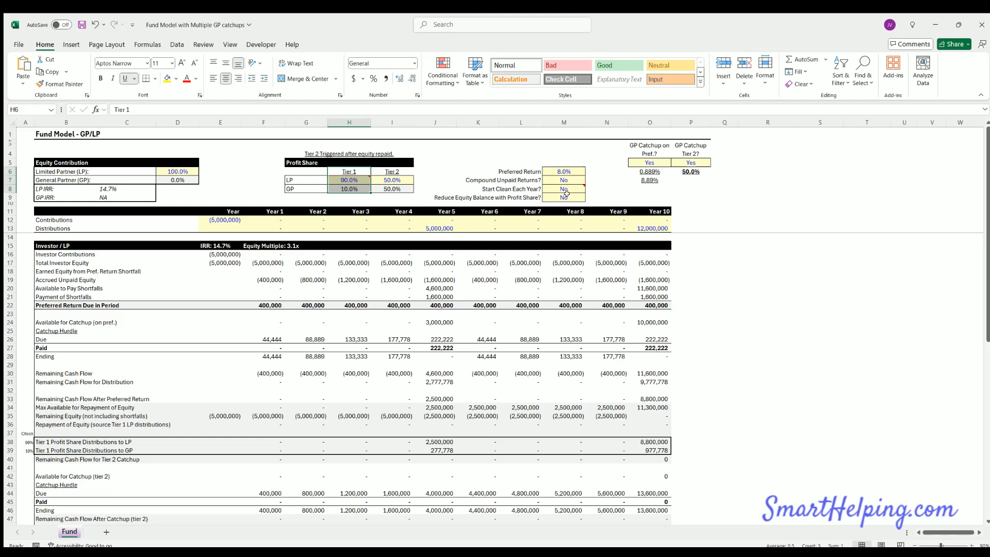
# Step: Set Reduce Equity Balance with Profit Share back to Yes and review the Tier 1 profit share rows 38–39
pyautogui.click(563, 197)
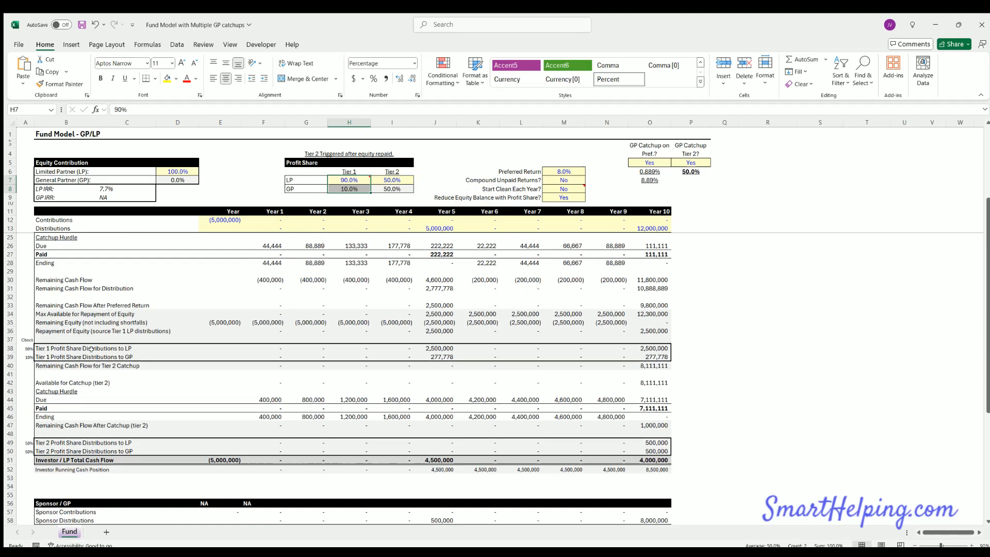
pyautogui.moveTo(66, 348); pyautogui.dragTo(654, 356)
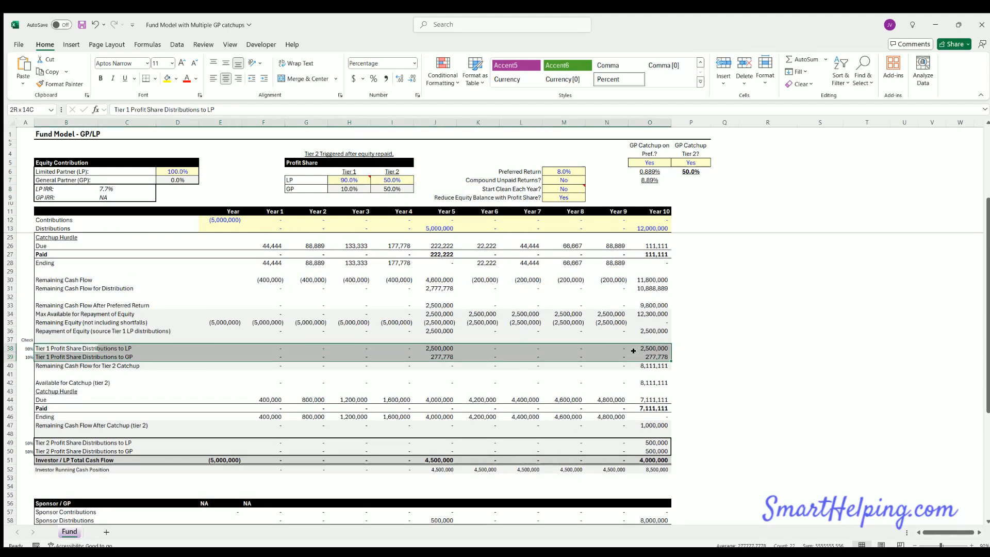
pyautogui.click(66, 347)
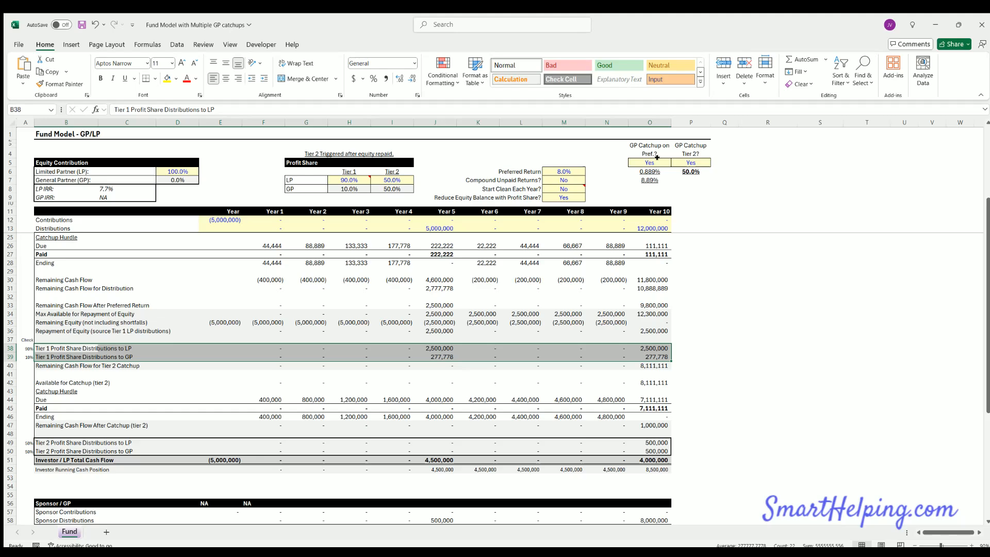
pyautogui.click(648, 162)
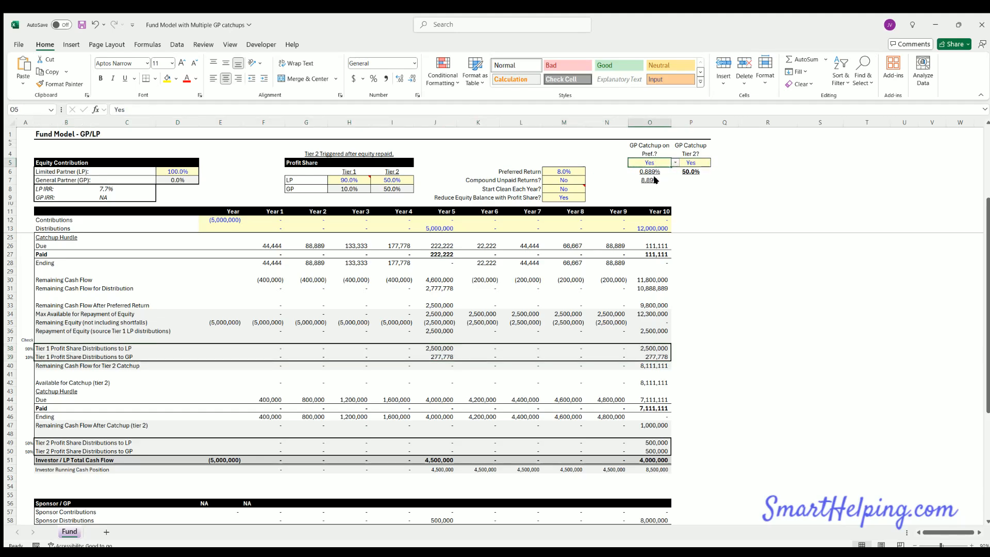
# Step: Set 'GP Catchup on Pref?' in O5 to No and inspect the first five years of Preferred Return Due
pyautogui.click(649, 161)
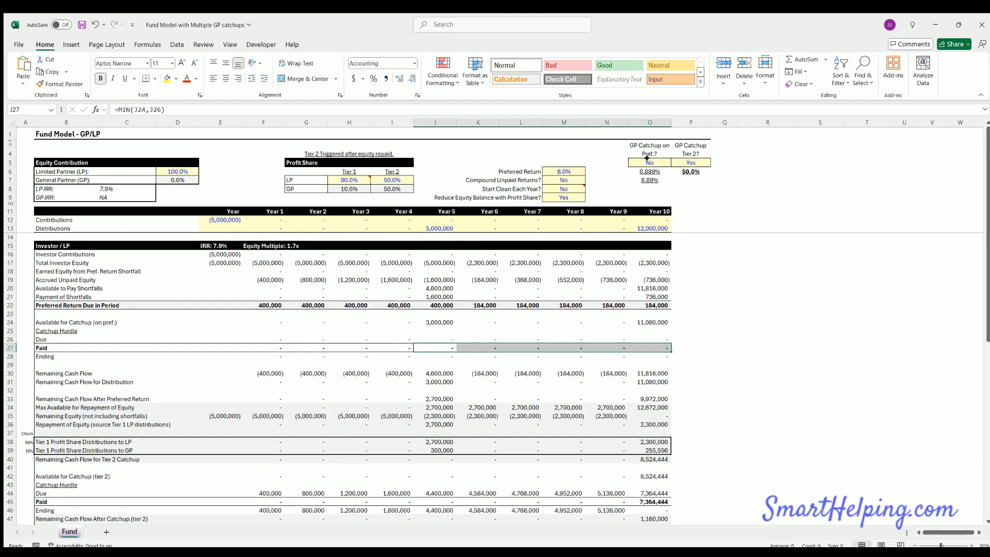
pyautogui.click(648, 162)
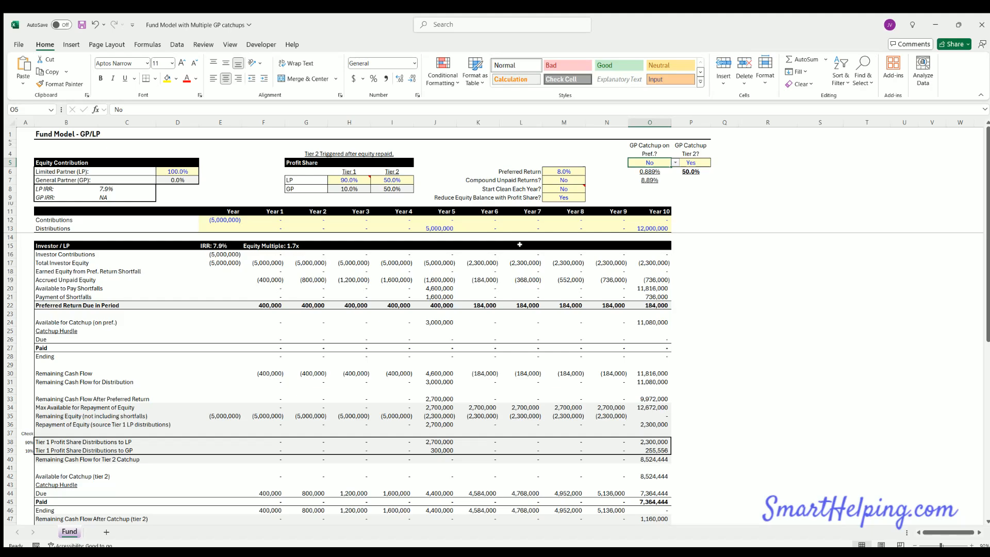
pyautogui.click(269, 305)
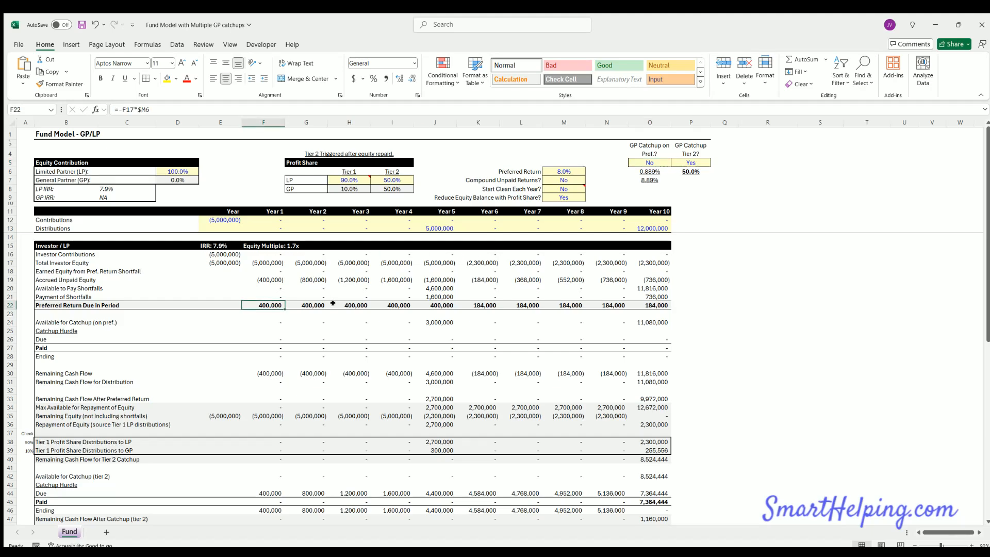
pyautogui.moveTo(268, 306); pyautogui.dragTo(440, 305)
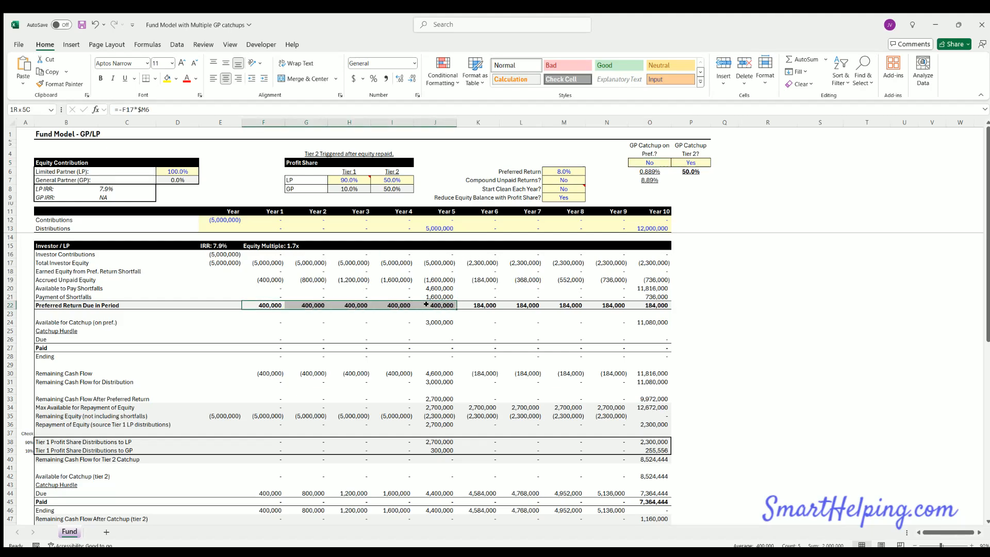
pyautogui.click(348, 179)
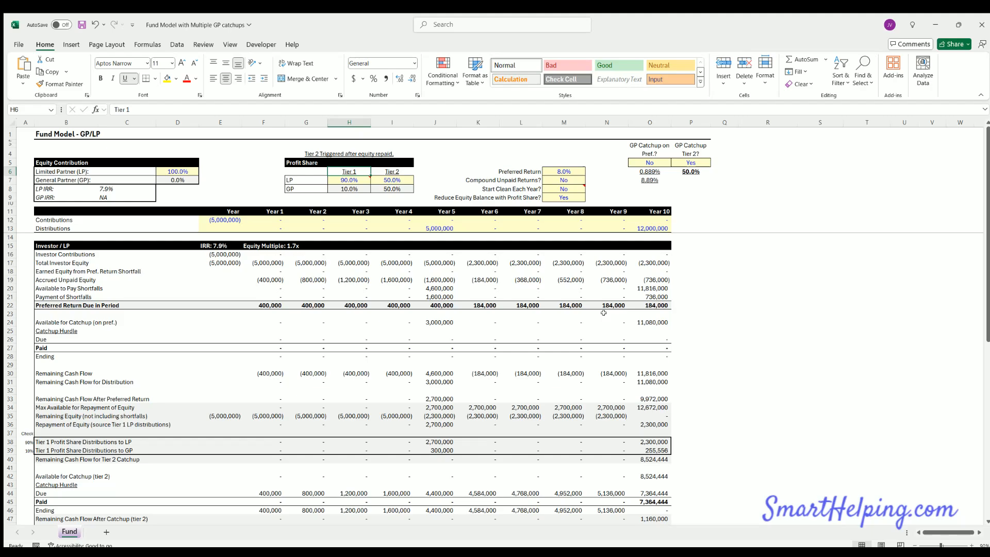
pyautogui.scroll(-3)
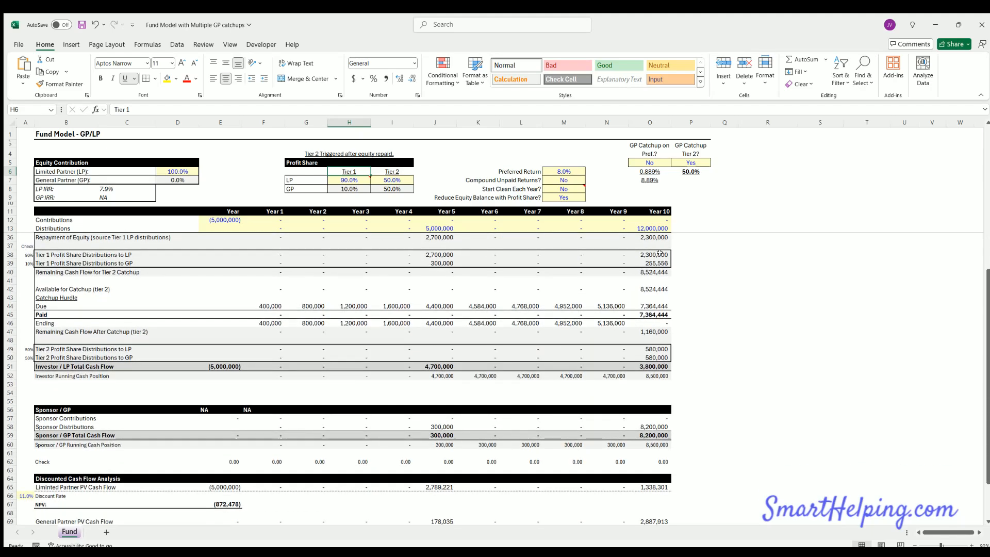
pyautogui.click(649, 348)
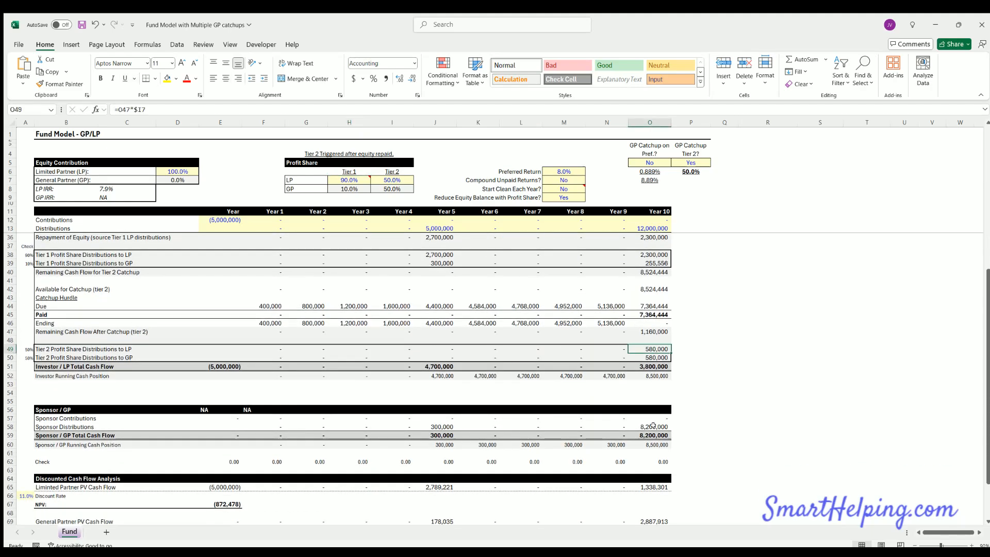
pyautogui.click(654, 426)
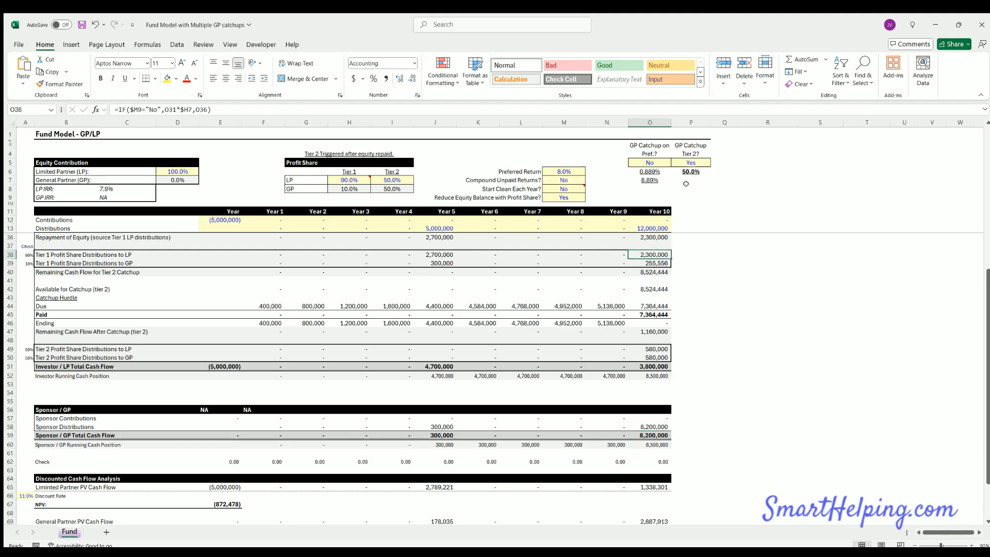
pyautogui.click(690, 162)
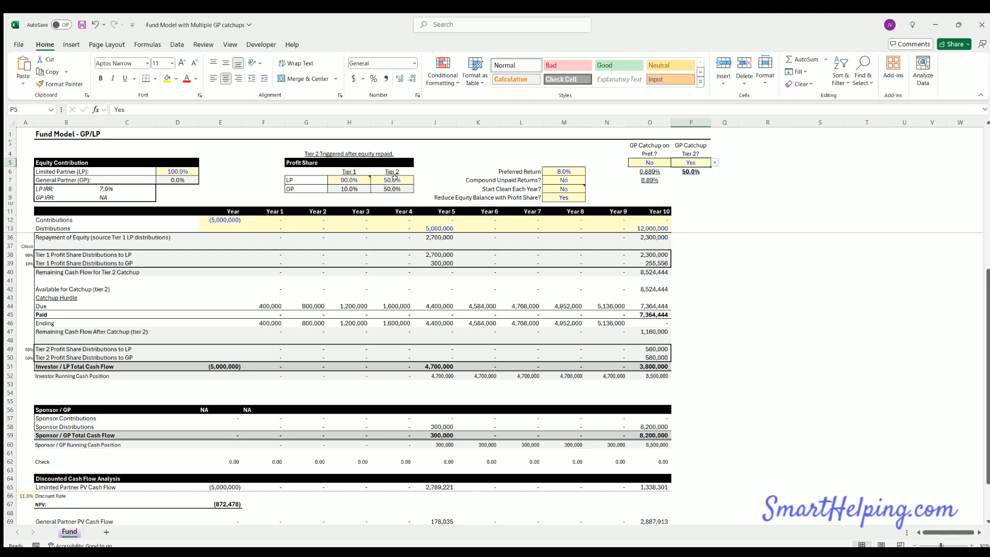
# Step: Set 'GP Catchup Tier 2?' in P5 to No, lifting LP IRR to 12.2% and the multiple to 2.4x
pyautogui.click(691, 162)
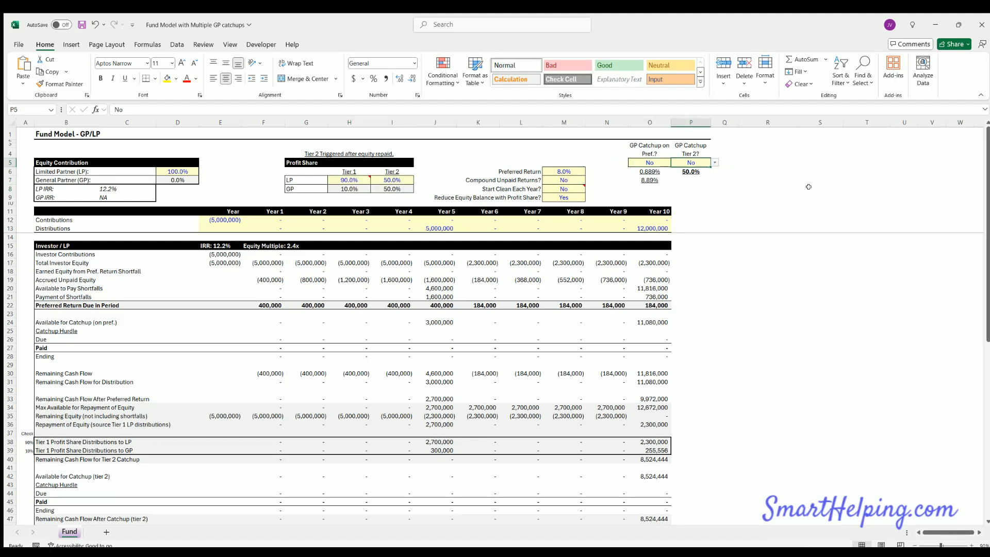
pyautogui.moveTo(833, 189)
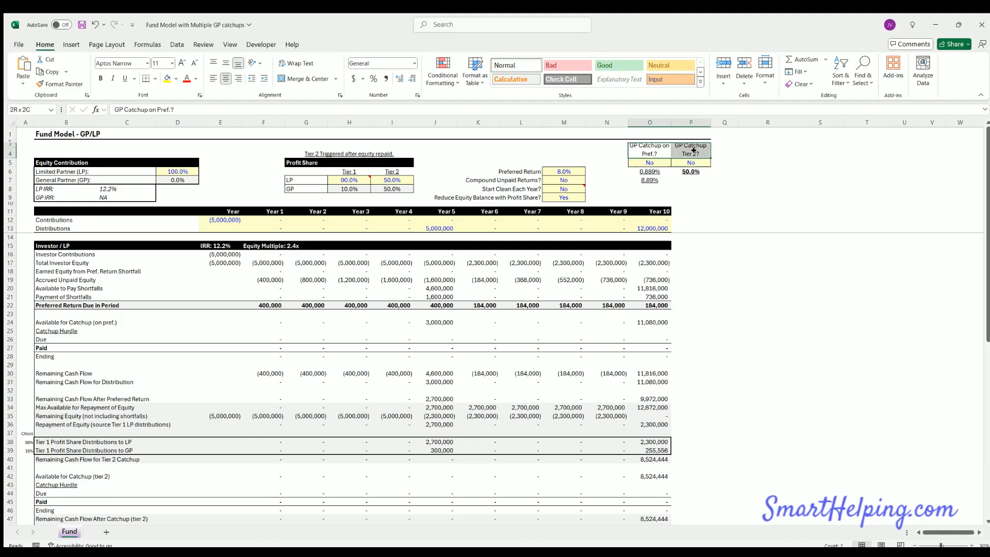
pyautogui.click(691, 162)
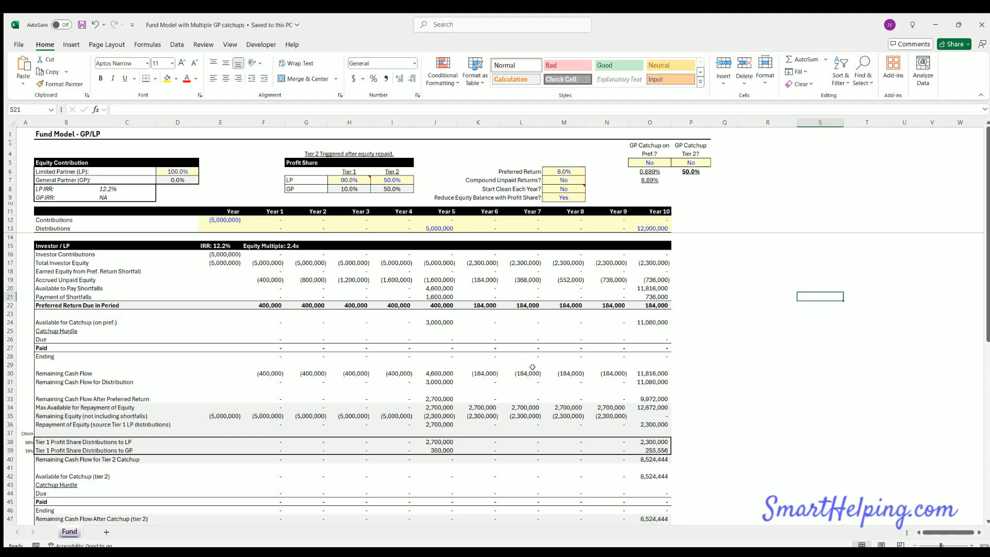
pyautogui.click(220, 219)
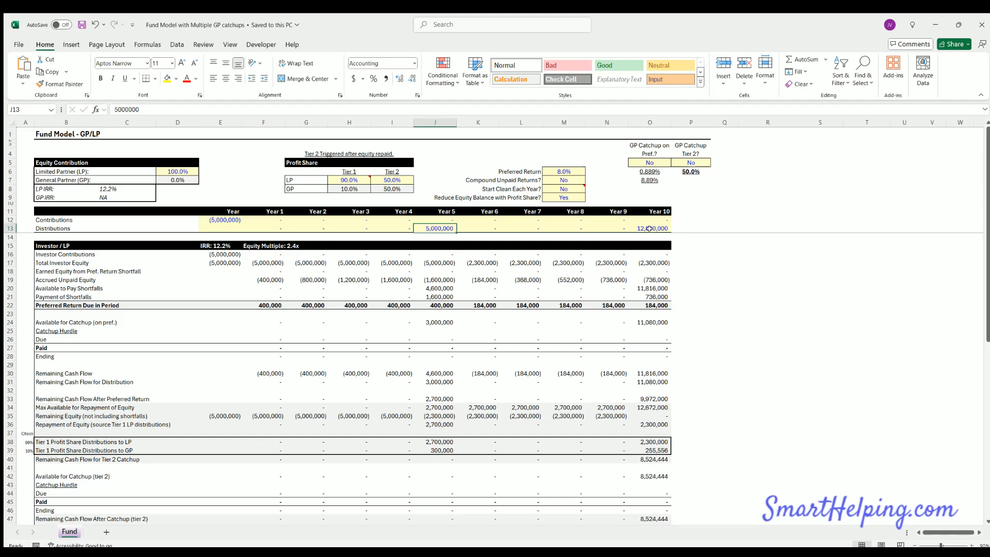
pyautogui.click(221, 220)
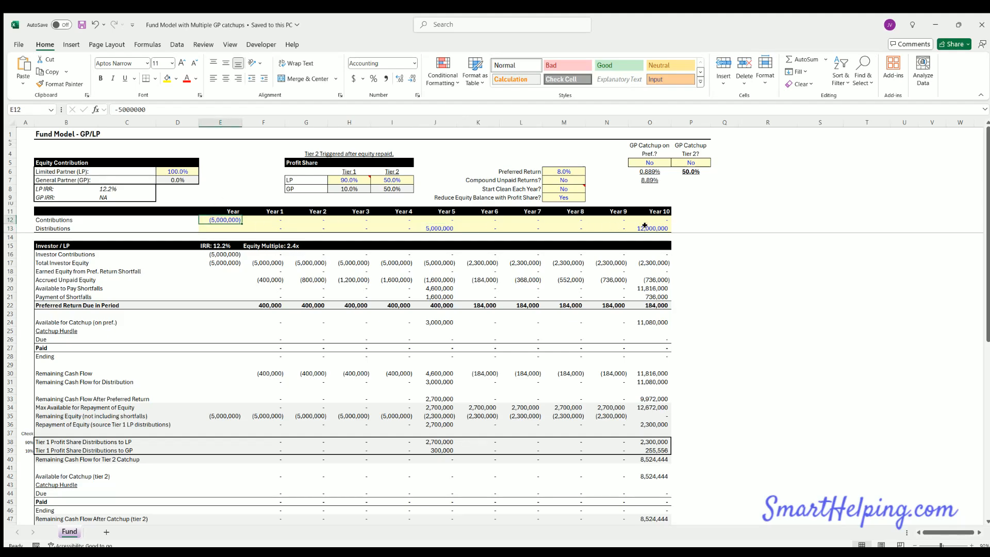
pyautogui.moveTo(223, 220); pyautogui.dragTo(651, 228)
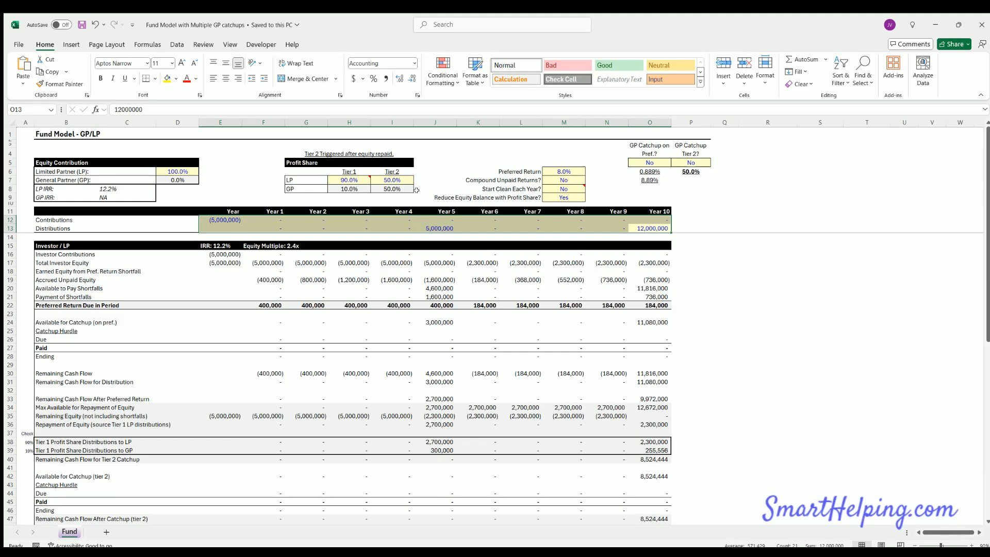
pyautogui.moveTo(285, 188)
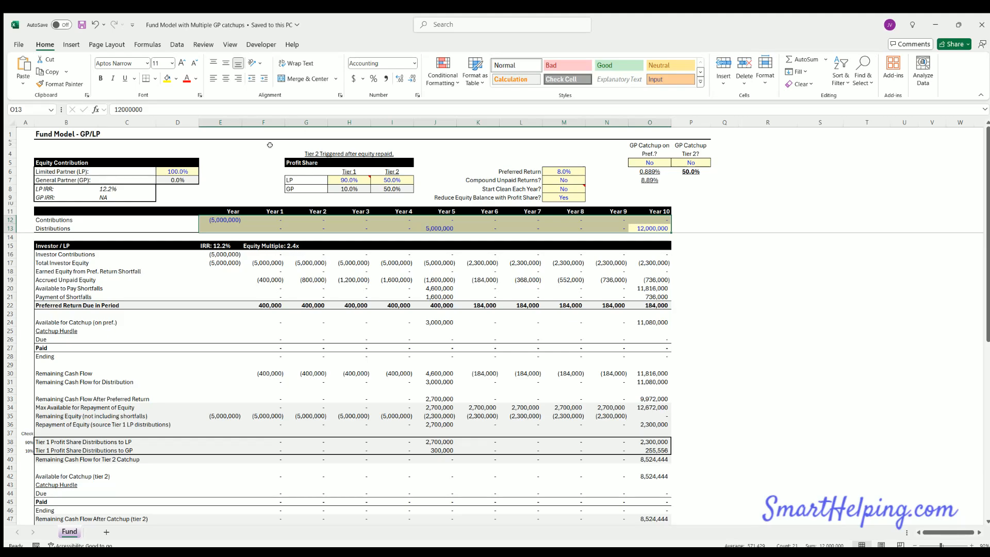
pyautogui.moveTo(438, 225)
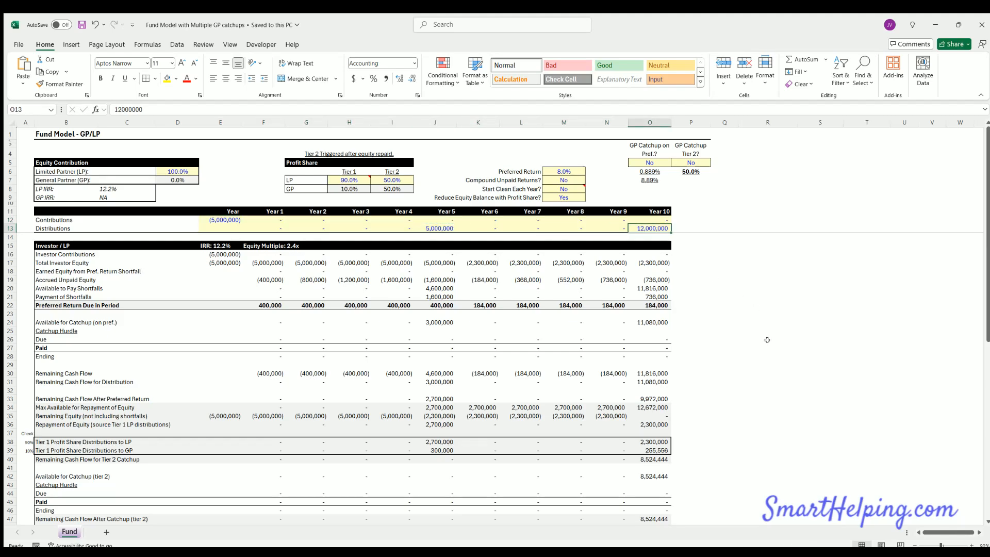
pyautogui.scroll(-3)
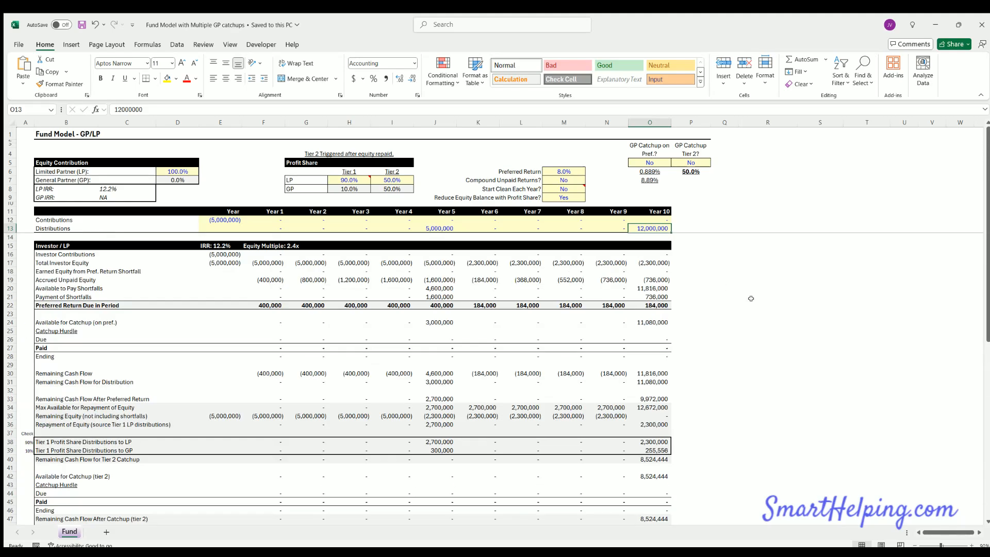
pyautogui.moveTo(586, 339)
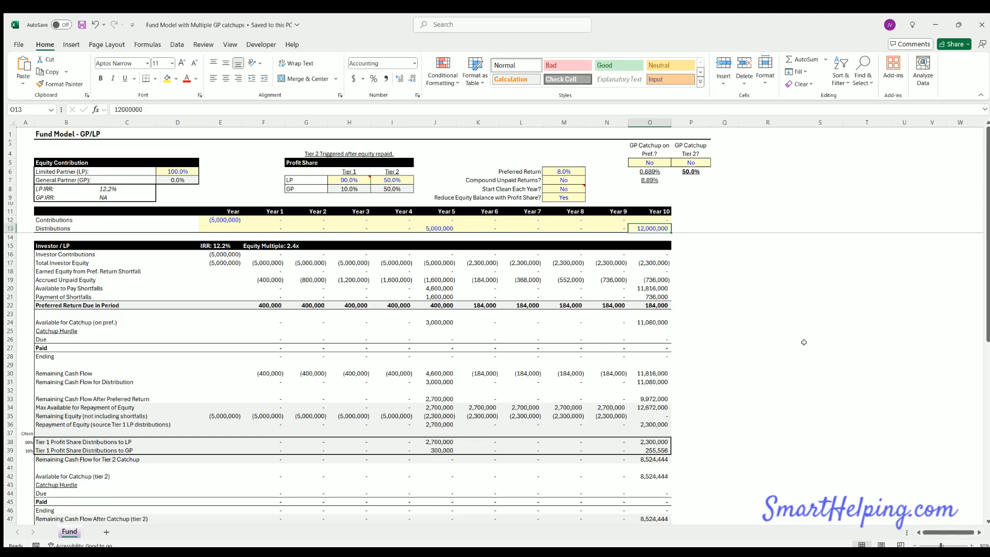
pyautogui.moveTo(818, 347)
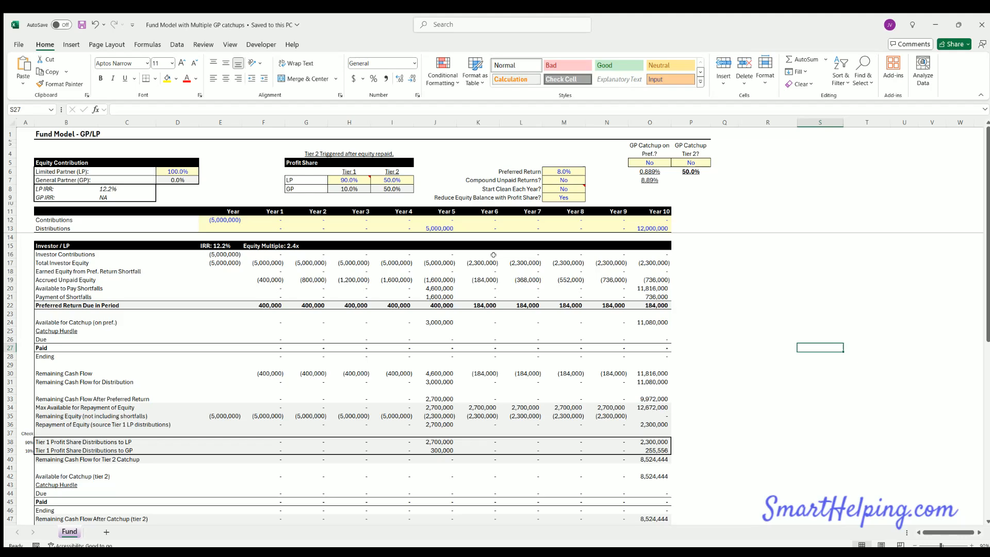
pyautogui.moveTo(229, 323)
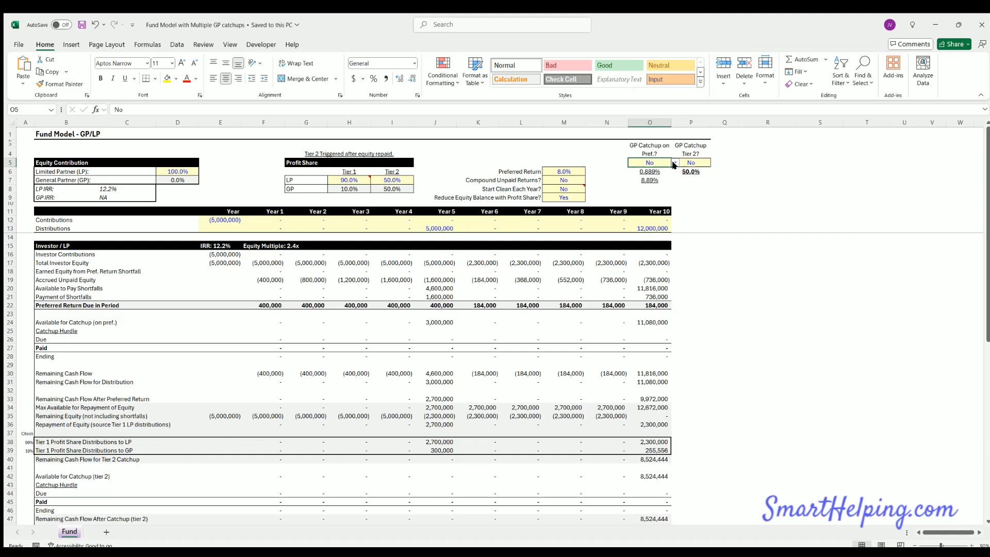
pyautogui.click(649, 162)
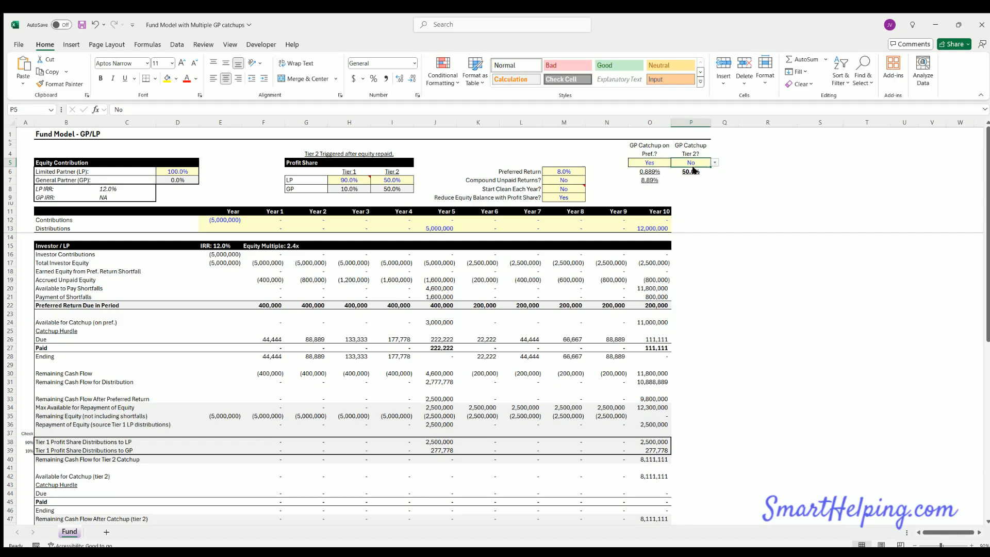
pyautogui.click(692, 162)
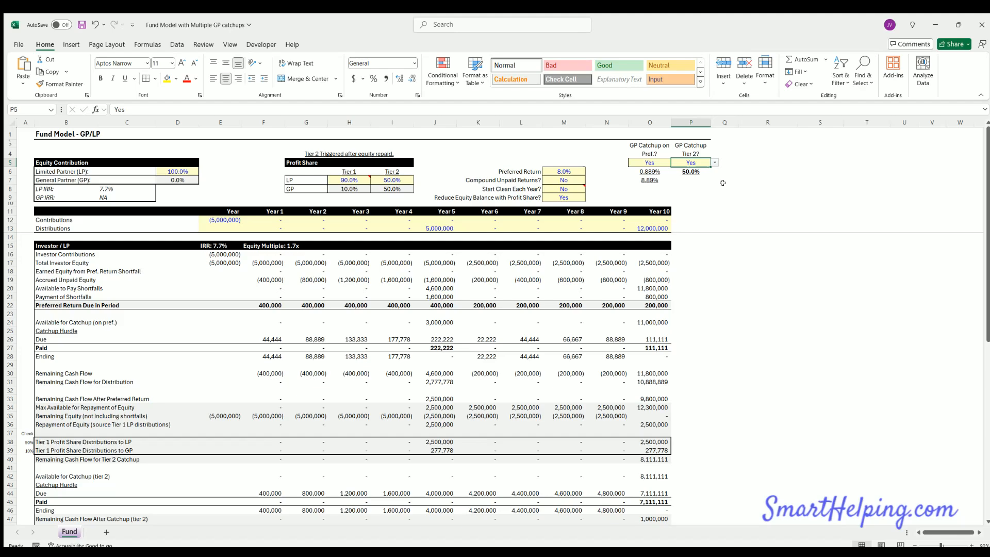
pyautogui.click(767, 188)
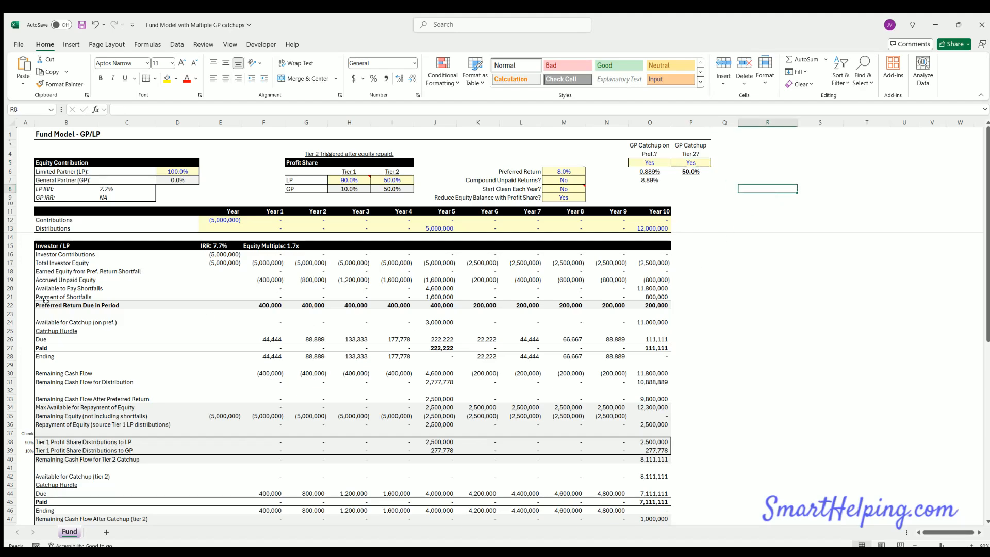
pyautogui.click(66, 306)
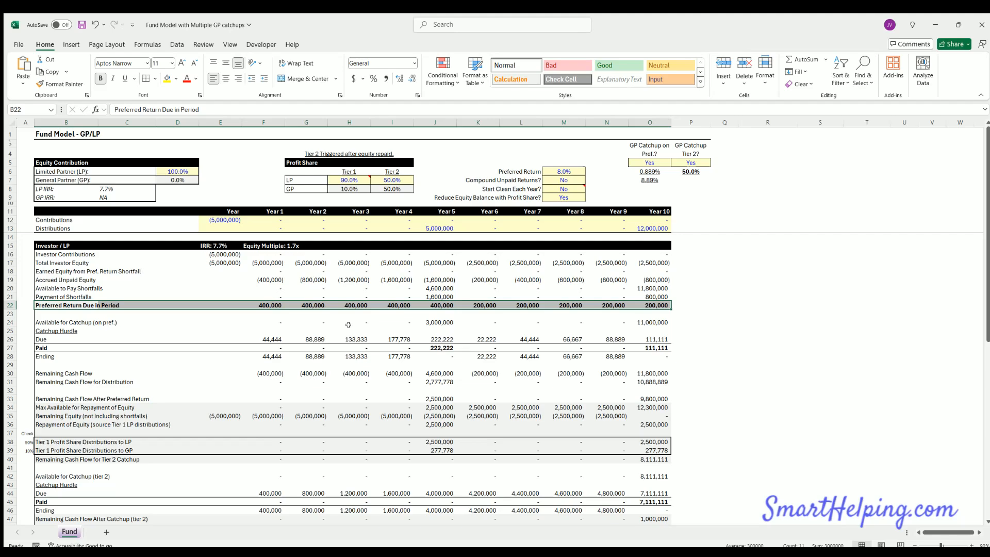
pyautogui.click(649, 162)
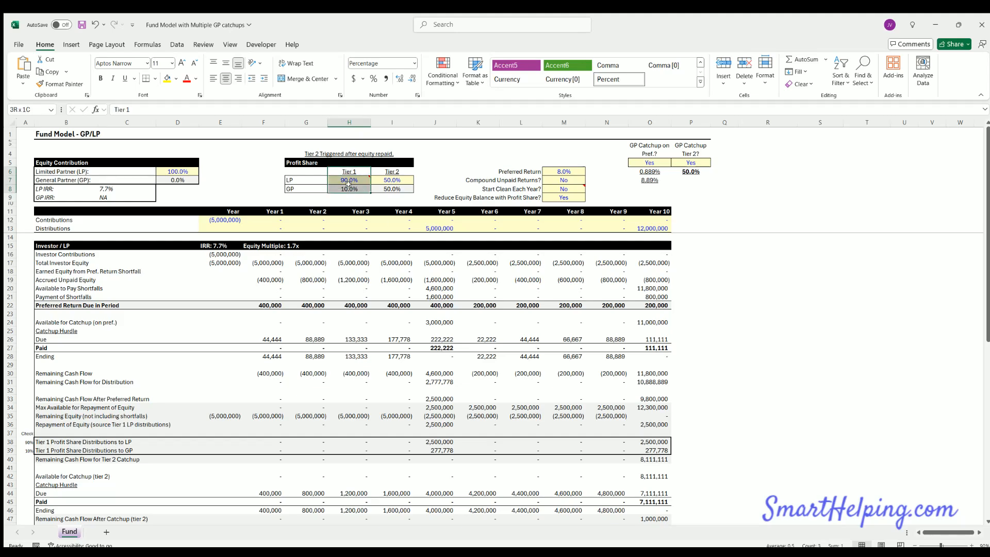
pyautogui.click(691, 162)
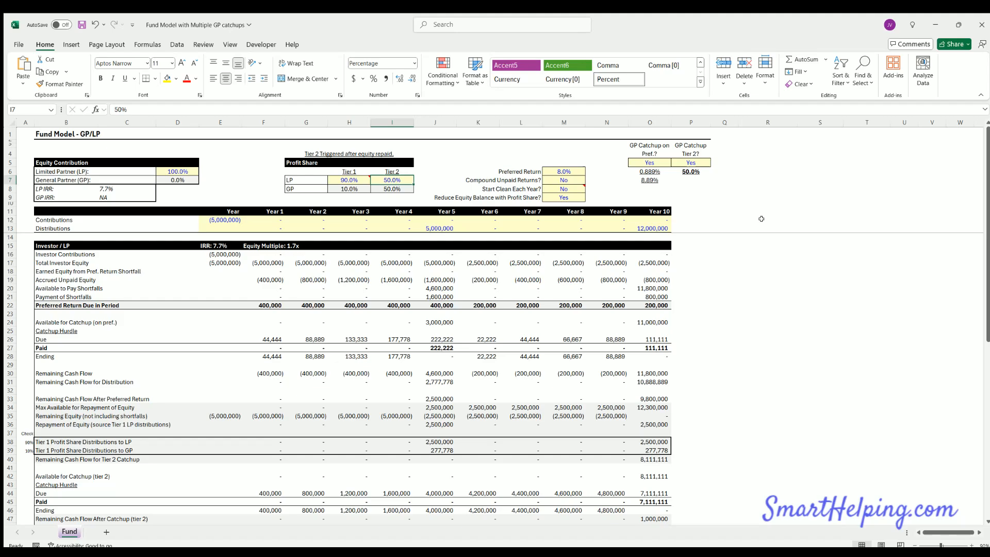
pyautogui.moveTo(658, 156)
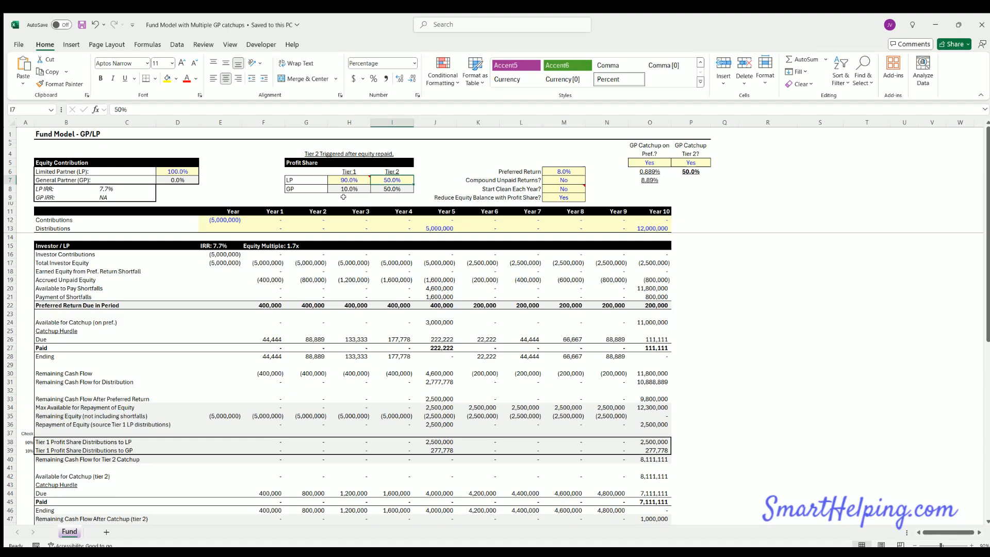
pyautogui.moveTo(698, 159)
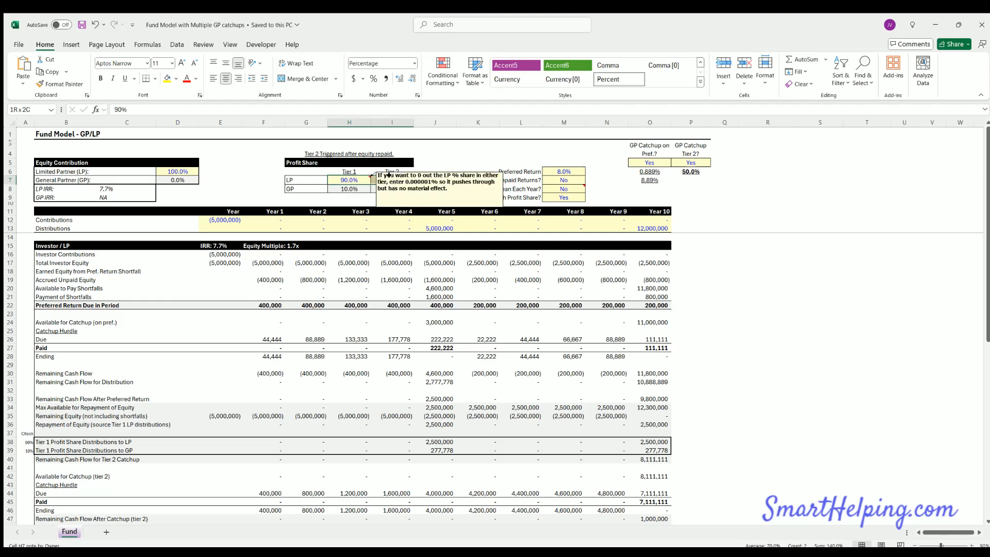
pyautogui.click(350, 179)
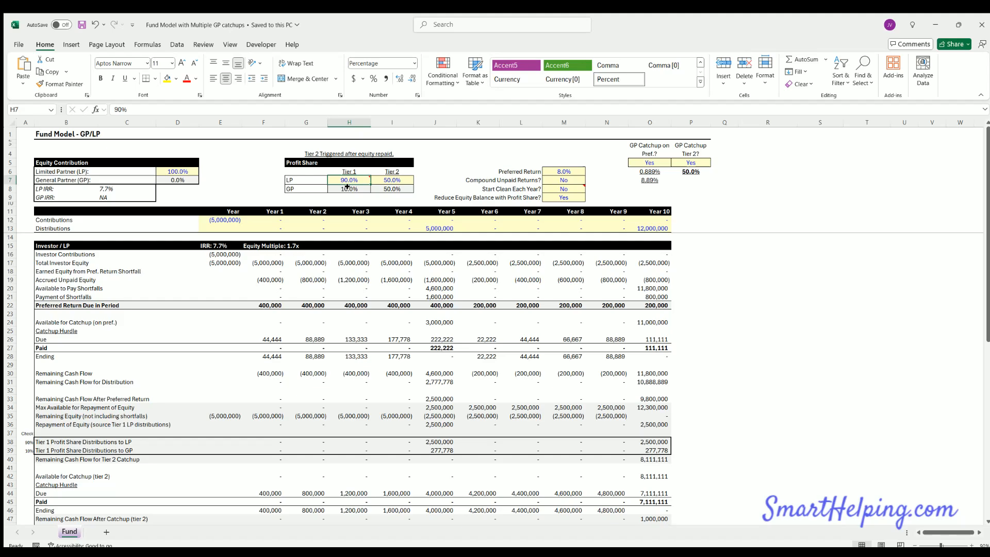
pyautogui.click(350, 189)
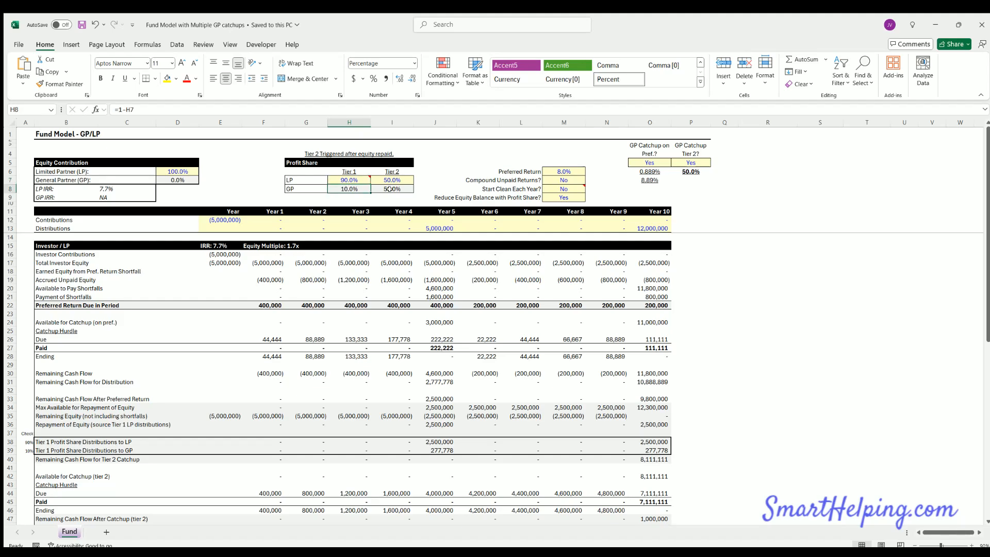
pyautogui.moveTo(392, 180)
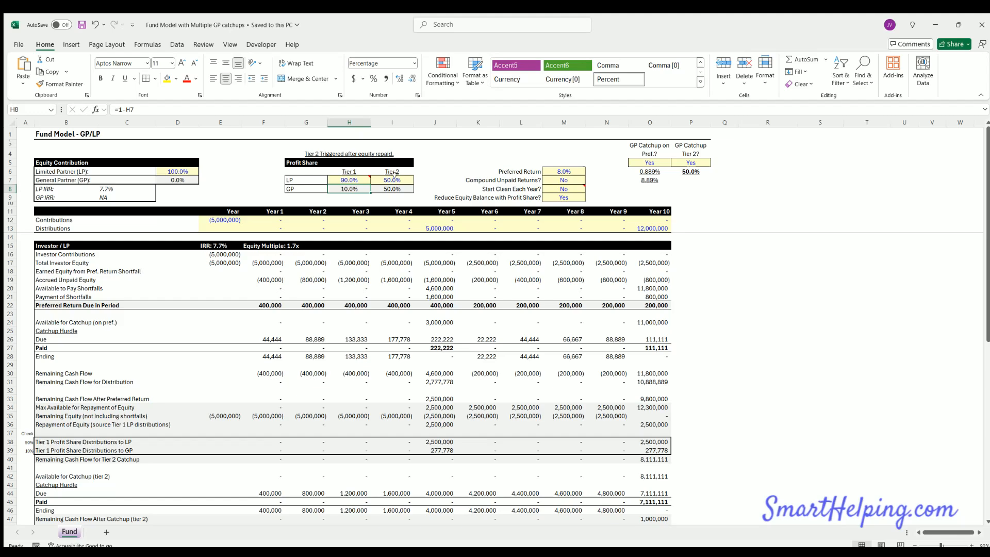
pyautogui.click(392, 179)
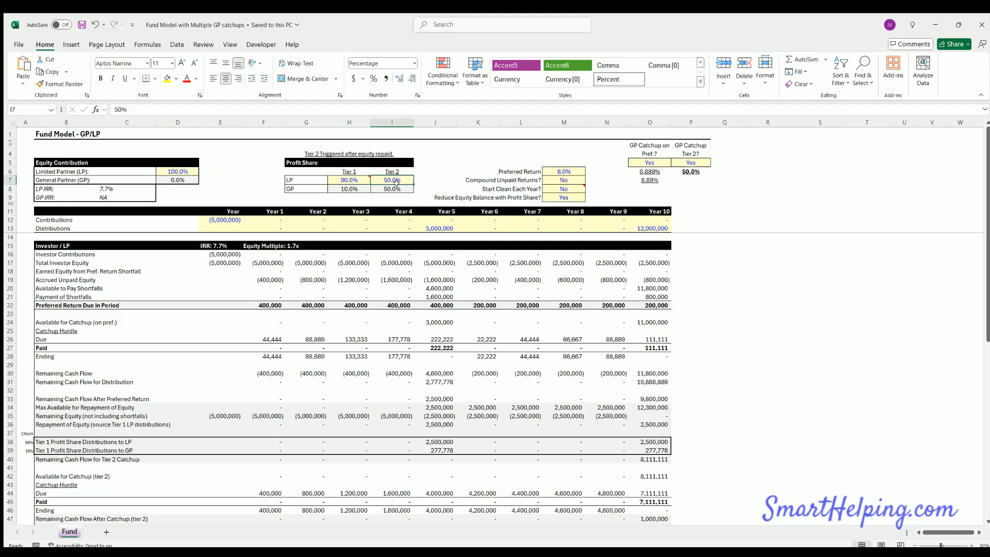
pyautogui.scroll(-3)
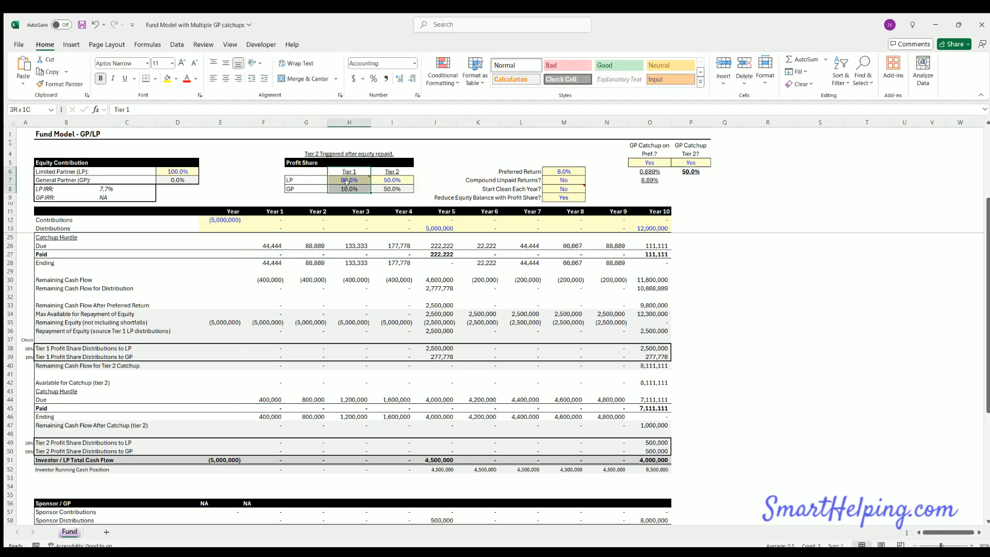
pyautogui.click(392, 180)
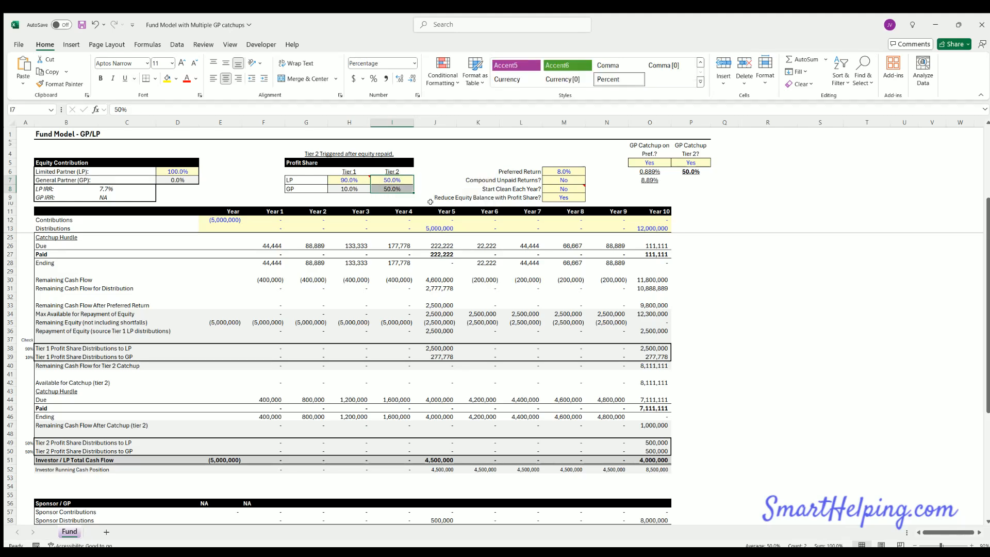
pyautogui.moveTo(423, 205)
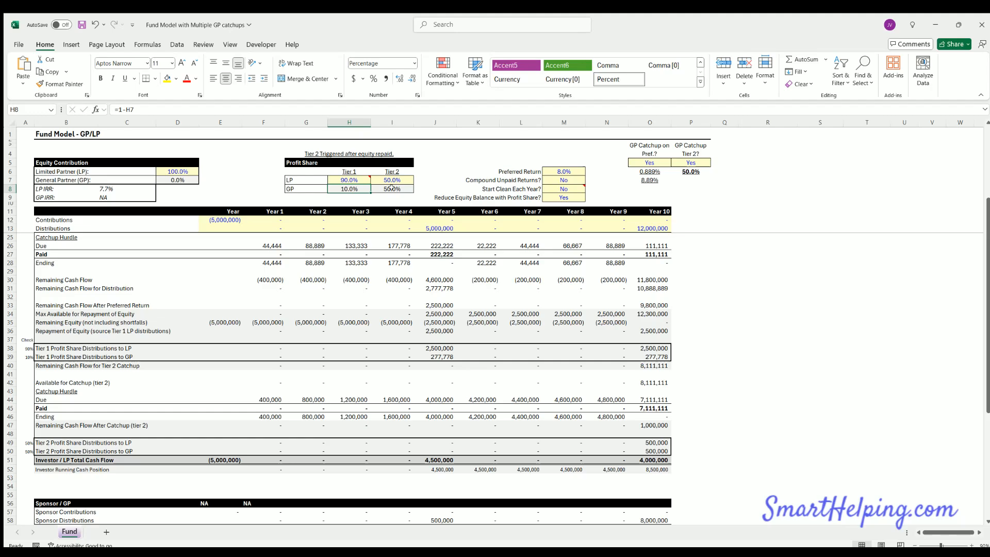
pyautogui.click(392, 189)
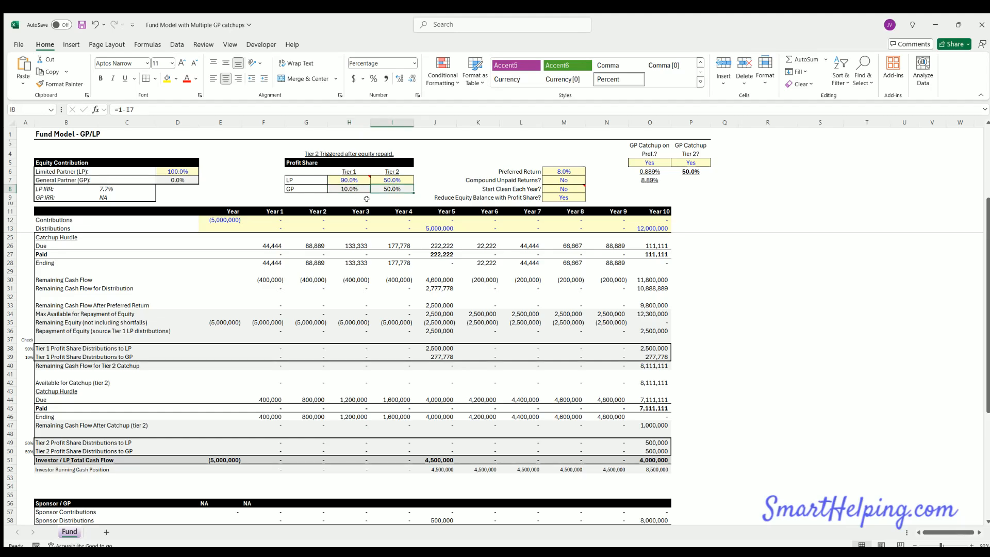
pyautogui.moveTo(394, 352)
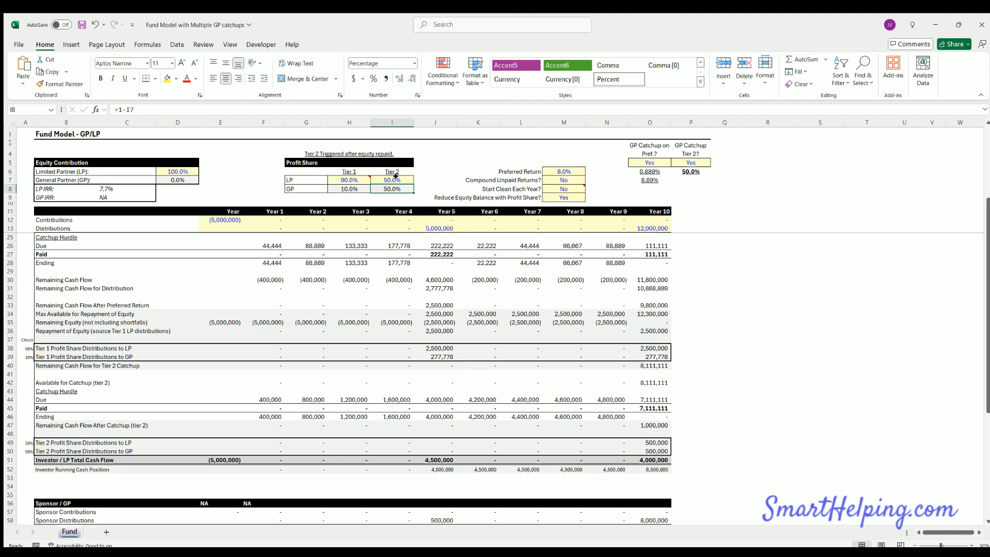
pyautogui.click(392, 180)
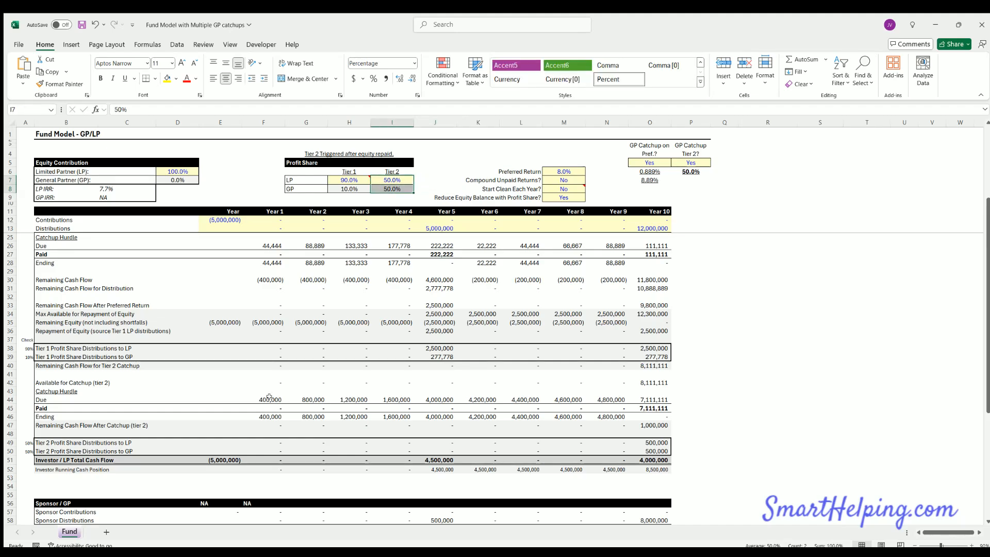
pyautogui.click(307, 399)
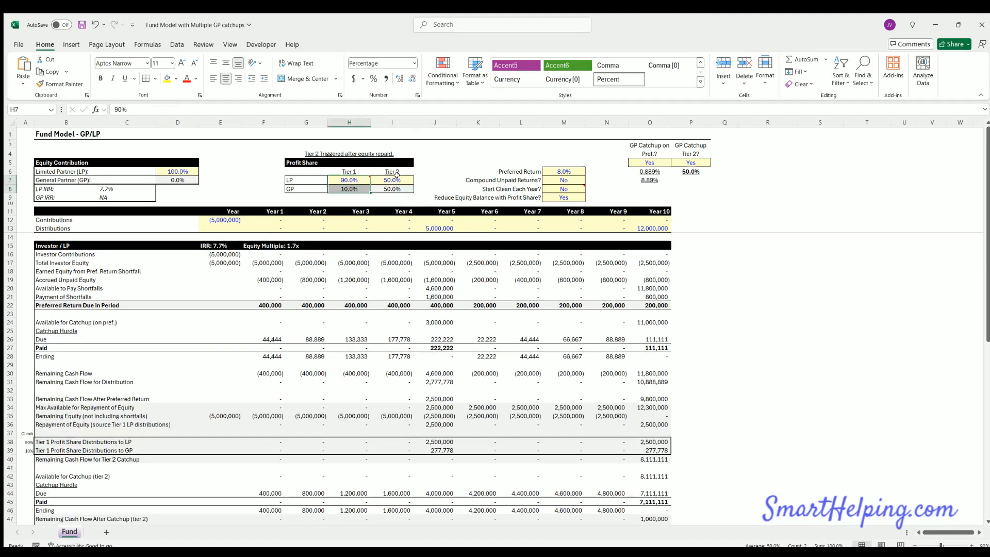
pyautogui.click(392, 189)
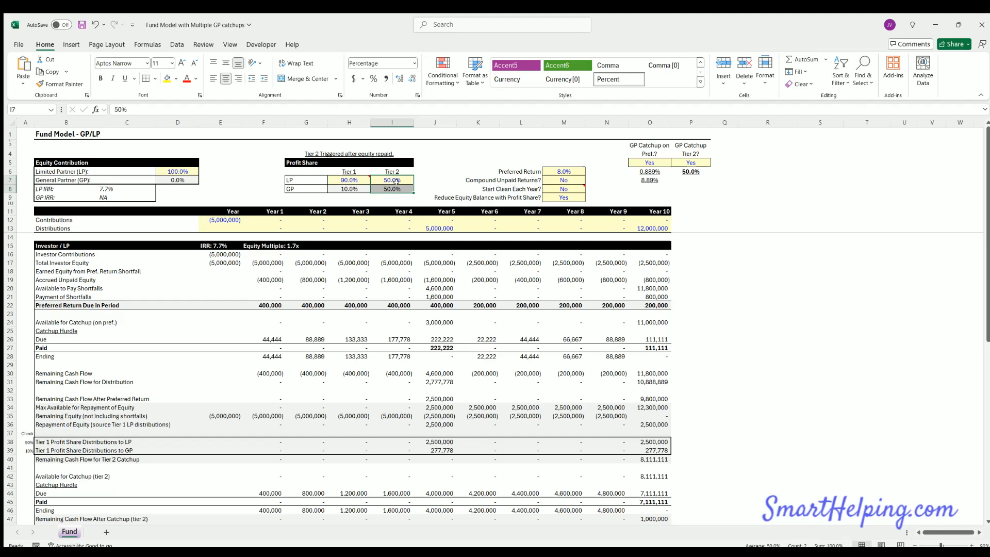
pyautogui.click(348, 189)
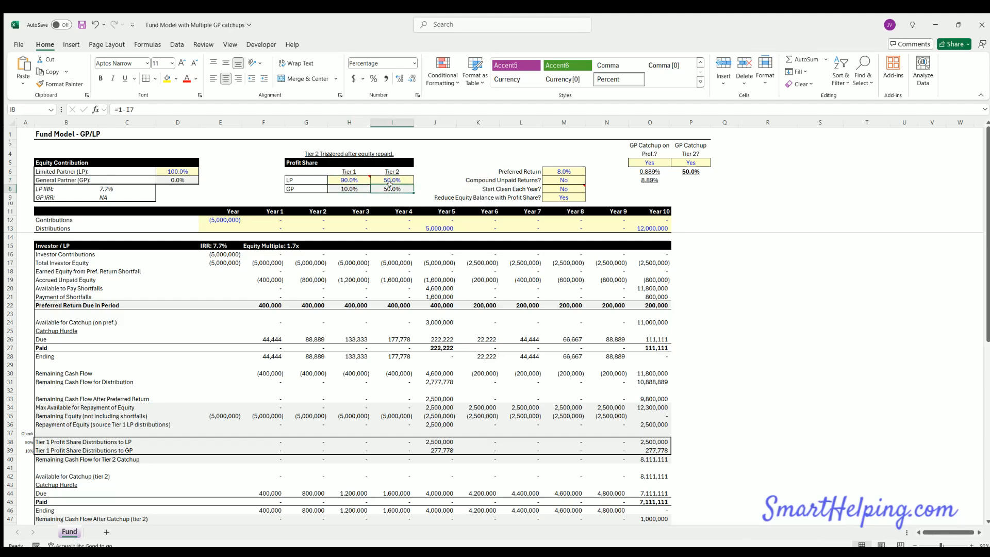
pyautogui.click(349, 179)
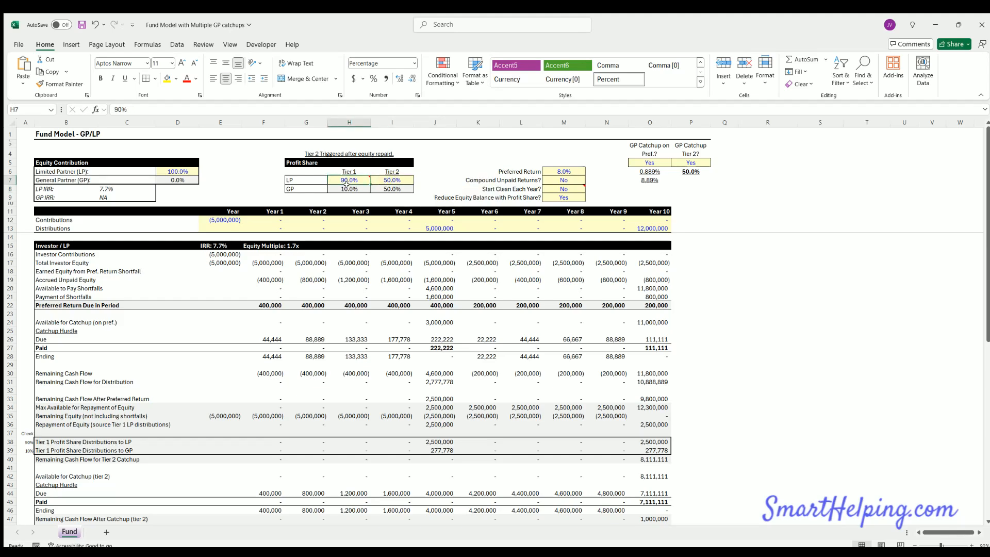
pyautogui.click(392, 189)
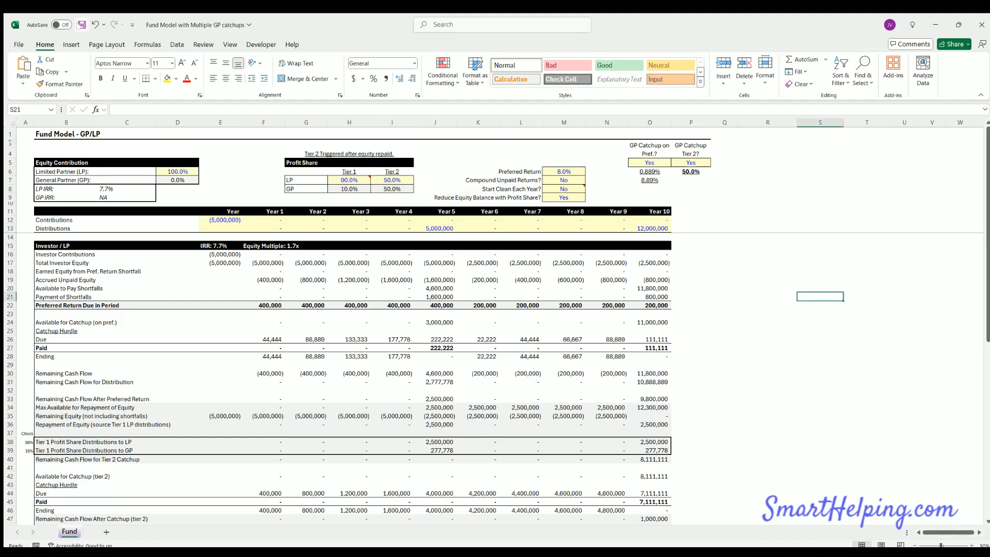
pyautogui.click(767, 306)
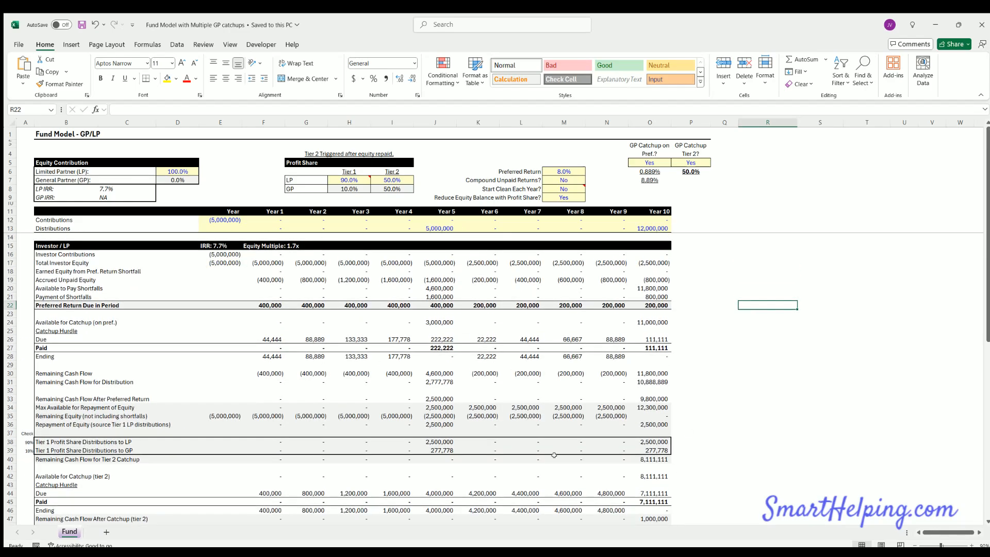
pyautogui.moveTo(487, 389)
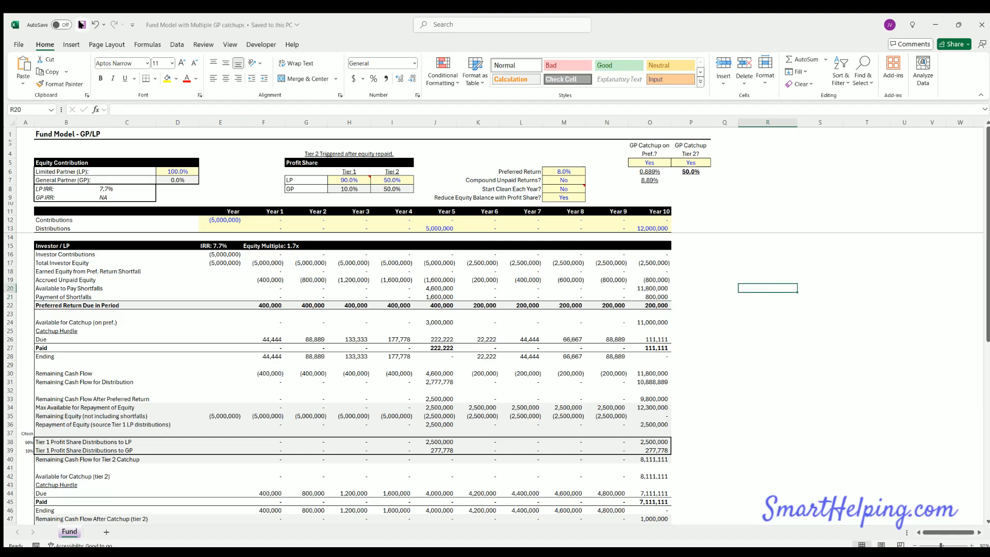
pyautogui.moveTo(358, 502)
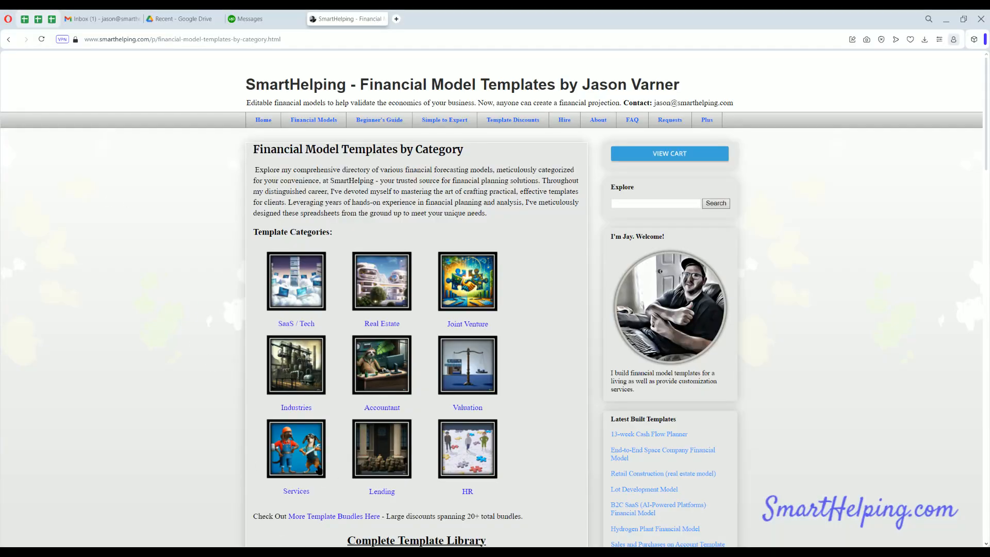
# Step: Go to the Joint Venture Waterfall Templates list and highlight the Preferred Return (2) description
pyautogui.click(467, 281)
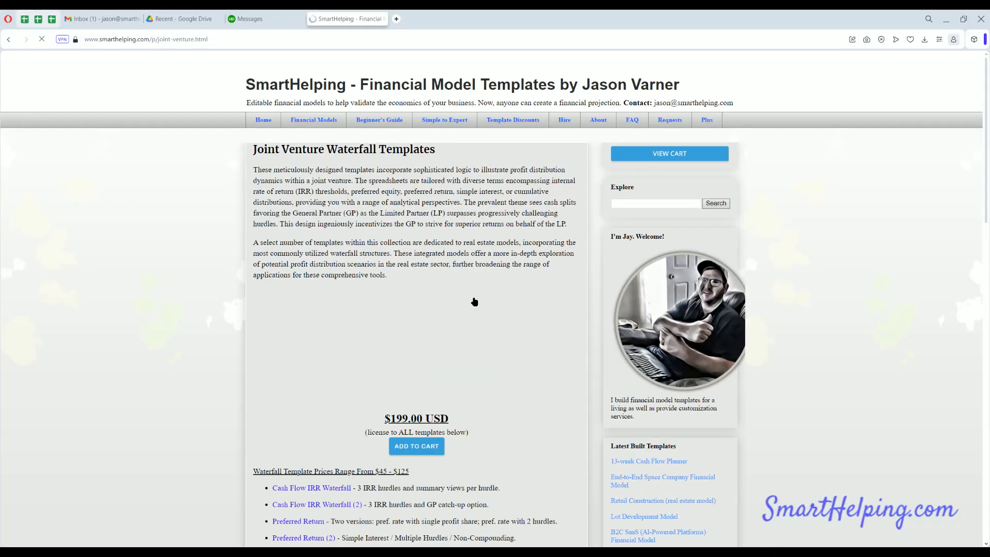
pyautogui.scroll(-3)
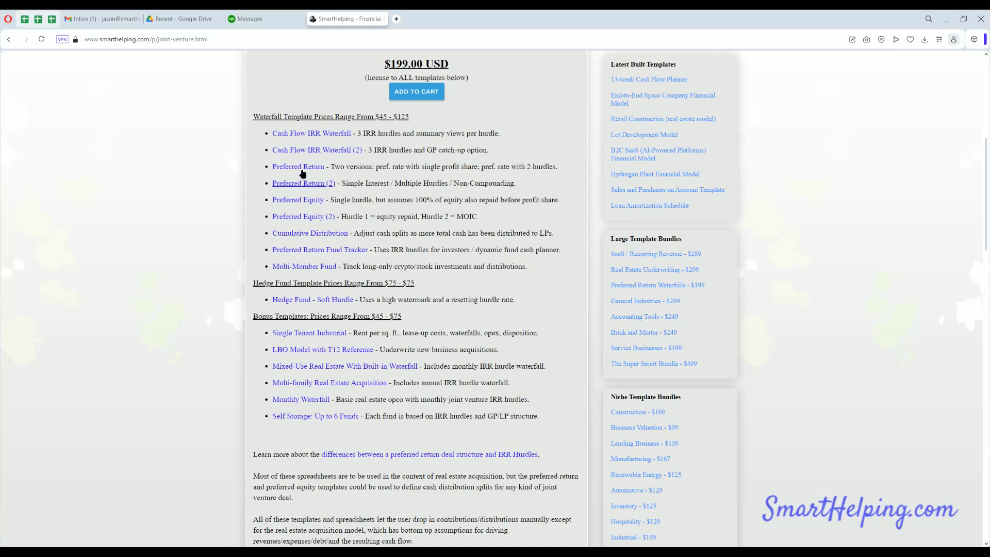
pyautogui.moveTo(331, 166); pyautogui.dragTo(405, 166)
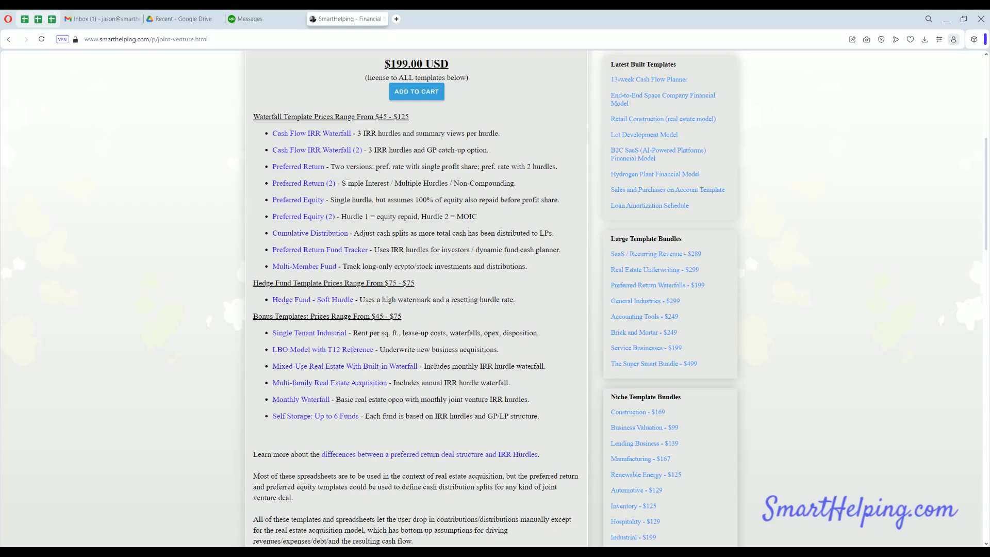
pyautogui.moveTo(342, 184); pyautogui.dragTo(516, 184)
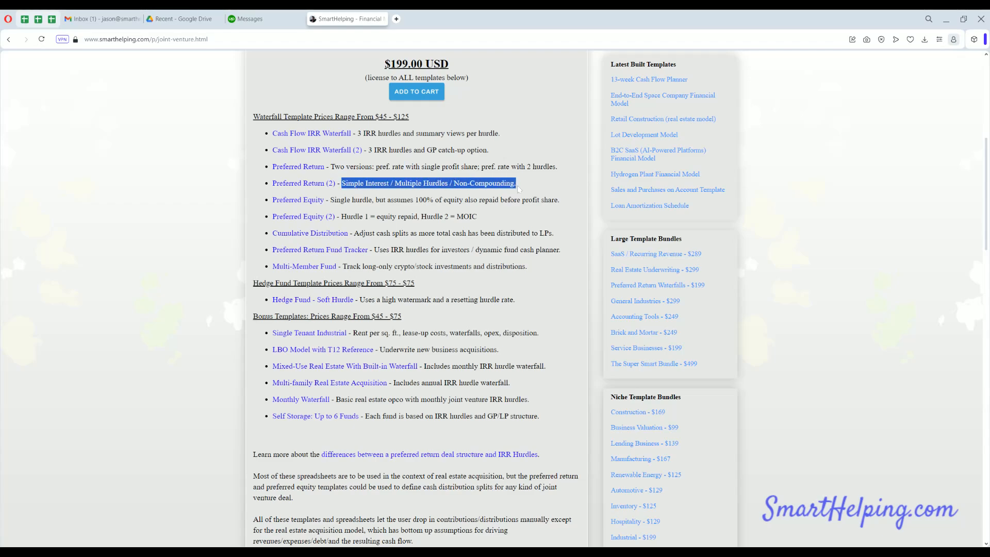
pyautogui.click(334, 193)
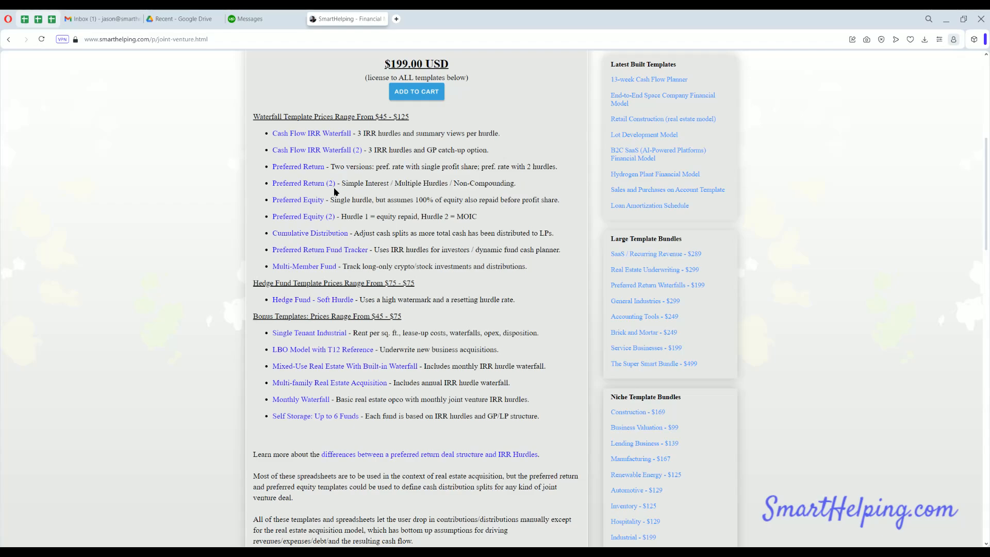
pyautogui.moveTo(349, 191)
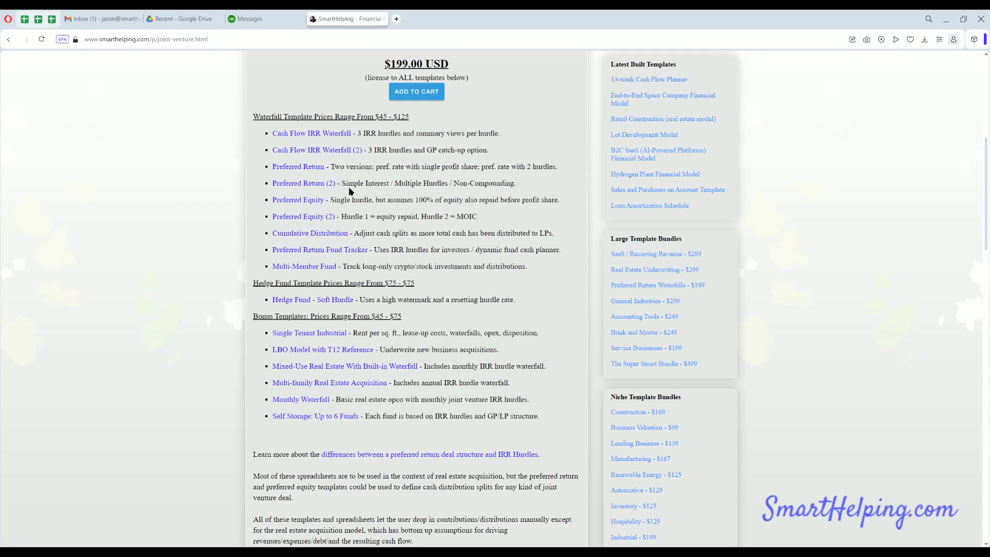
pyautogui.moveTo(365, 183)
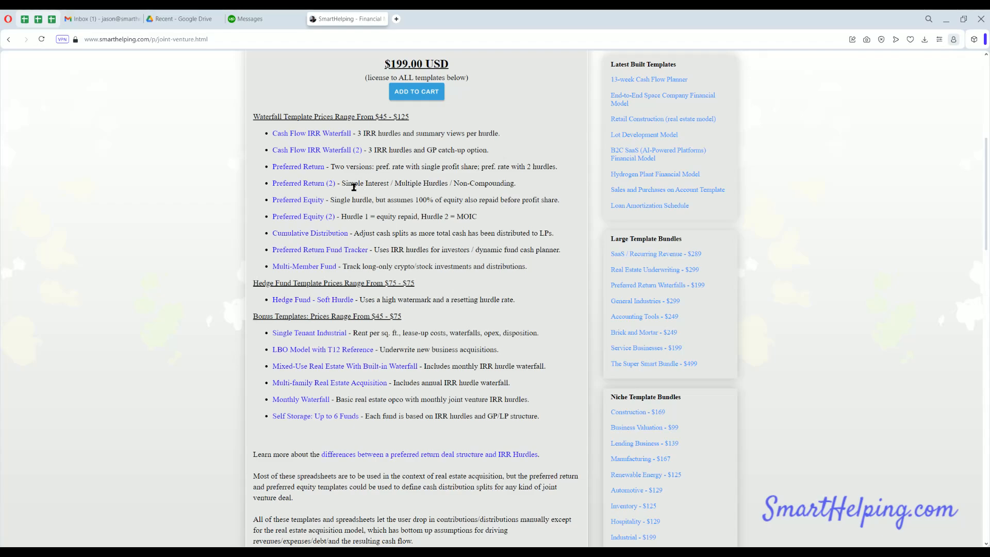
pyautogui.moveTo(346, 194)
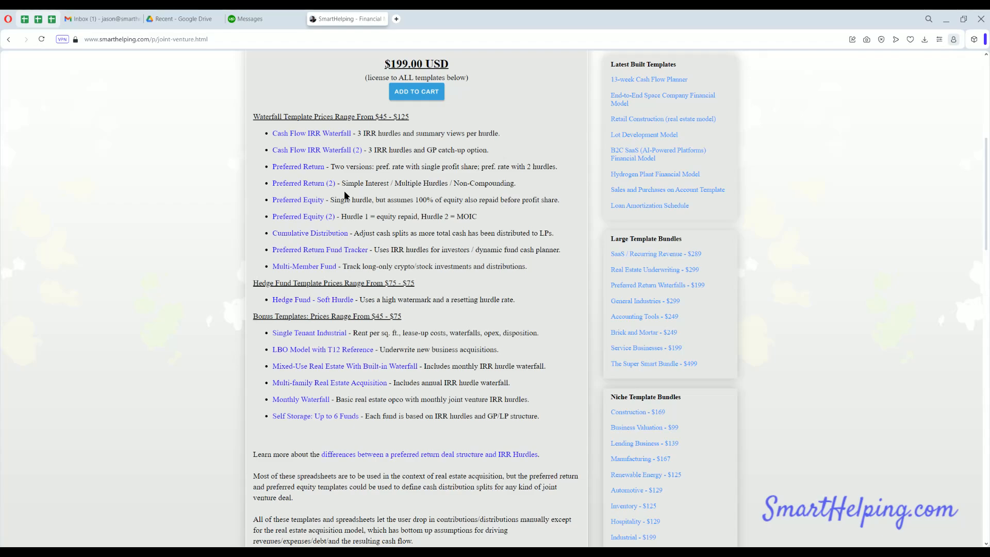
pyautogui.moveTo(345, 196)
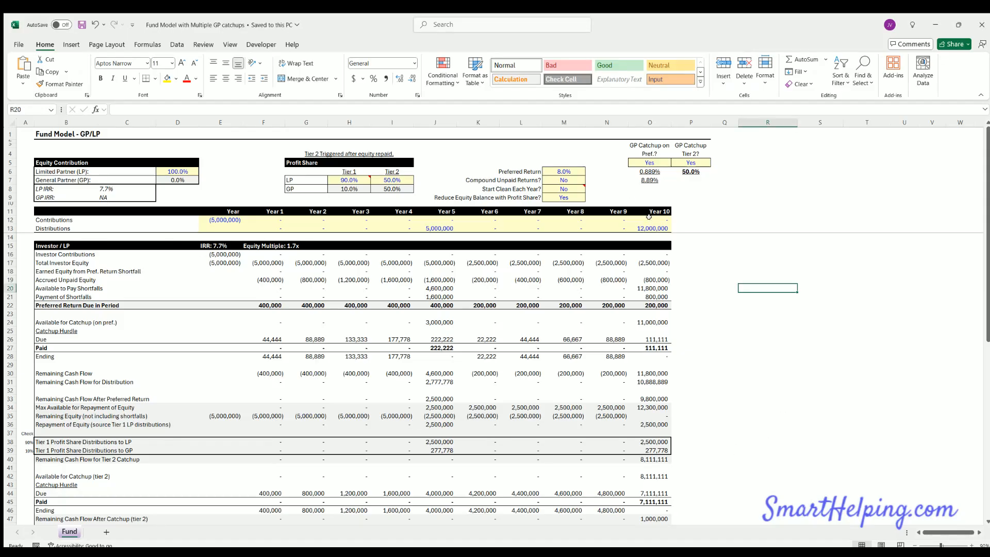
pyautogui.click(691, 162)
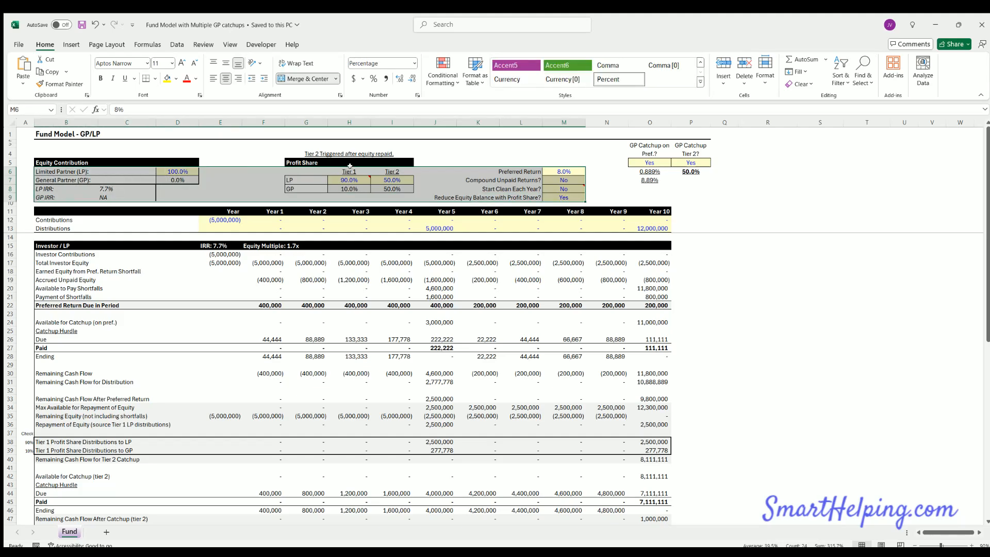
pyautogui.click(349, 180)
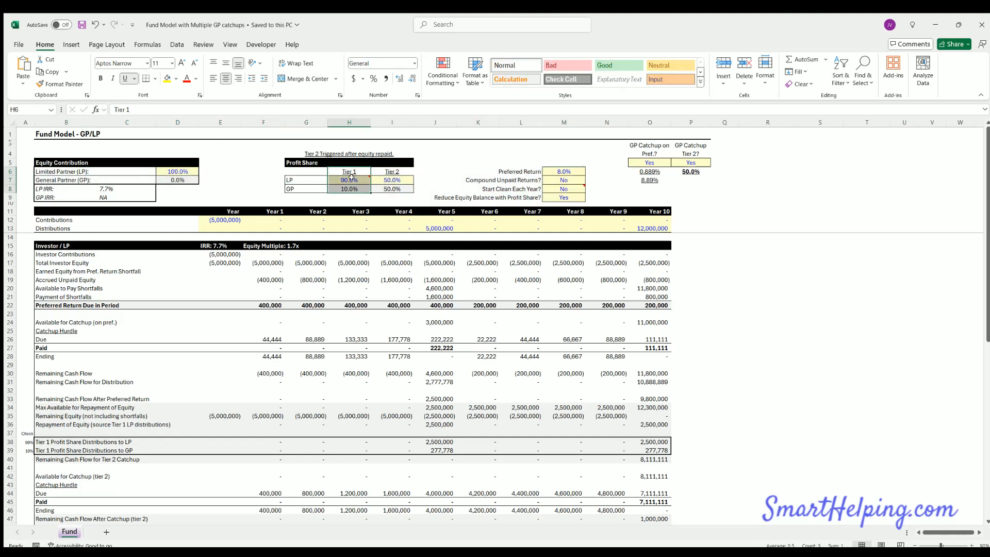
pyautogui.click(348, 179)
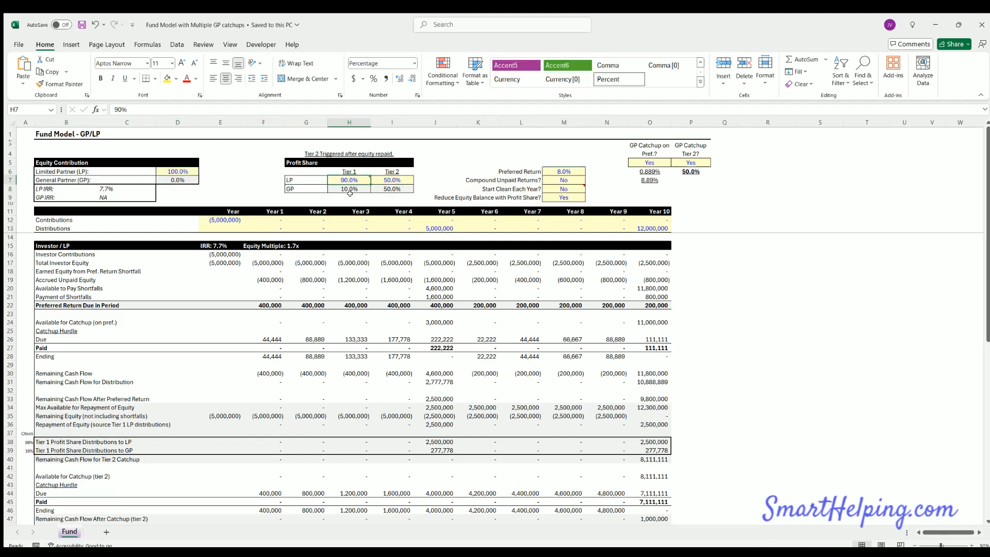
pyautogui.scroll(-3)
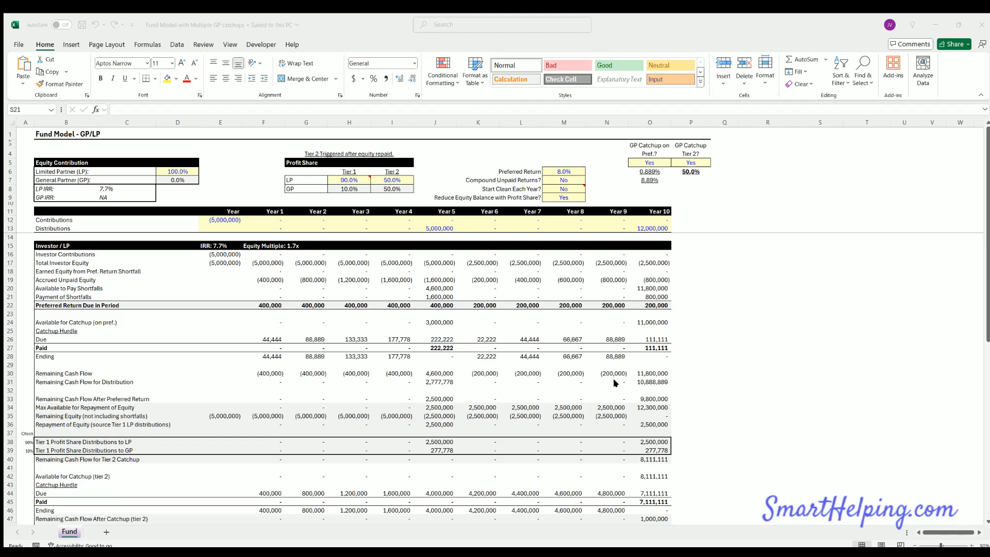
pyautogui.moveTo(195, 222)
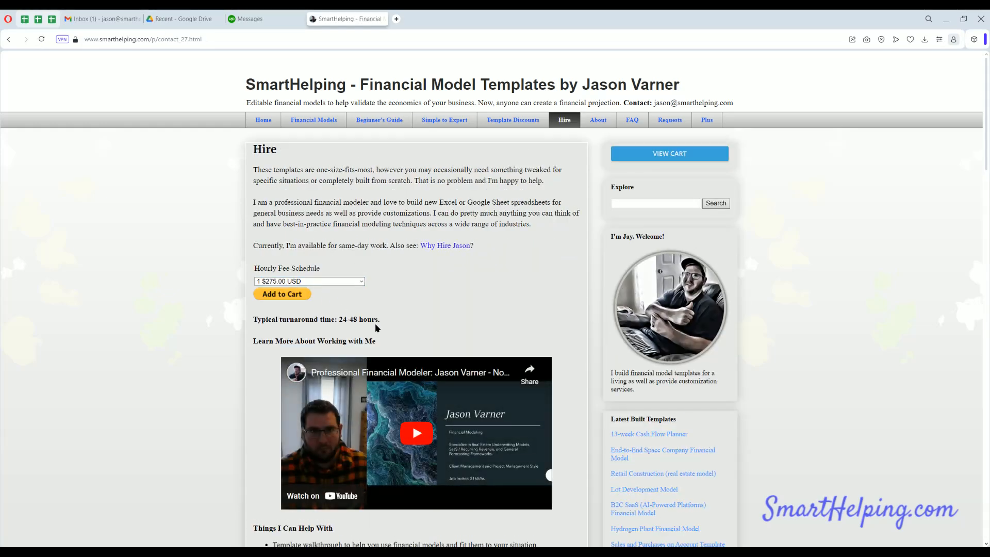
pyautogui.moveTo(276, 246); pyautogui.dragTo(374, 246)
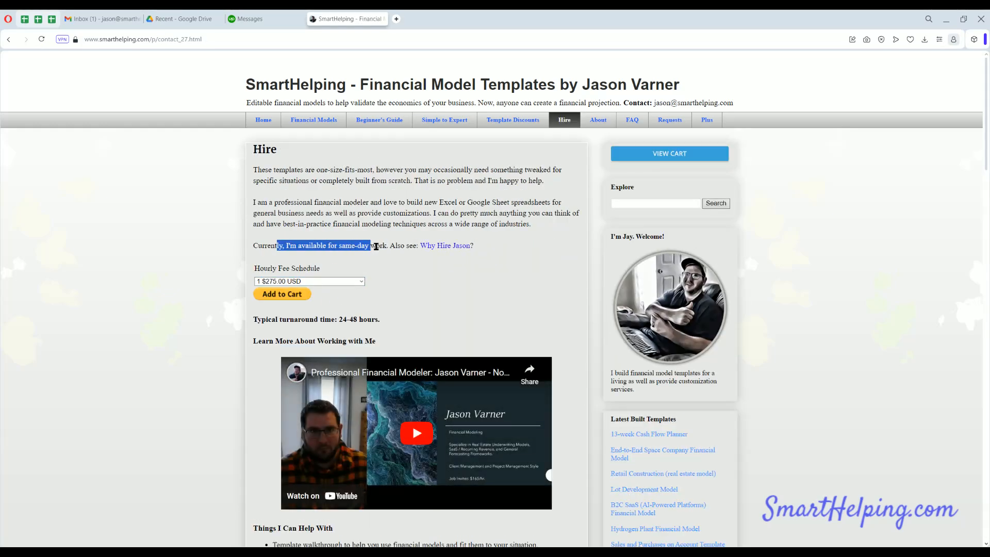
pyautogui.click(379, 245)
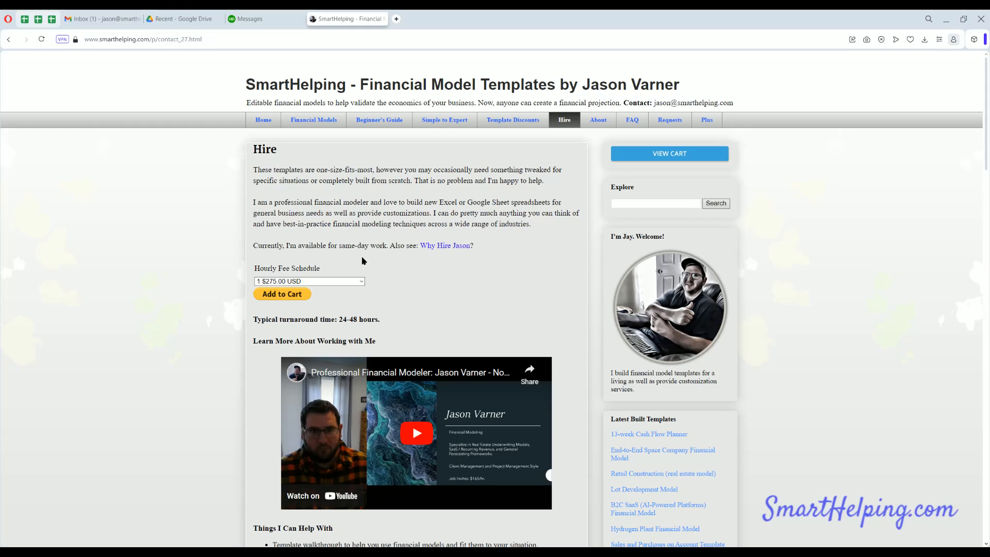
pyautogui.moveTo(388, 245)
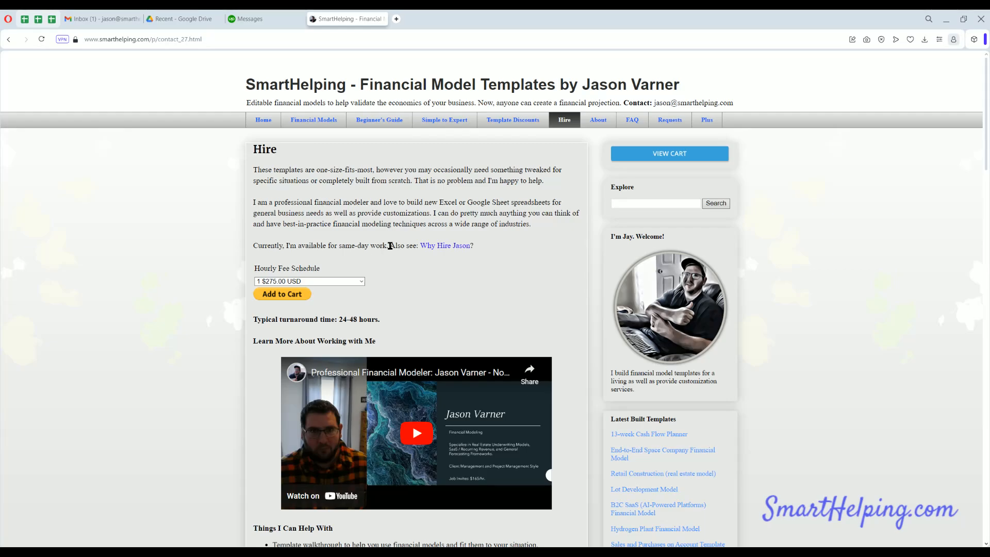
pyautogui.scroll(-3)
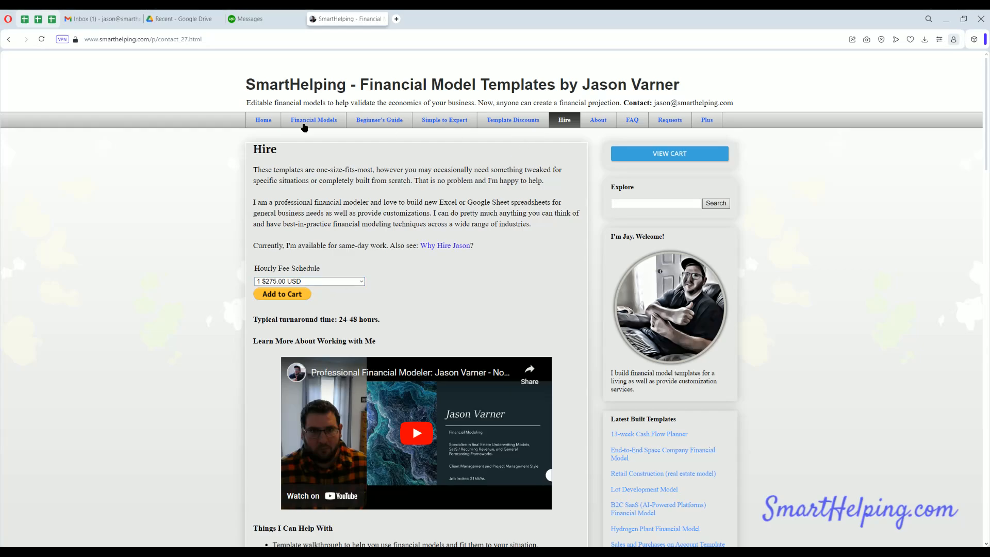
# Step: Browse the full Financial Models template directory from top to bottom
pyautogui.click(263, 120)
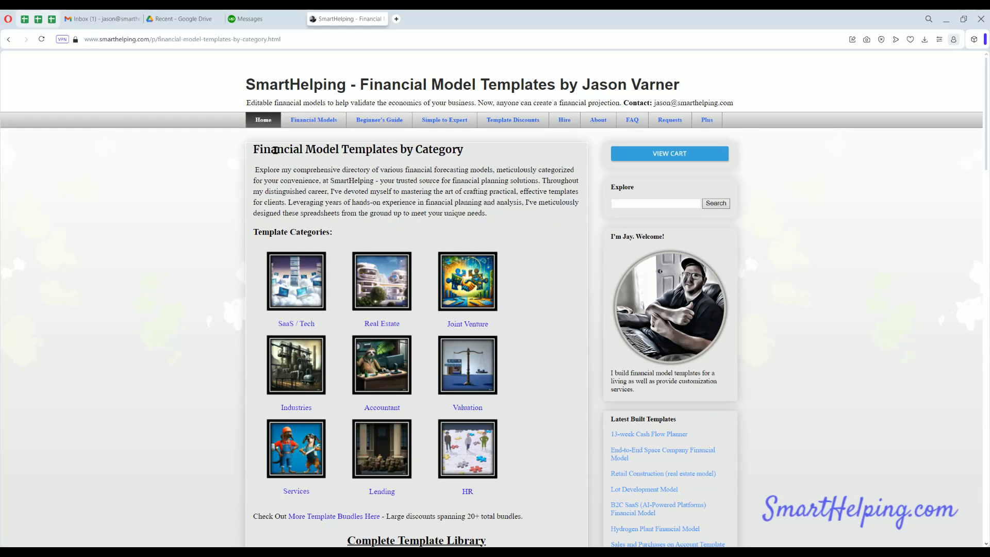
pyautogui.scroll(-3)
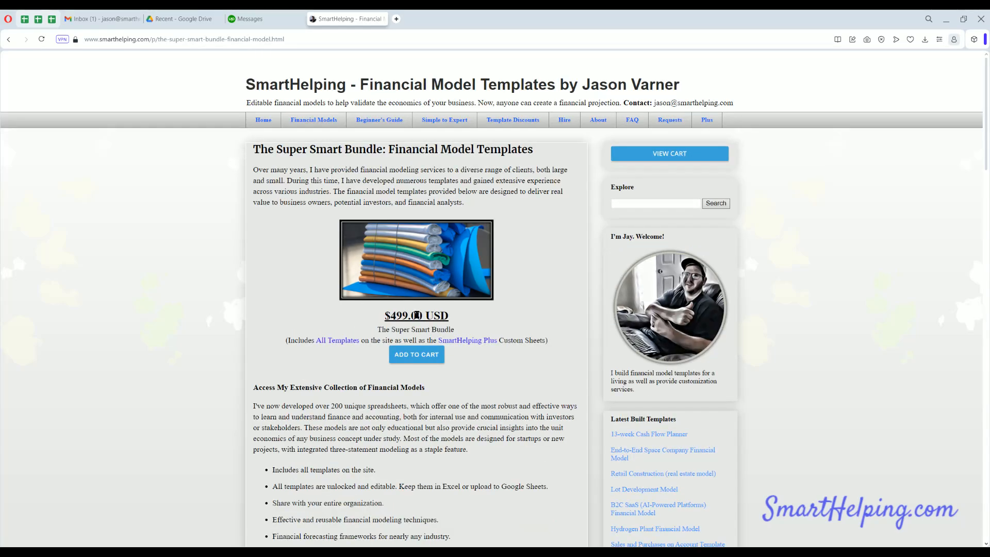
pyautogui.scroll(-3)
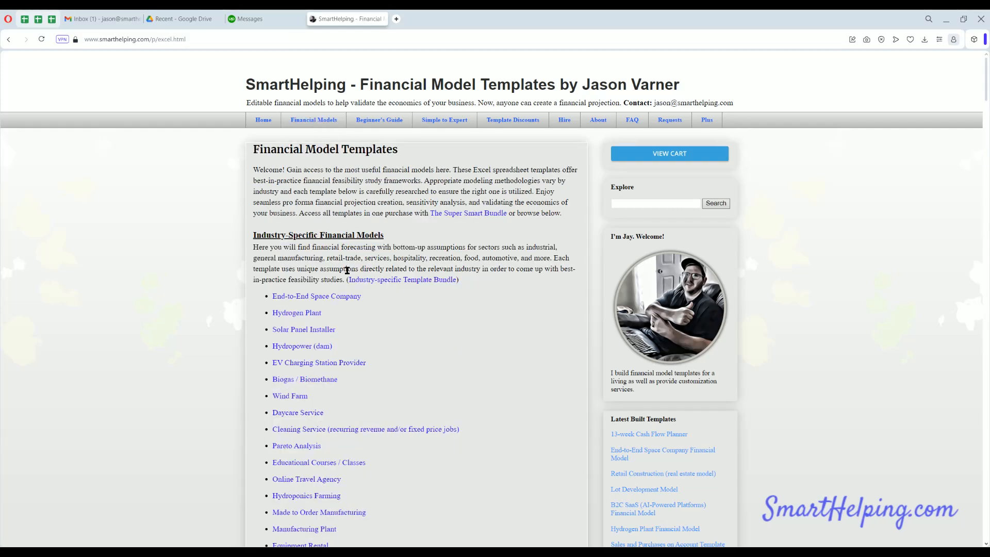
pyautogui.scroll(-3)
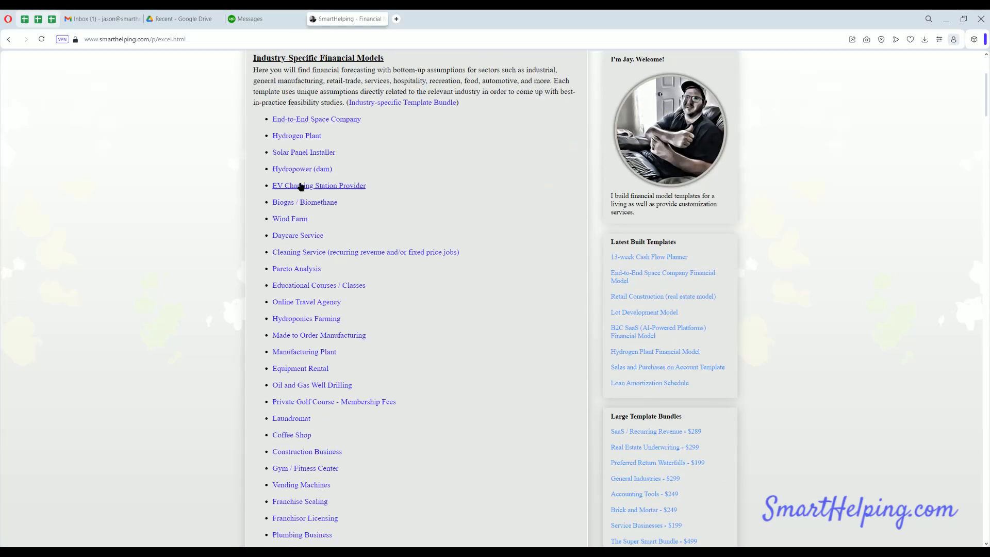
pyautogui.moveTo(307, 301)
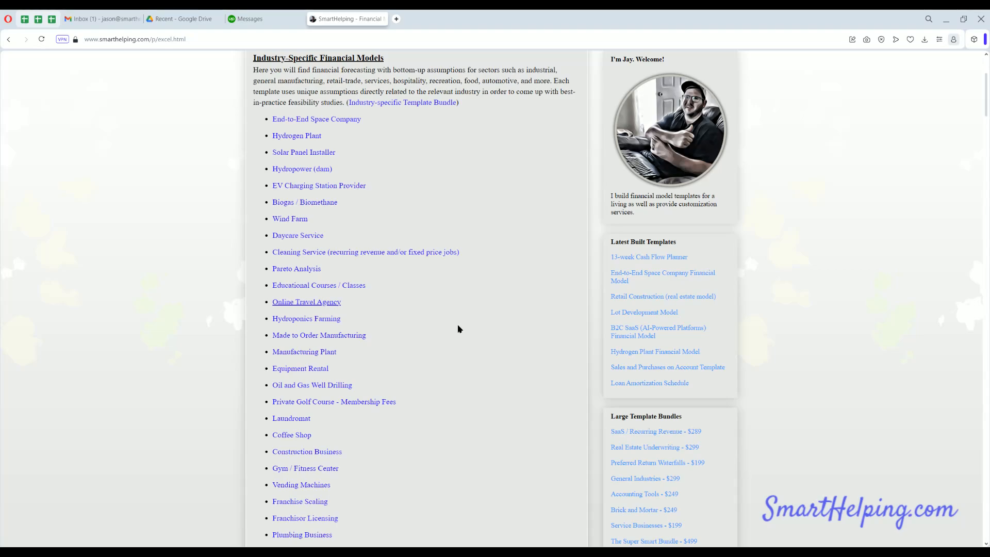
pyautogui.moveTo(318, 335)
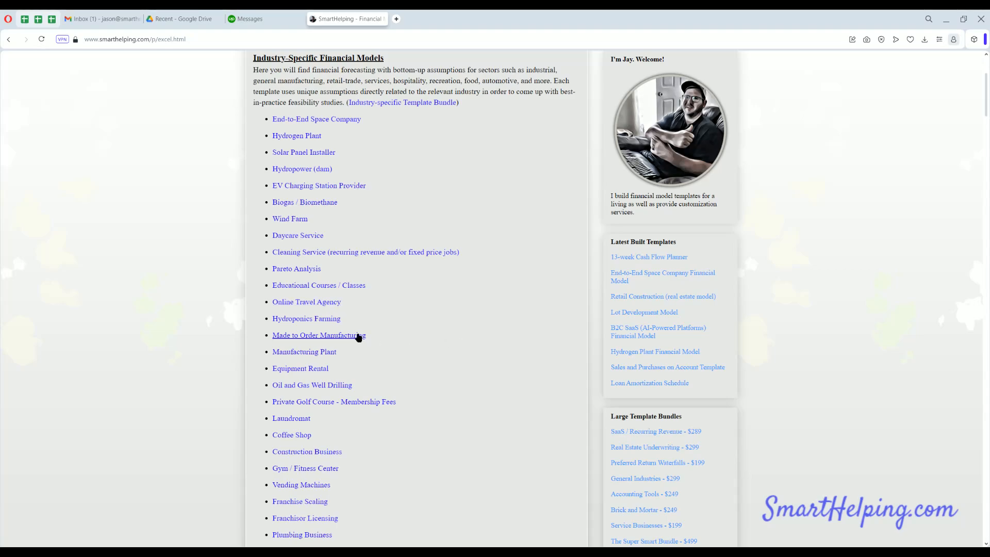
pyautogui.scroll(-3)
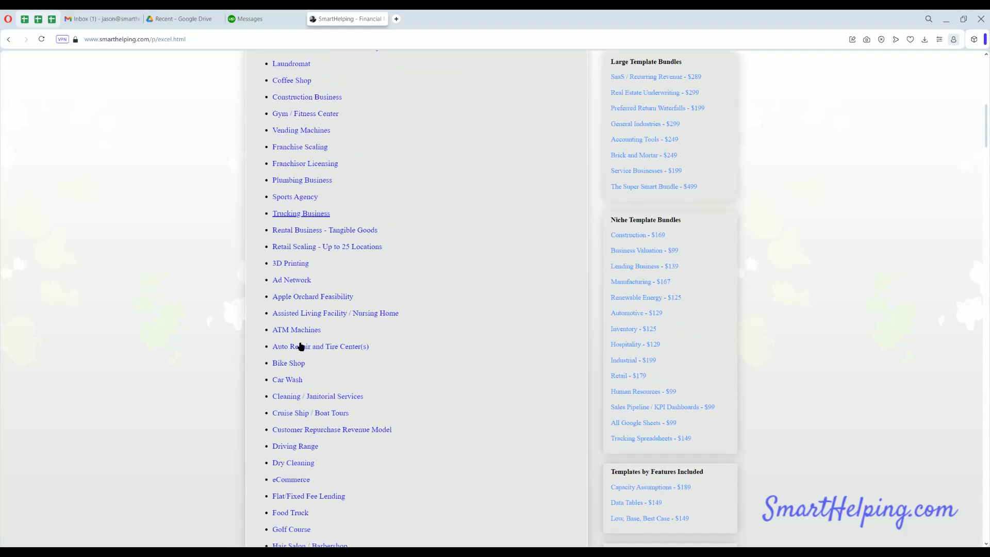
pyautogui.scroll(-3)
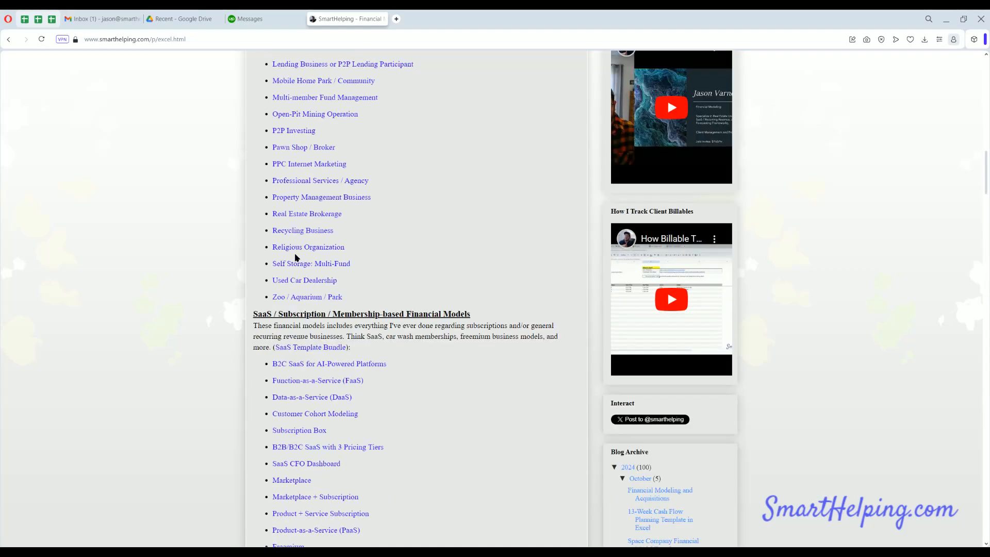
pyautogui.scroll(-3)
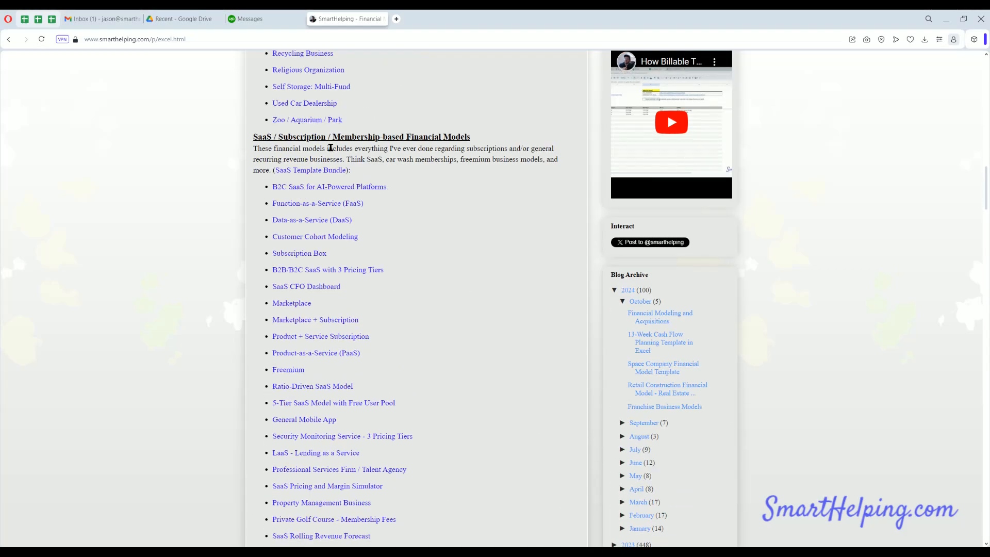
pyautogui.scroll(-3)
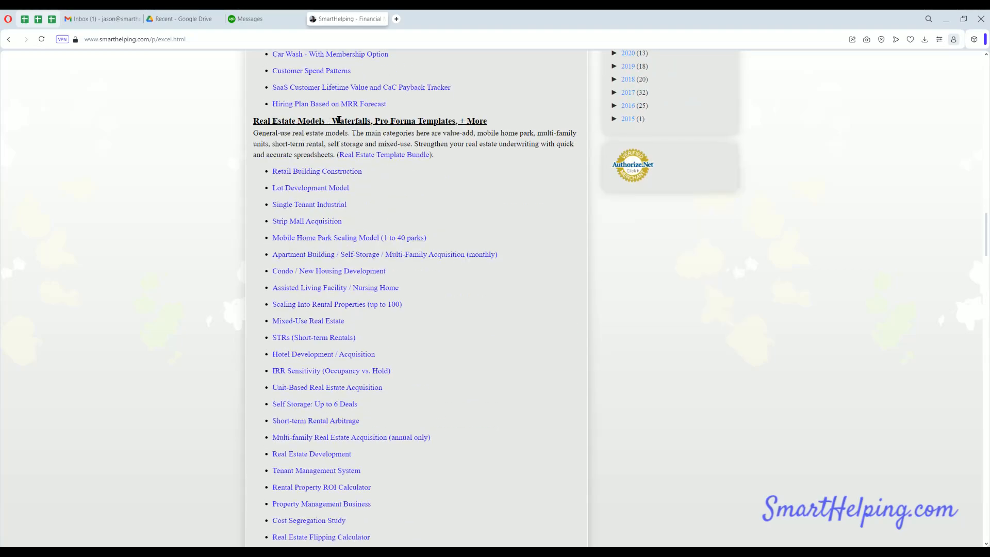
pyautogui.scroll(-3)
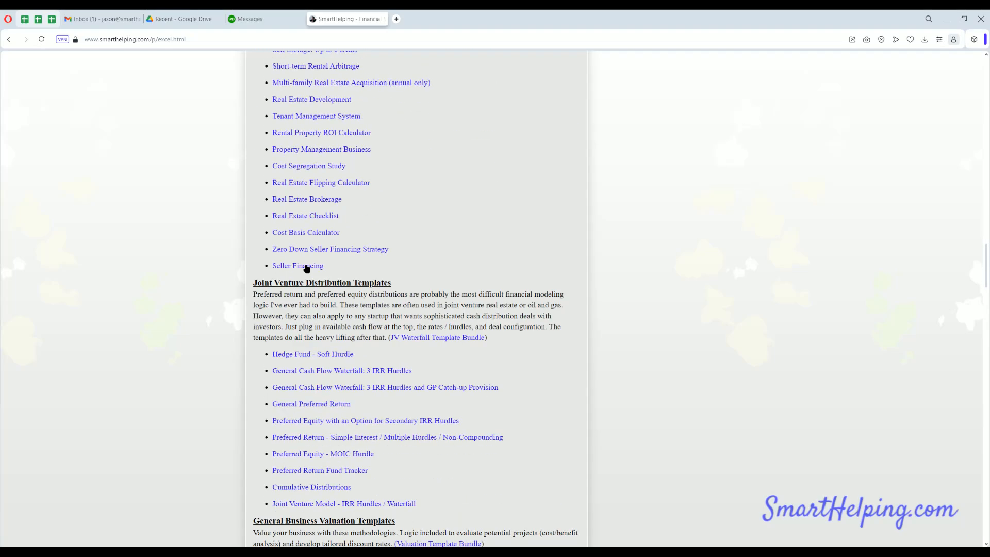
pyautogui.scroll(-3)
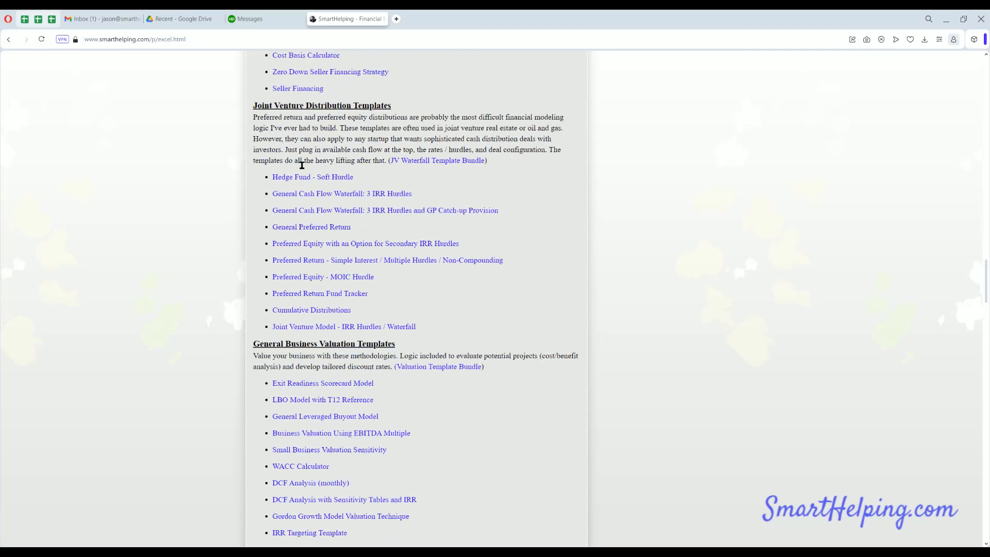
pyautogui.scroll(-3)
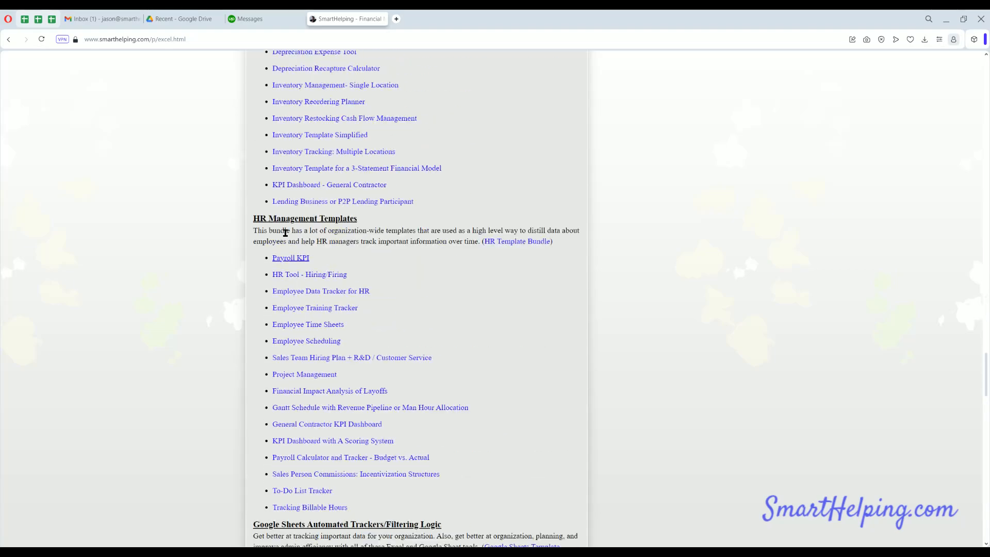
pyautogui.scroll(-3)
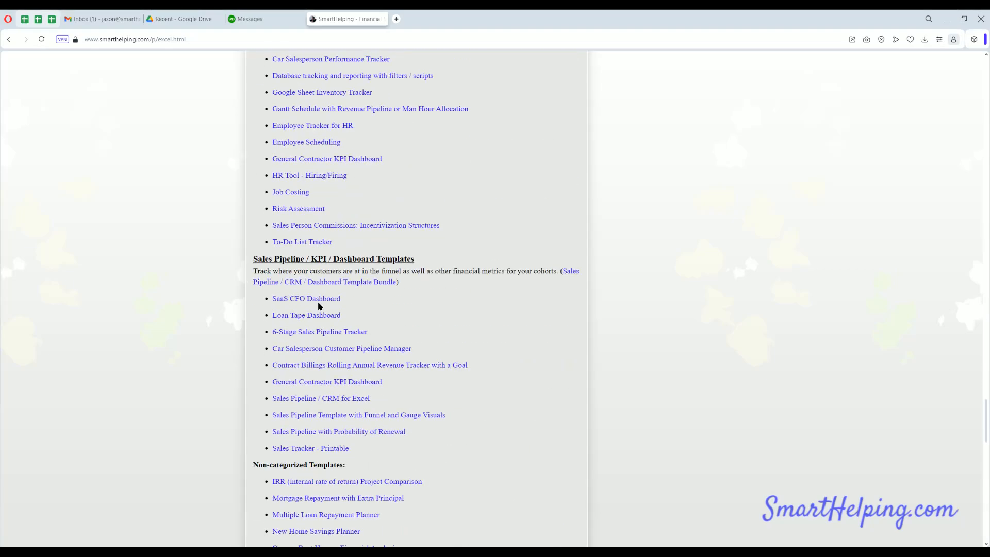
pyautogui.scroll(-3)
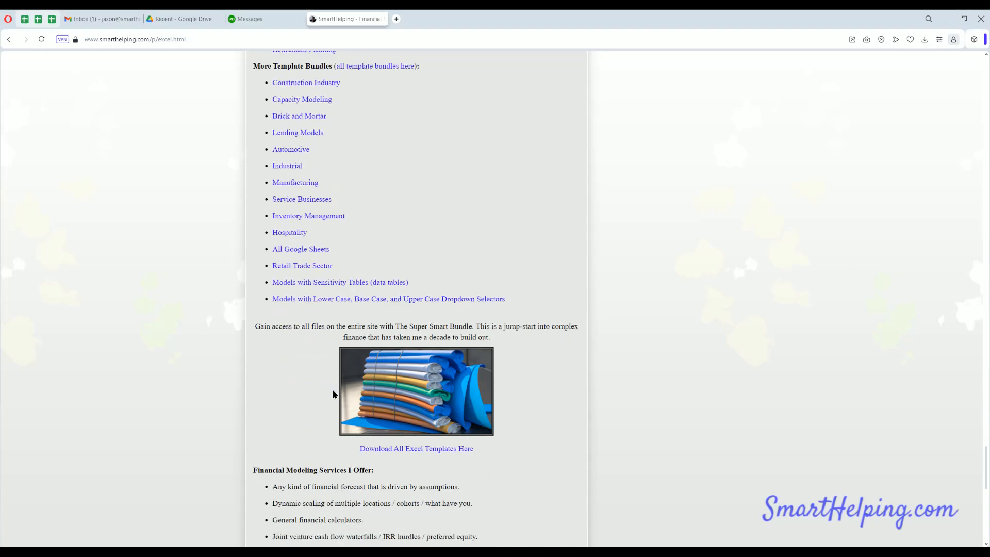
# Step: Go to the Super Smart Bundle page offering all templates plus custom sheets for $499
pyautogui.click(416, 448)
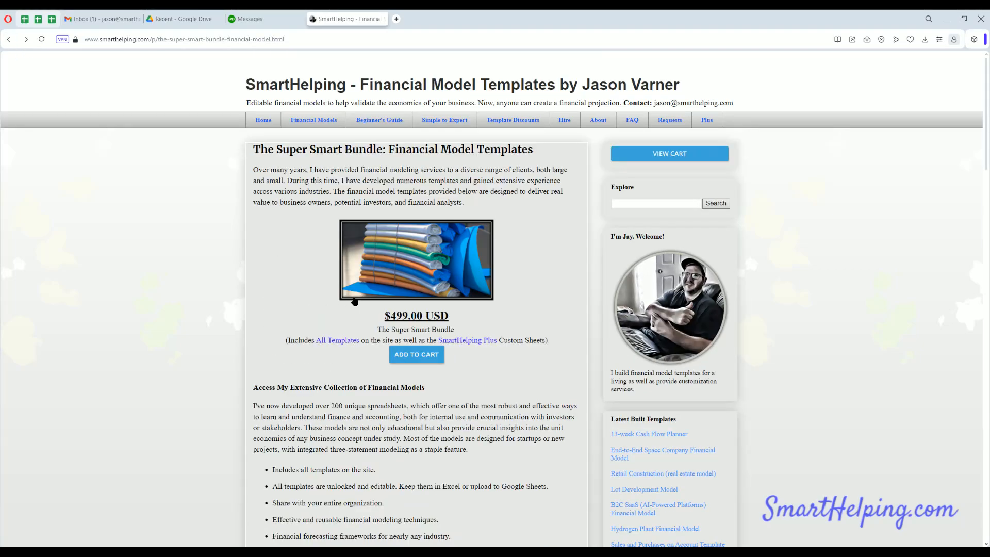
pyautogui.moveTo(274, 283)
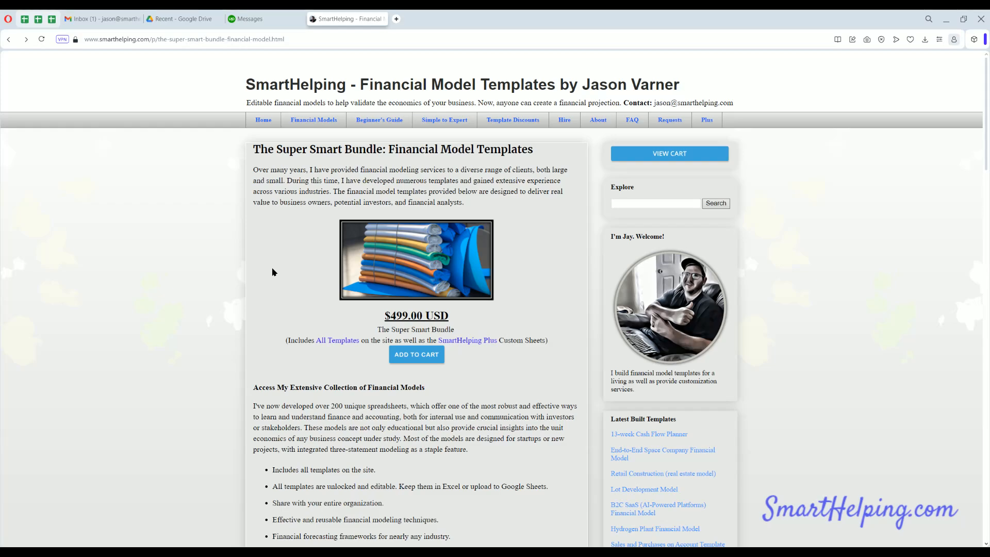
pyautogui.scroll(-3)
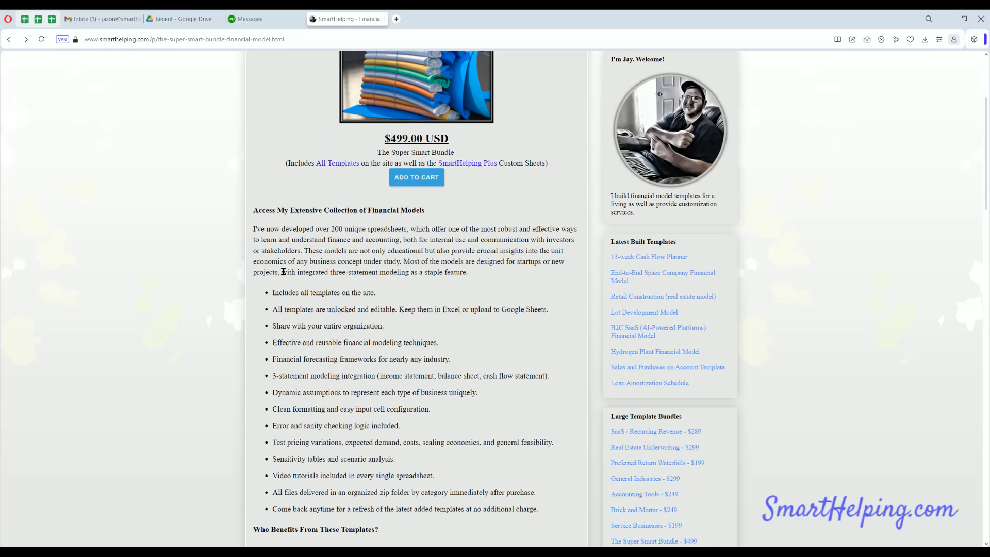